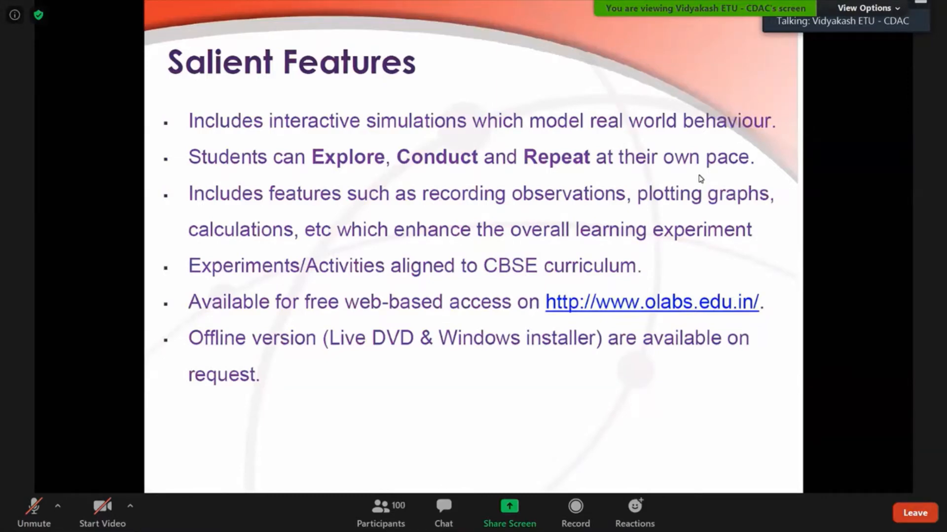
# Follow the shared presentation as it advances to the OLabs Offline Version slide
pyautogui.press('right')
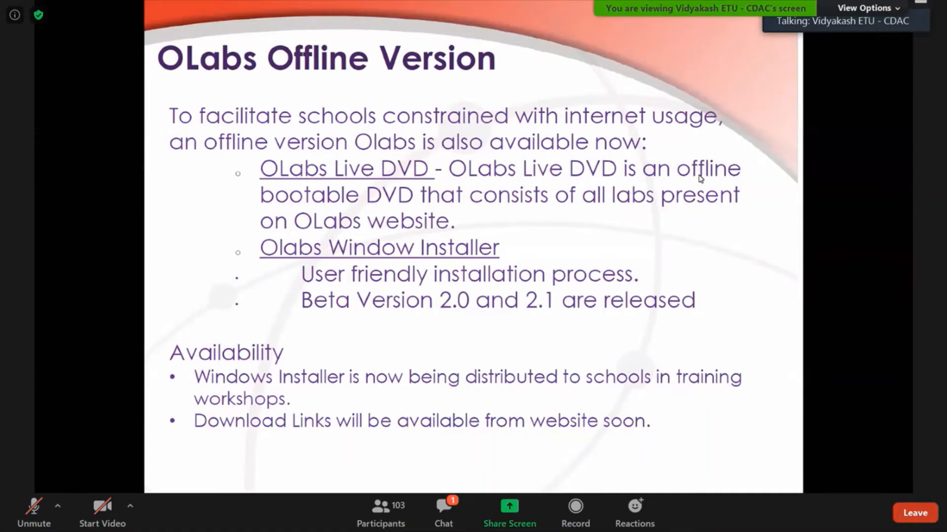
pyautogui.moveTo(442, 506)
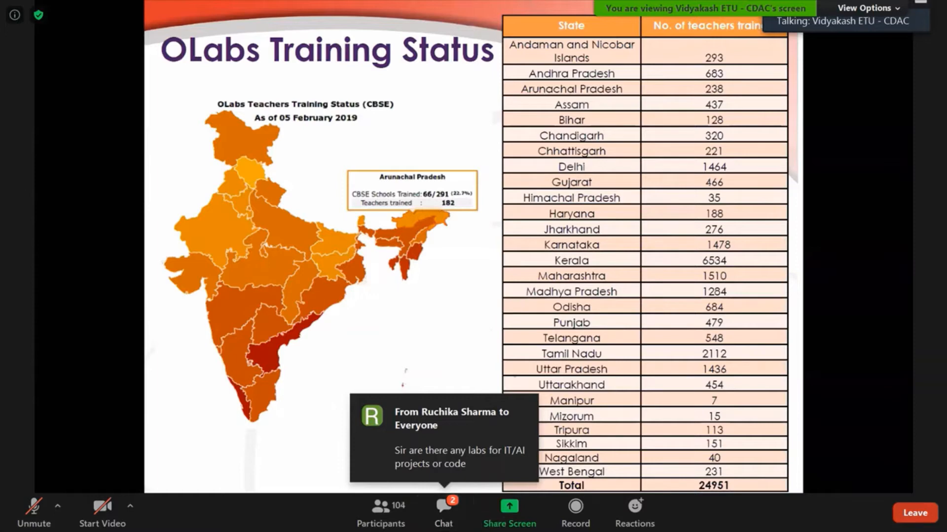
# Read the attendees' messages in Zoom Group Chat, then put the chat window away
pyautogui.click(443, 505)
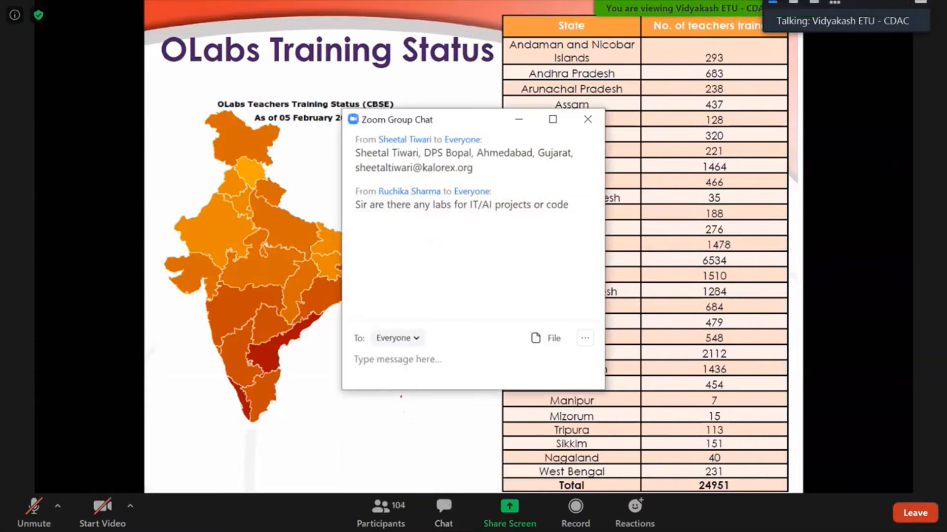
pyautogui.click(587, 119)
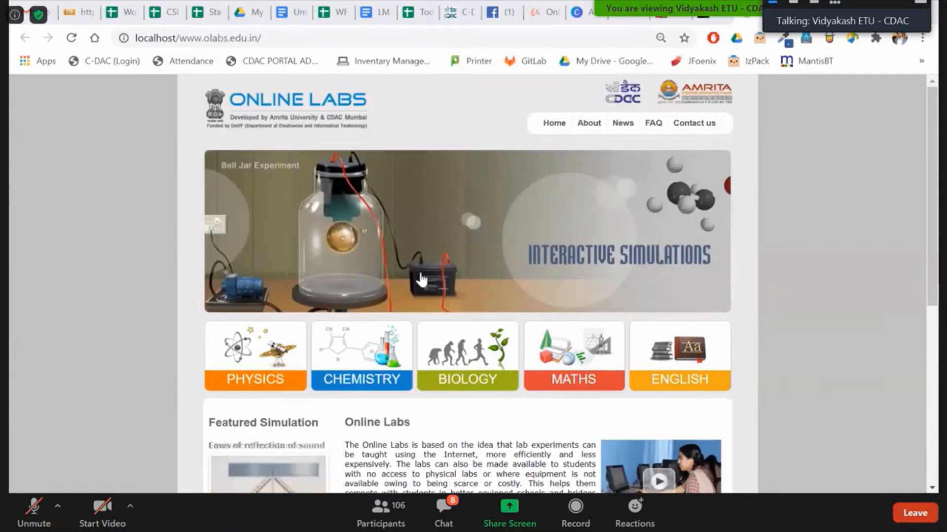
# Browse the Physics labs listing from the Class 9 experiments down to Class 12
pyautogui.click(254, 356)
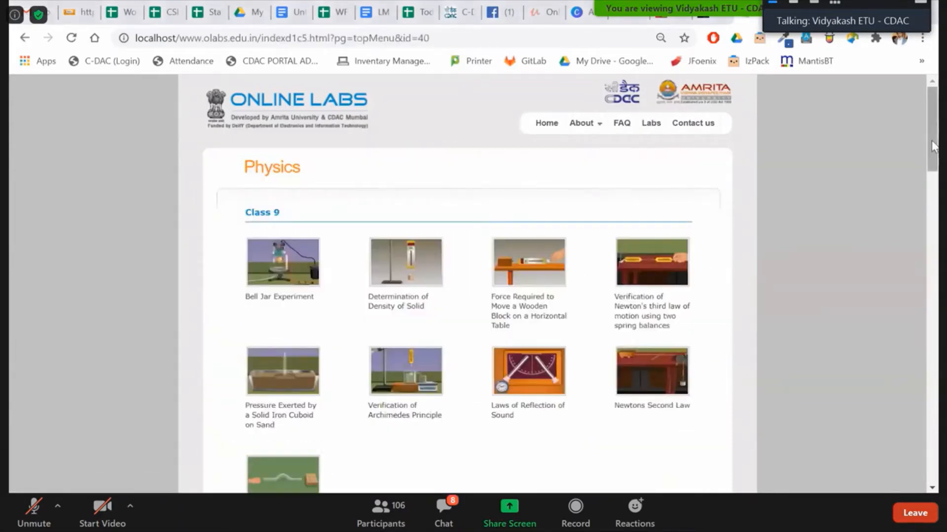
pyautogui.scroll(-3)
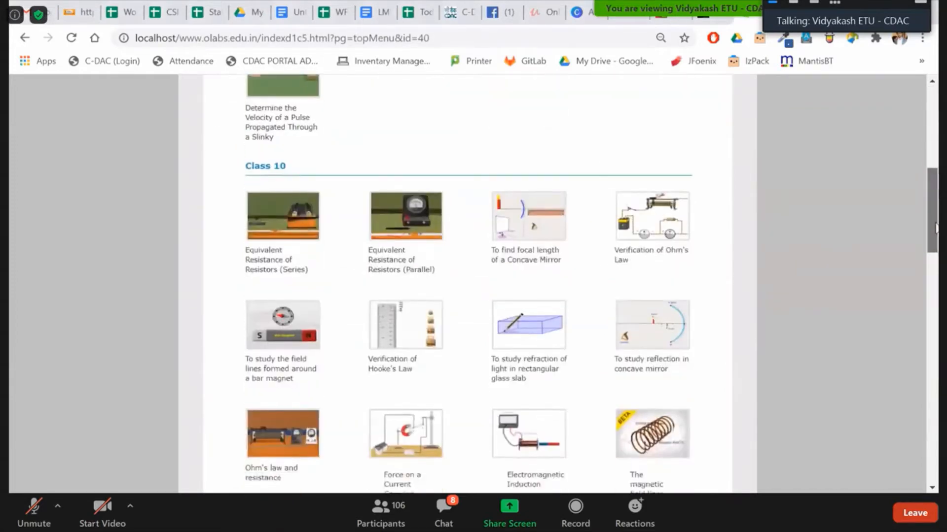
pyautogui.scroll(-3)
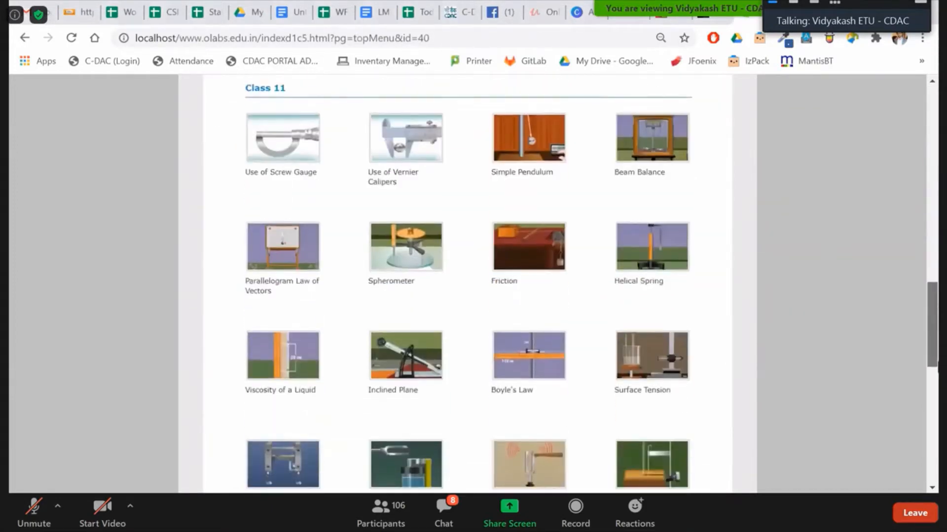
pyautogui.scroll(-3)
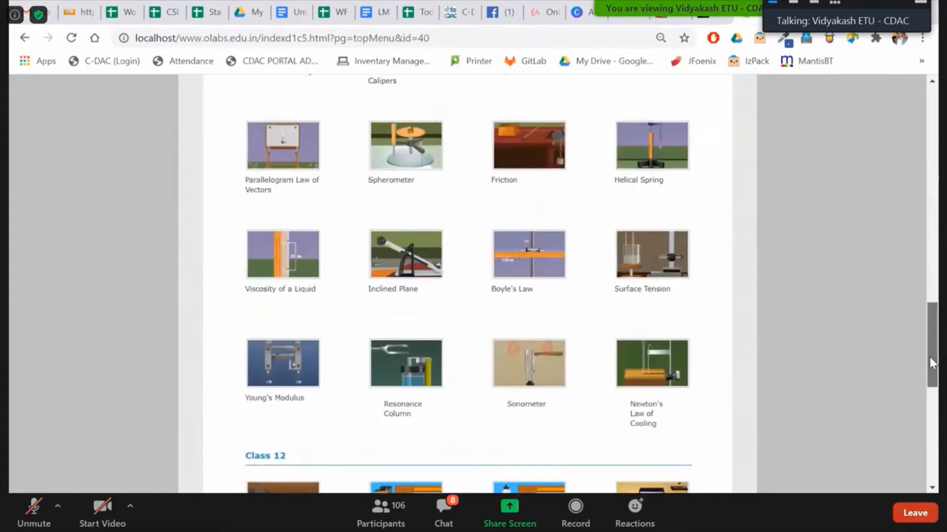
pyautogui.scroll(-3)
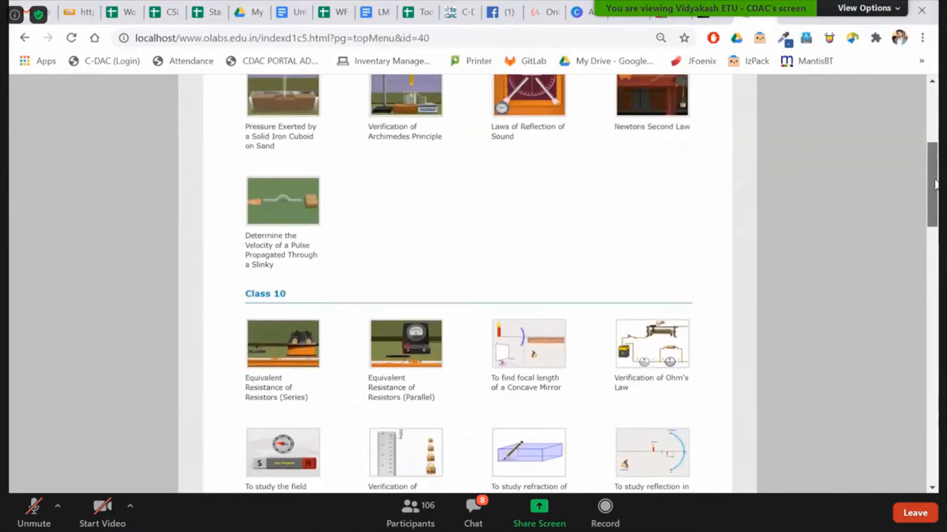
pyautogui.scroll(-3)
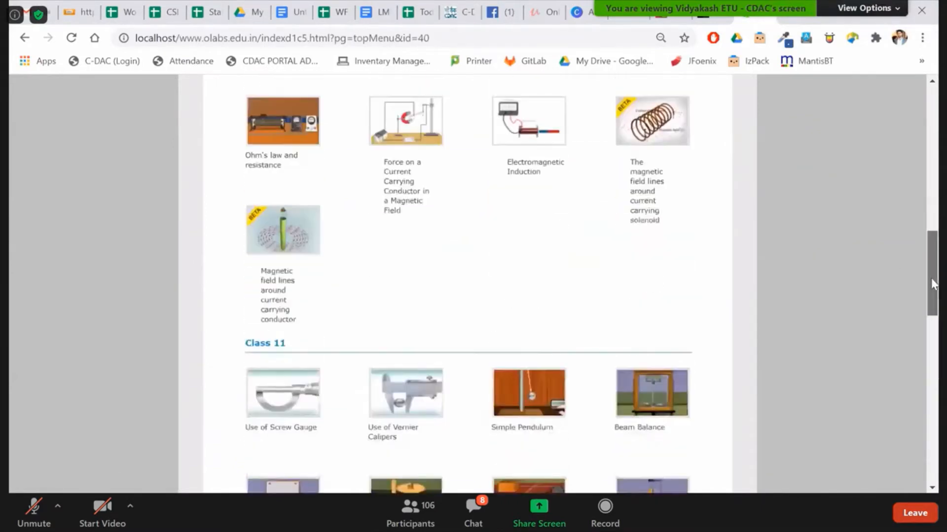
pyautogui.scroll(-3)
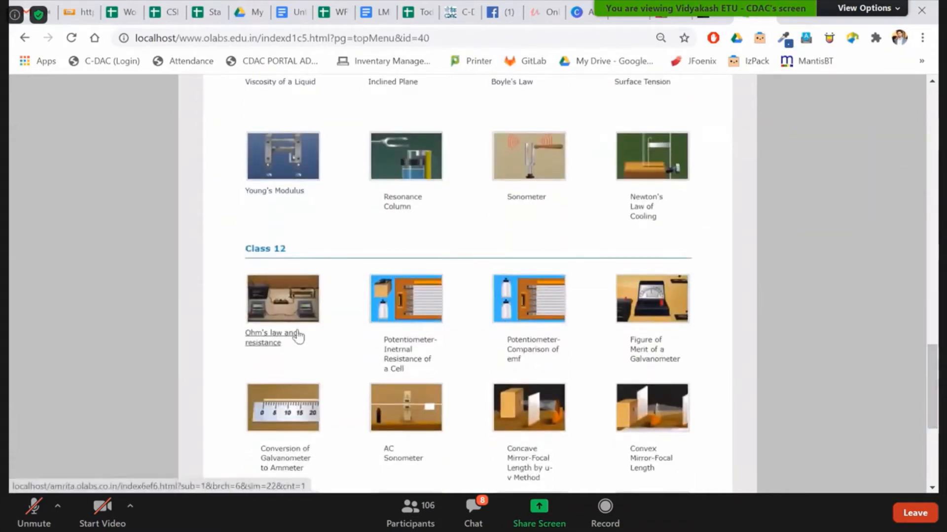
# Read the Class 12 Ohm's law and resistance experiment's Theory and Procedure pages
pyautogui.click(270, 332)
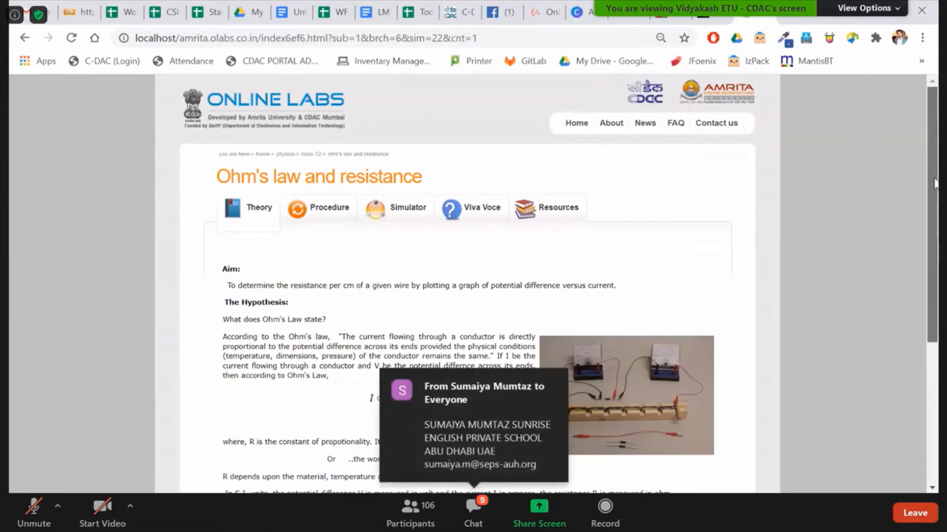
pyautogui.scroll(-3)
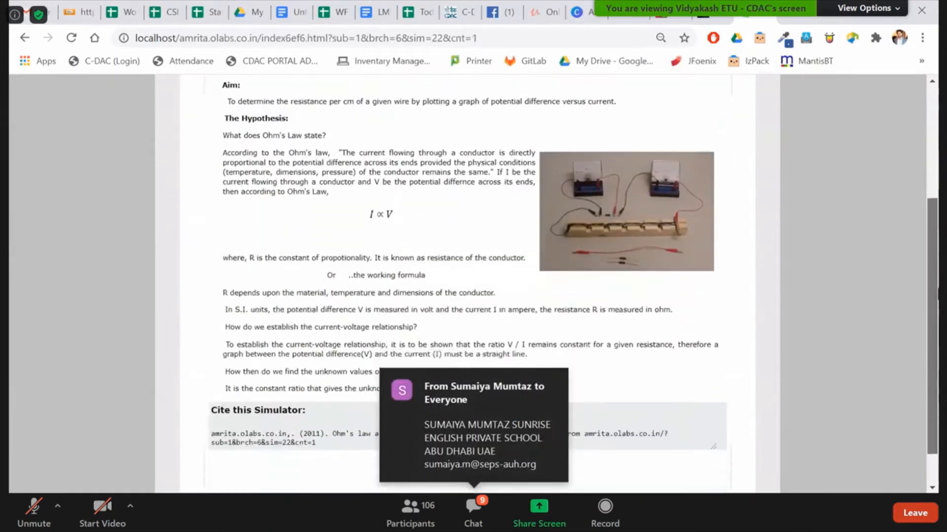
pyautogui.click(330, 127)
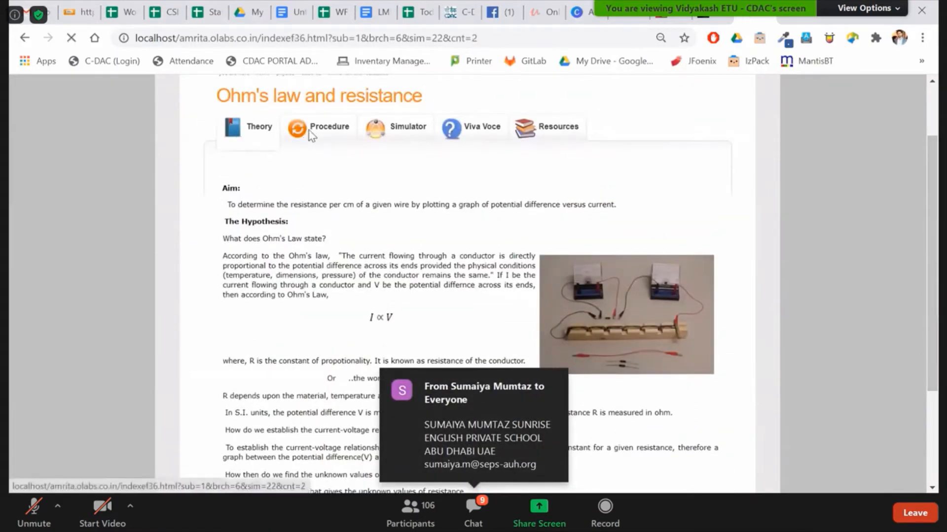
pyautogui.click(330, 127)
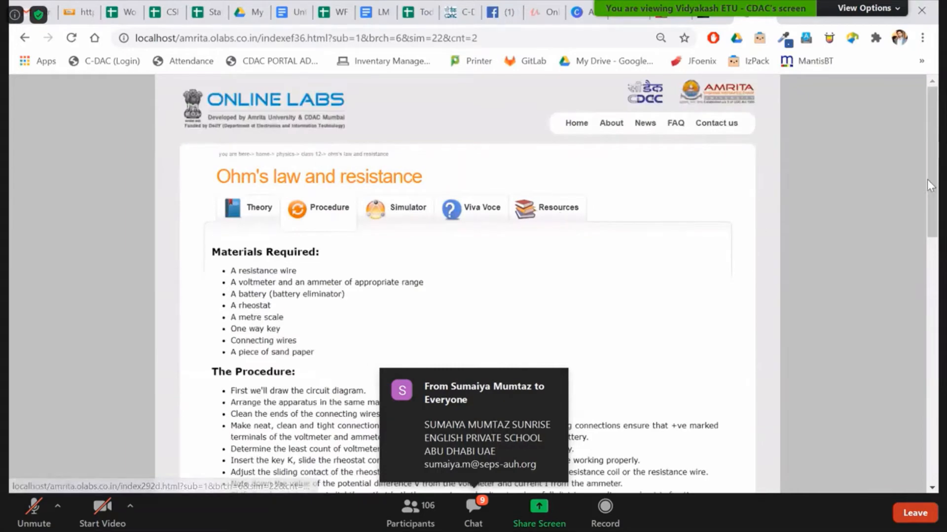
pyautogui.scroll(-3)
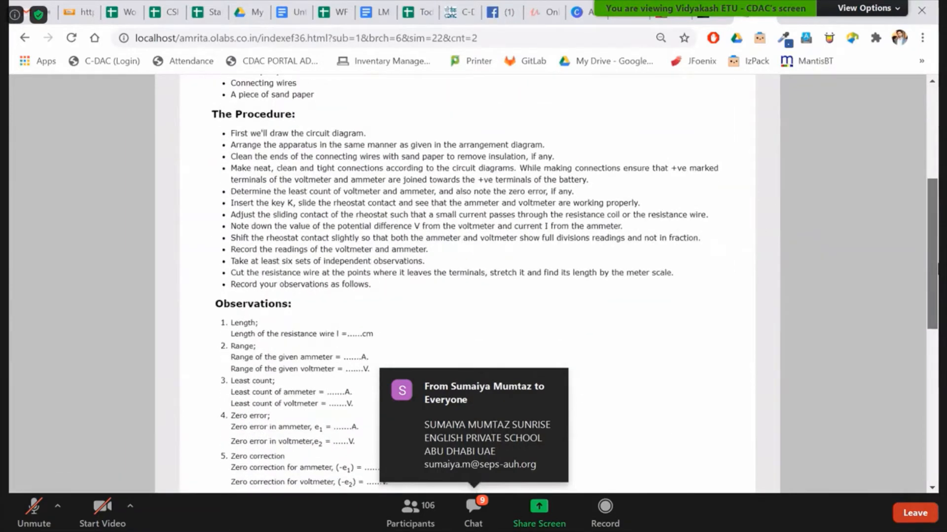
pyautogui.scroll(-3)
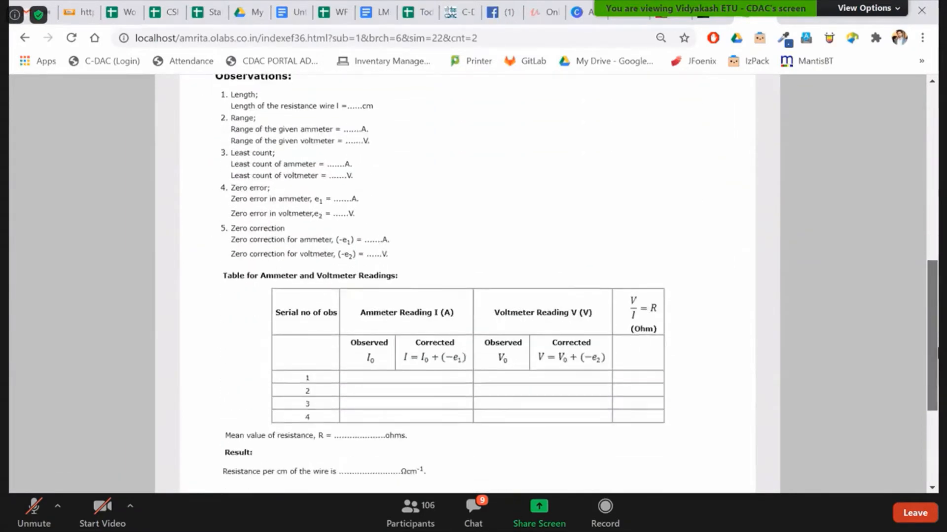
pyautogui.scroll(-3)
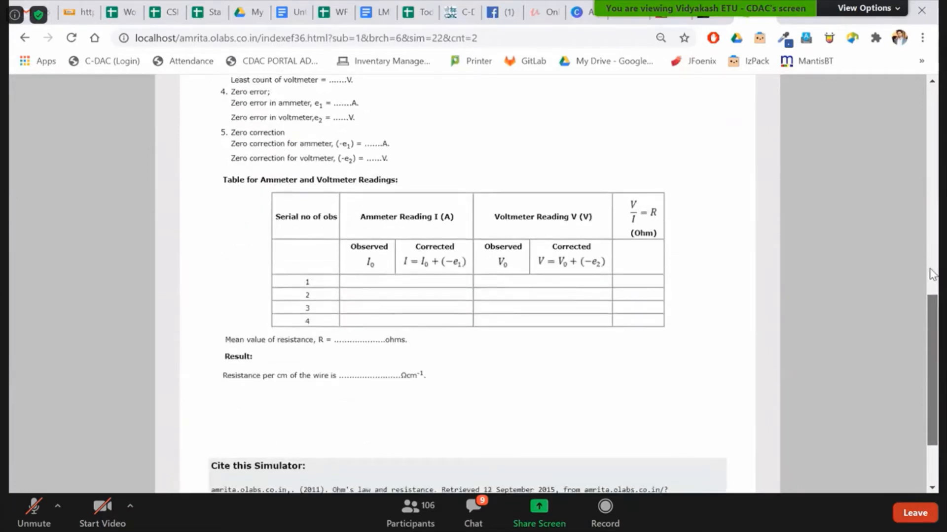
pyautogui.click(318, 102)
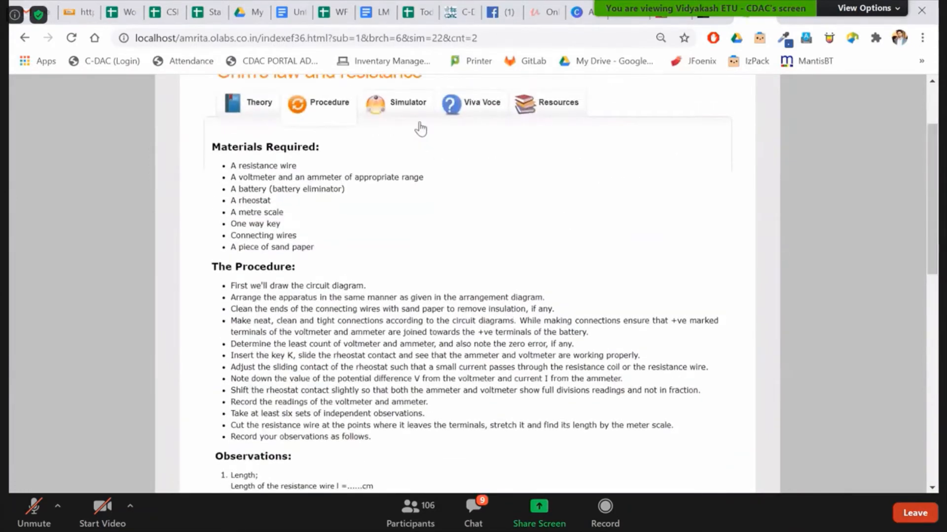
# In the Ohm's law simulator, toggle the circuit diagram and keep Silver as the wire metal
pyautogui.click(407, 101)
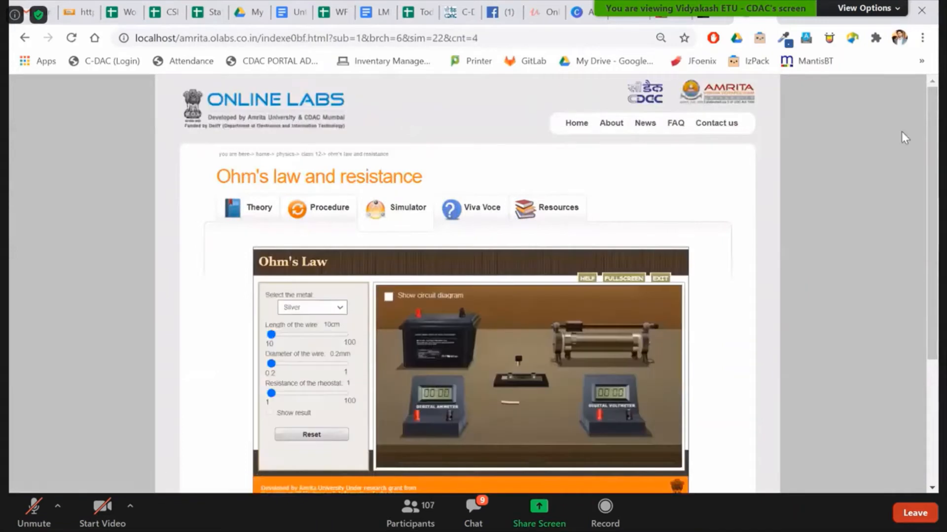
pyautogui.scroll(-3)
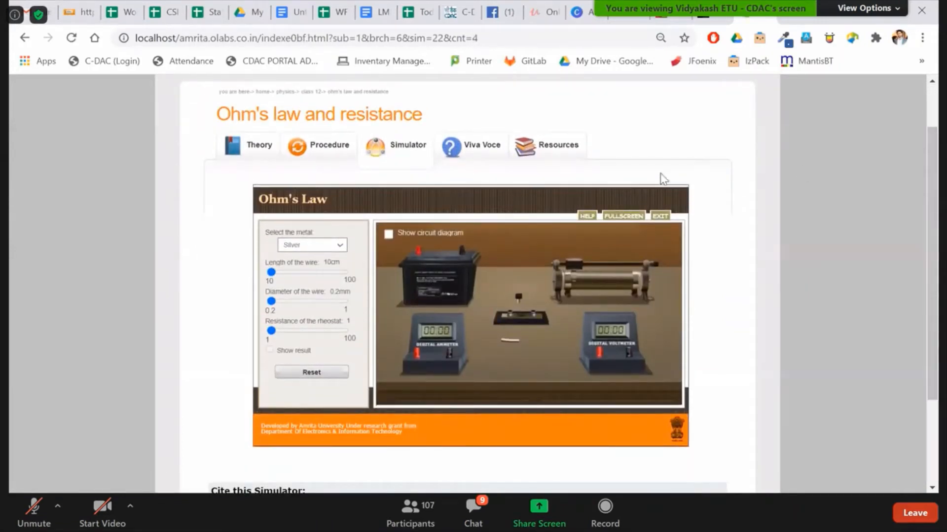
pyautogui.click(388, 235)
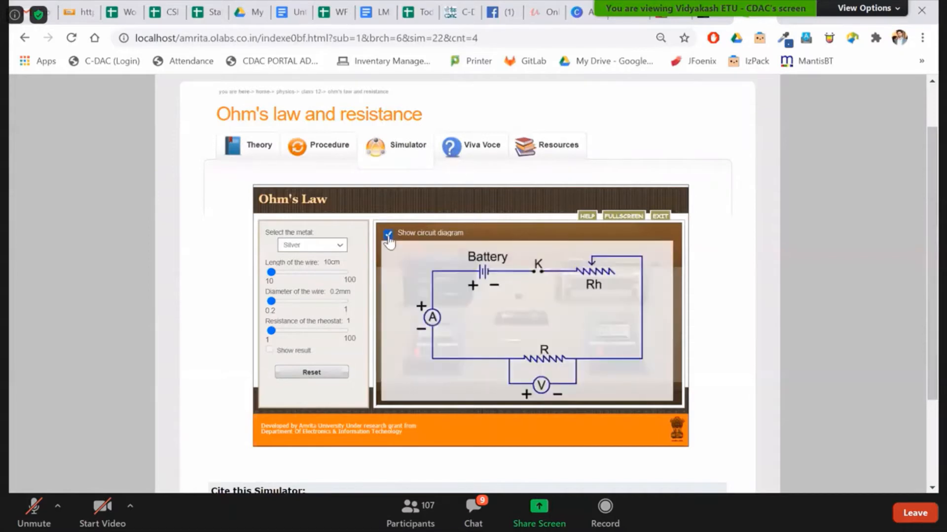
pyautogui.click(388, 234)
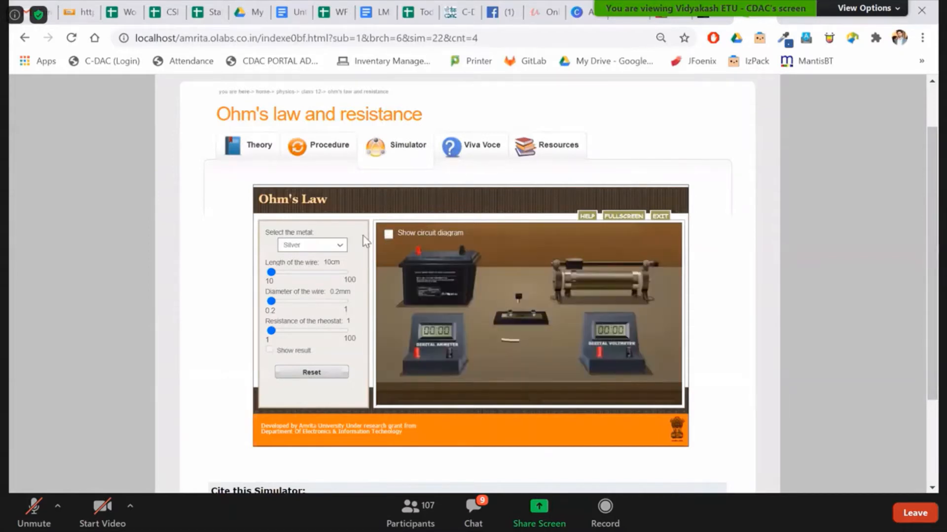
pyautogui.click(311, 244)
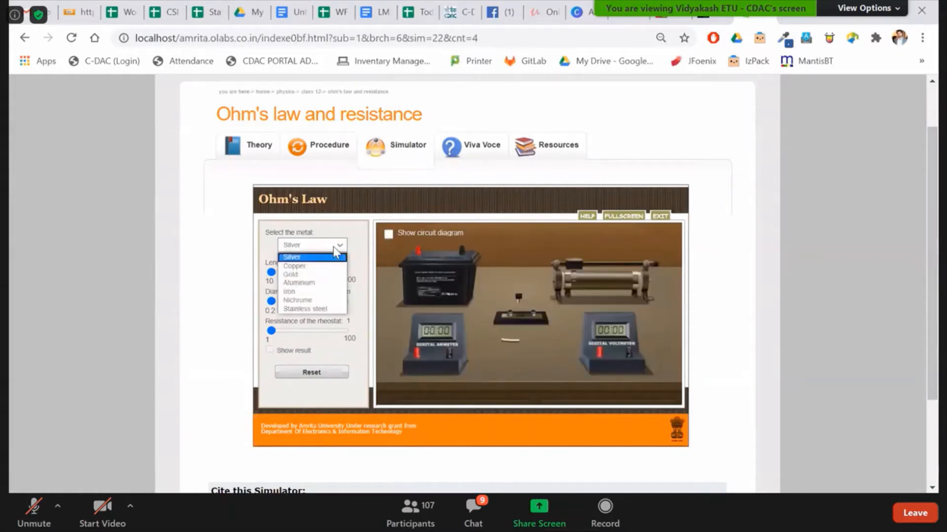
pyautogui.click(311, 245)
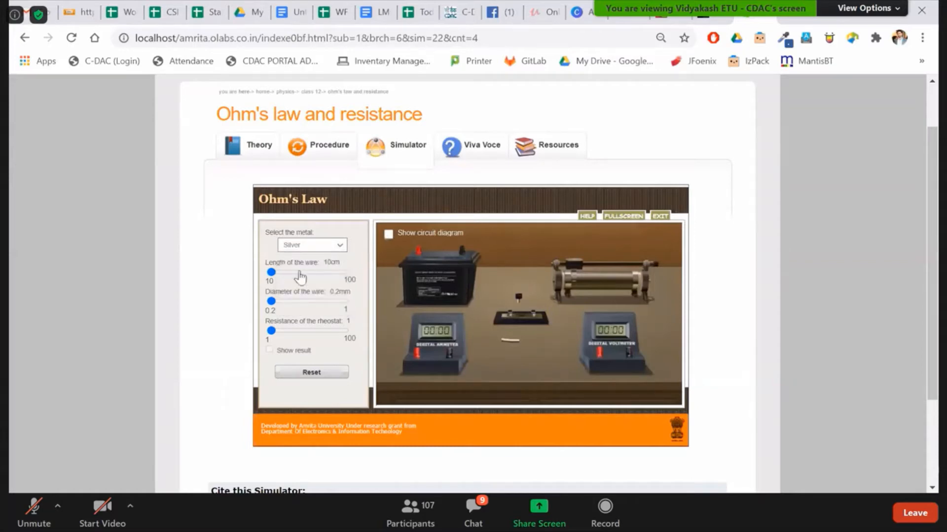
# Set wire length 45 cm, diameter 0.39 mm and rheostat resistance 52, then reach the Viva Voce quiz
pyautogui.moveTo(271, 272); pyautogui.dragTo(297, 272)
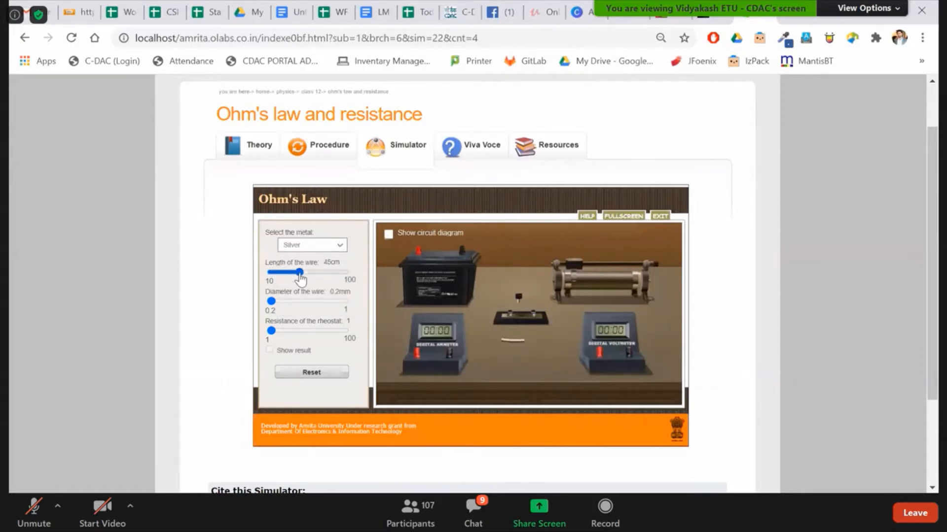
pyautogui.moveTo(271, 302); pyautogui.dragTo(290, 302)
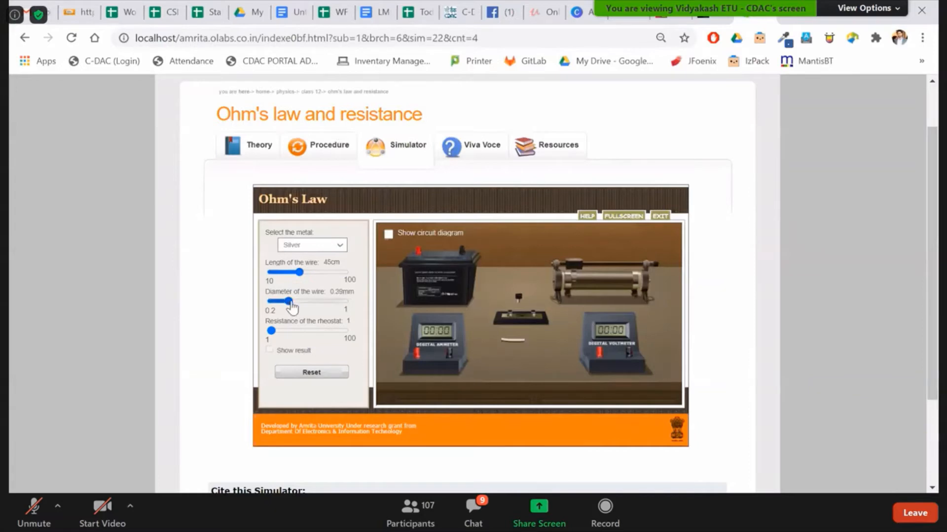
pyautogui.moveTo(289, 301); pyautogui.dragTo(302, 302)
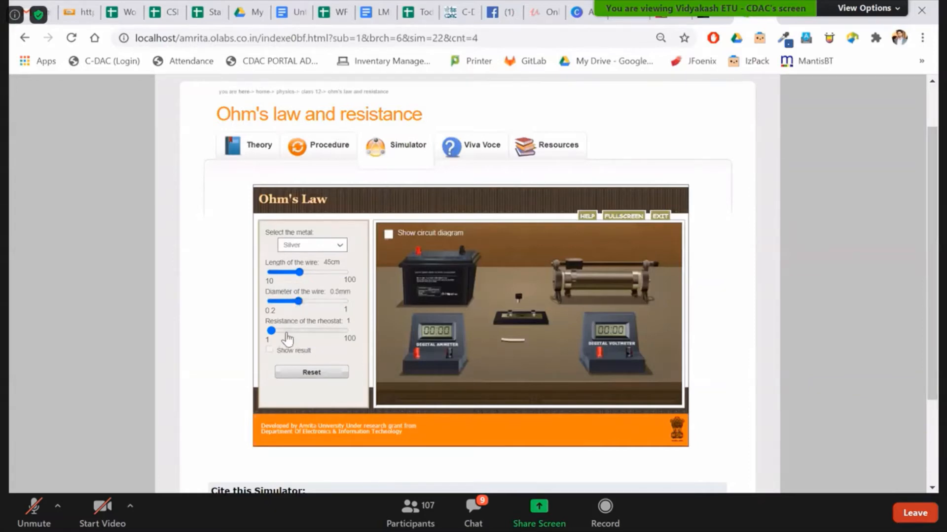
pyautogui.moveTo(271, 332); pyautogui.dragTo(305, 332)
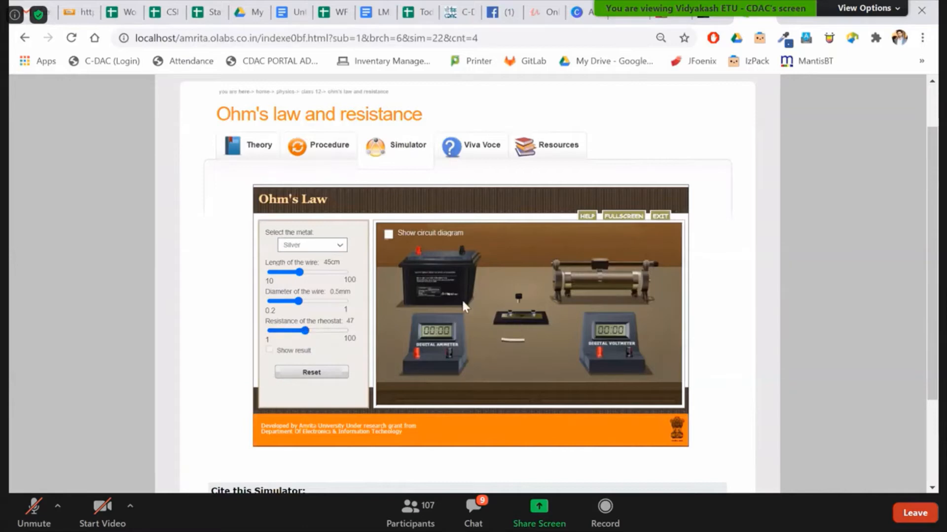
pyautogui.moveTo(442, 342)
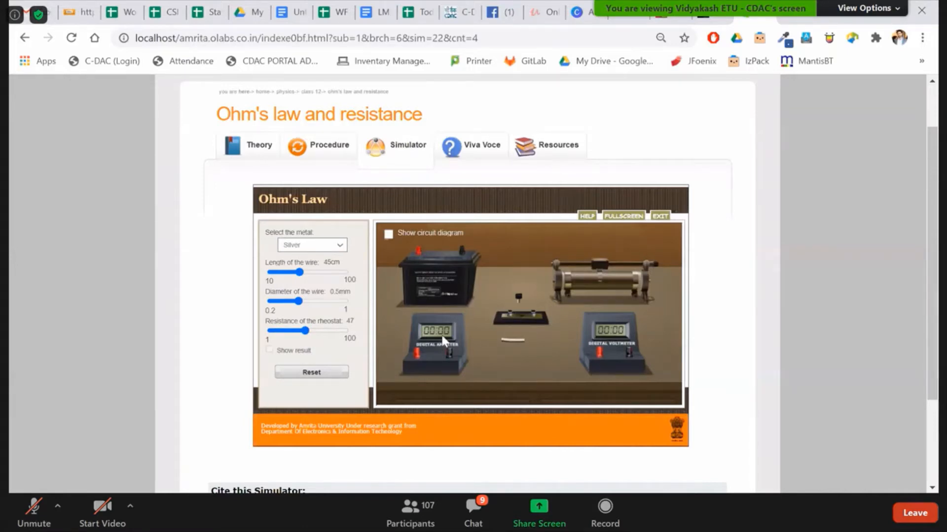
pyautogui.moveTo(512, 347)
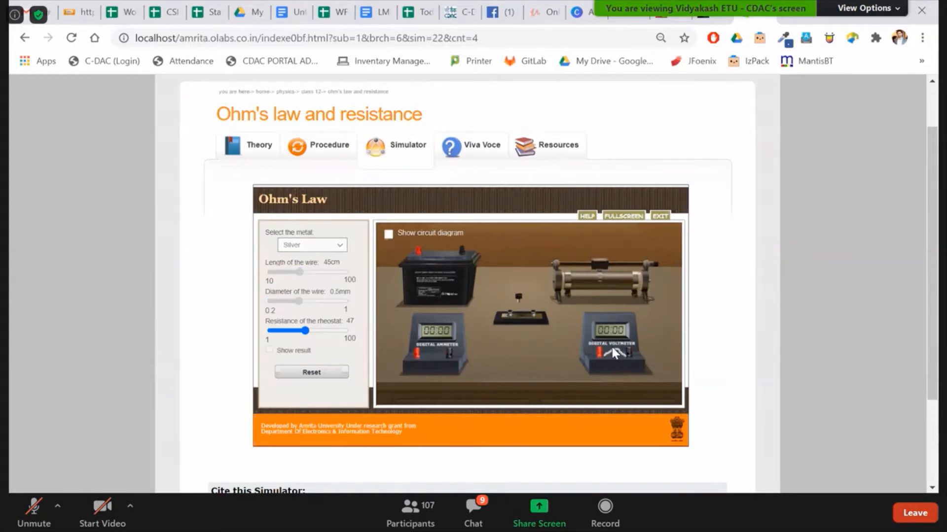
pyautogui.moveTo(617, 273)
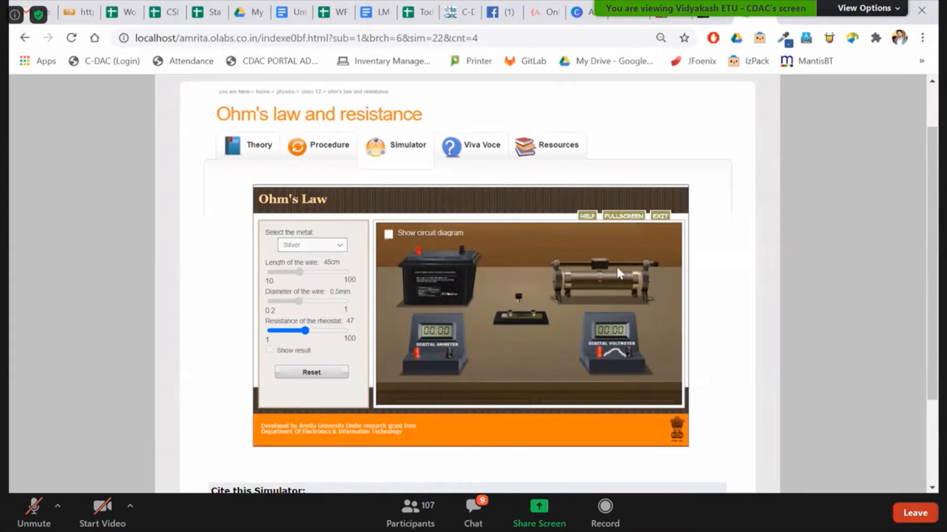
pyautogui.moveTo(304, 331); pyautogui.dragTo(309, 330)
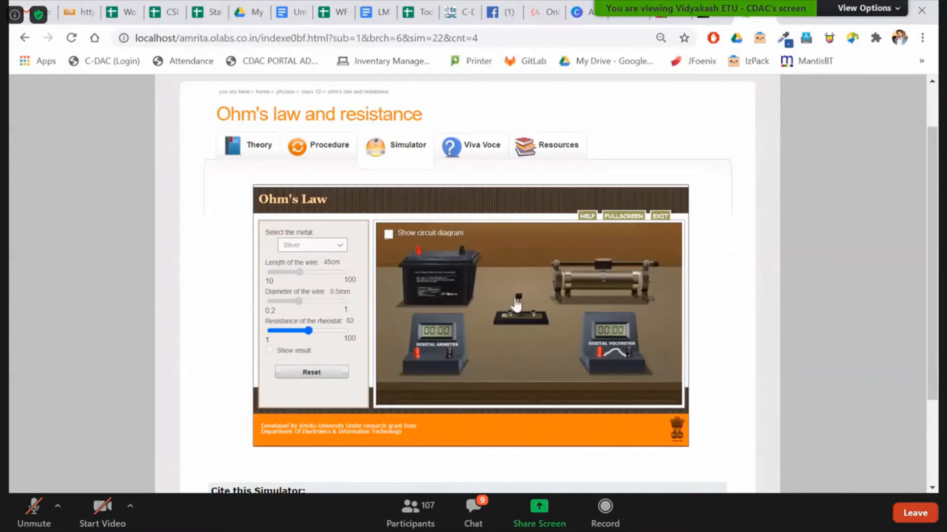
pyautogui.moveTo(441, 287)
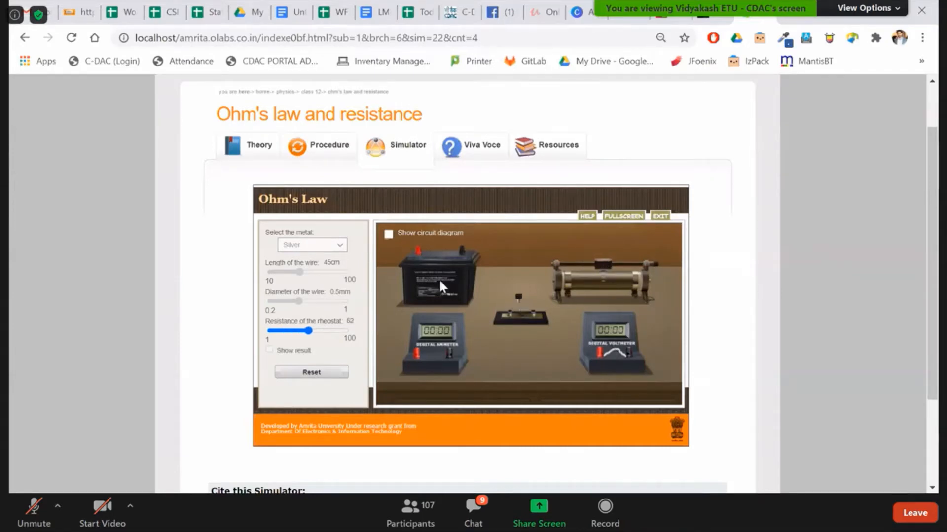
pyautogui.moveTo(461, 254)
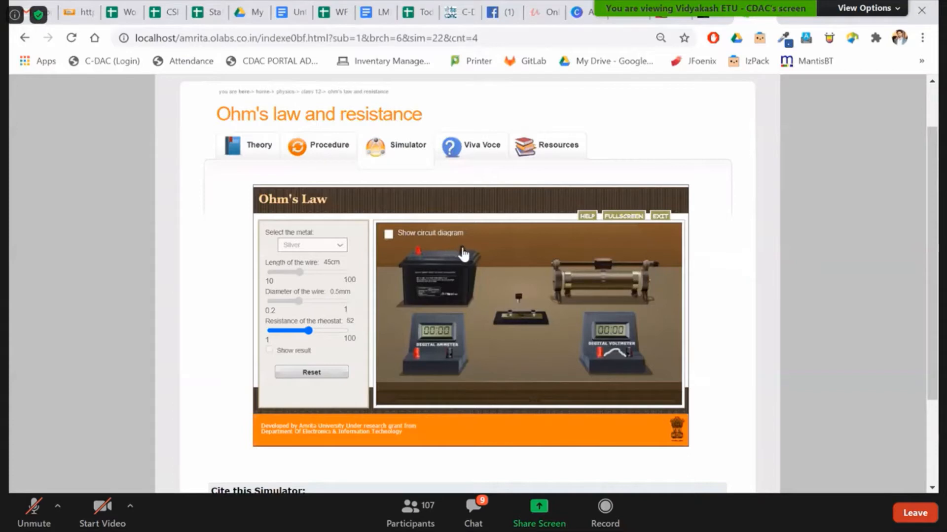
pyautogui.moveTo(541, 313)
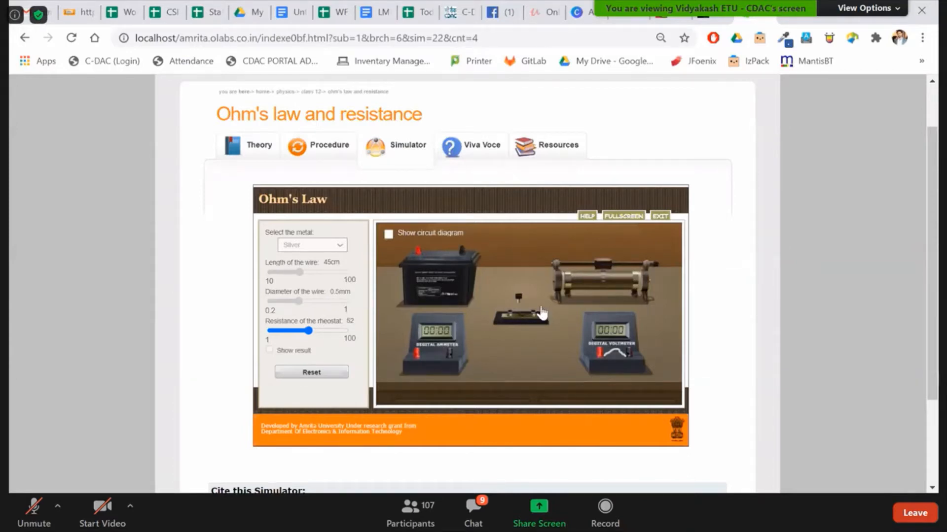
pyautogui.moveTo(597, 276)
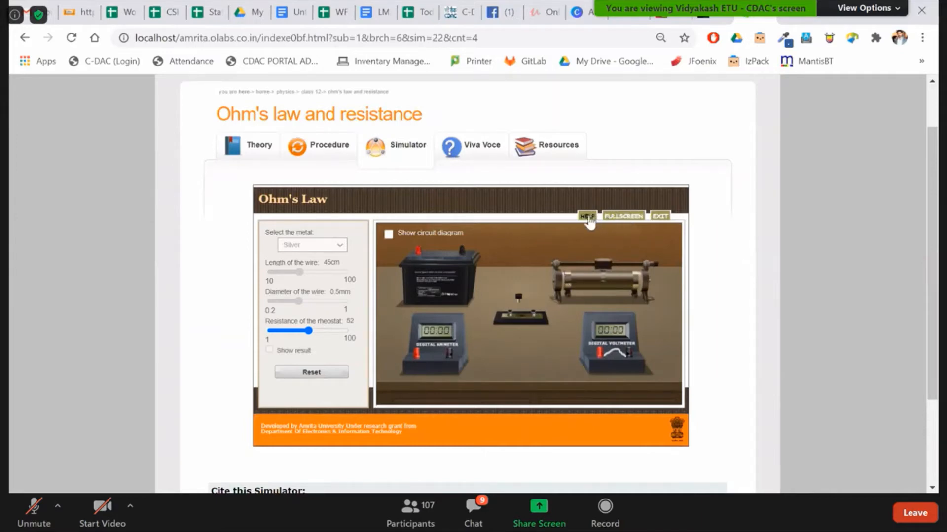
pyautogui.scroll(-3)
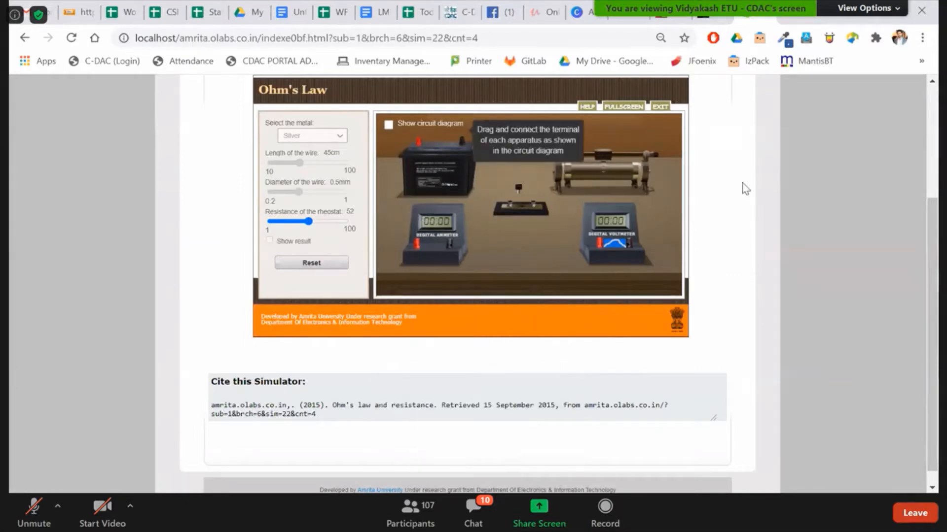
pyautogui.scroll(-3)
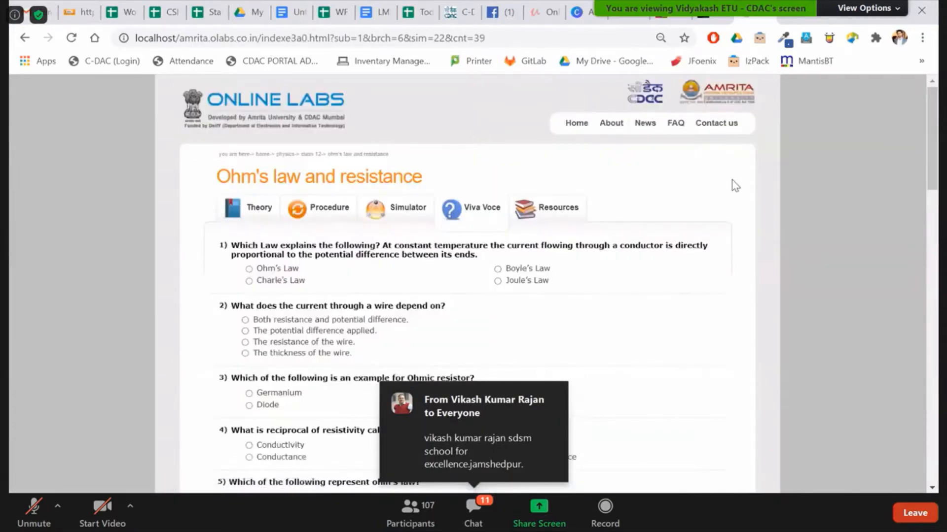
# Answer question 2 with 'Both resistance and potential difference' and question 3 with 'Germanium'
pyautogui.scroll(-3)
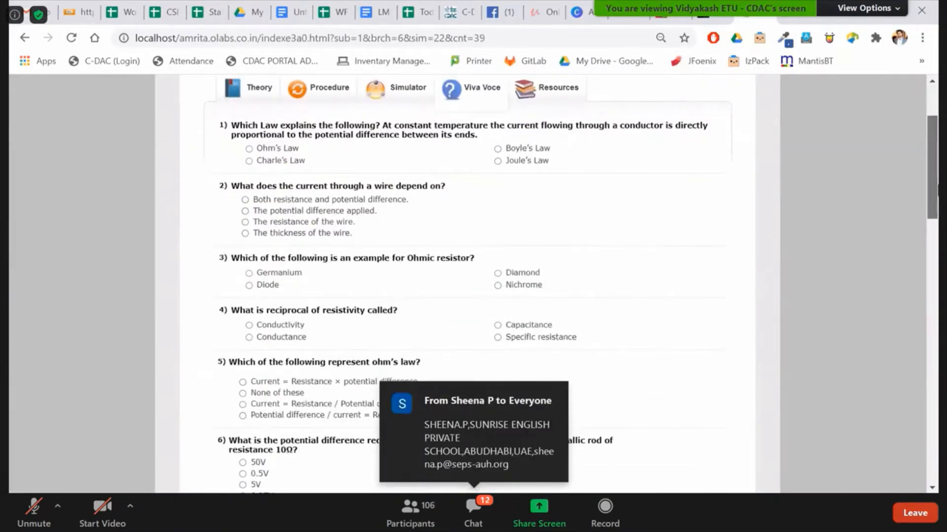
pyautogui.scroll(-3)
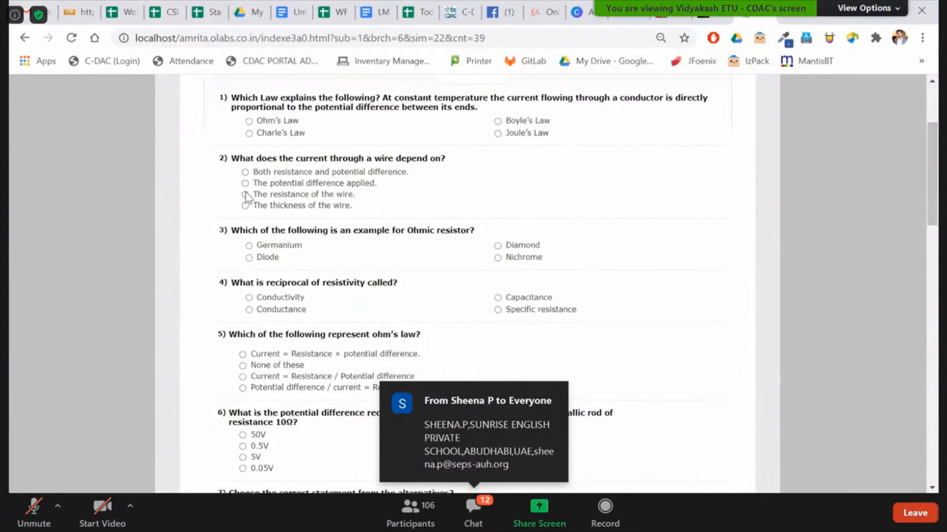
pyautogui.click(244, 172)
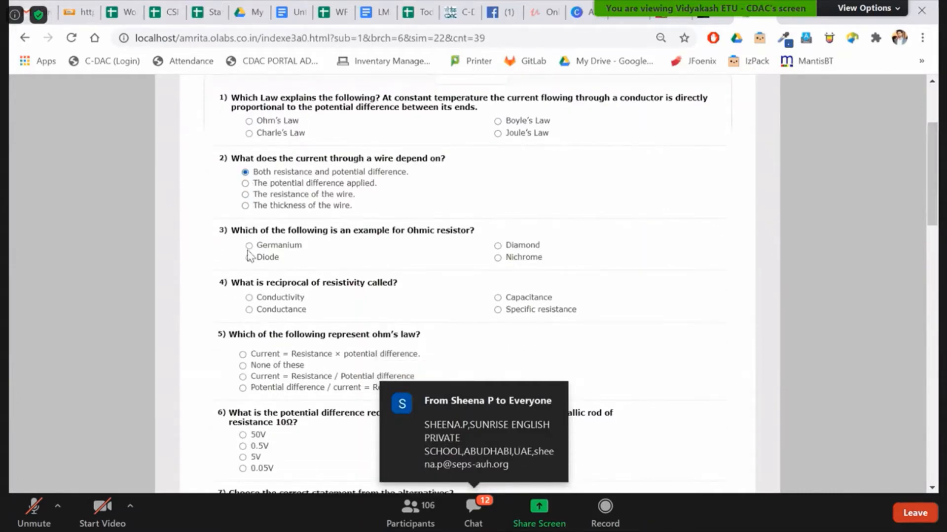
pyautogui.click(249, 245)
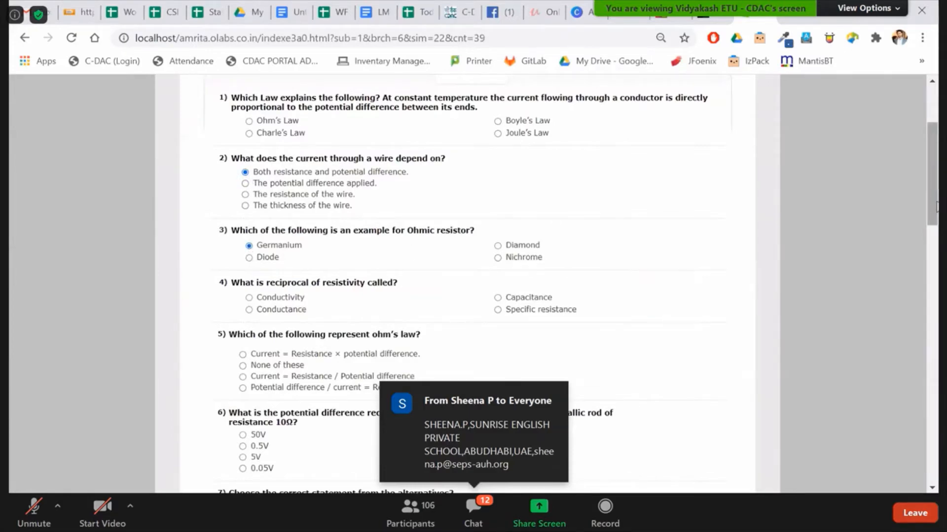
pyautogui.scroll(-3)
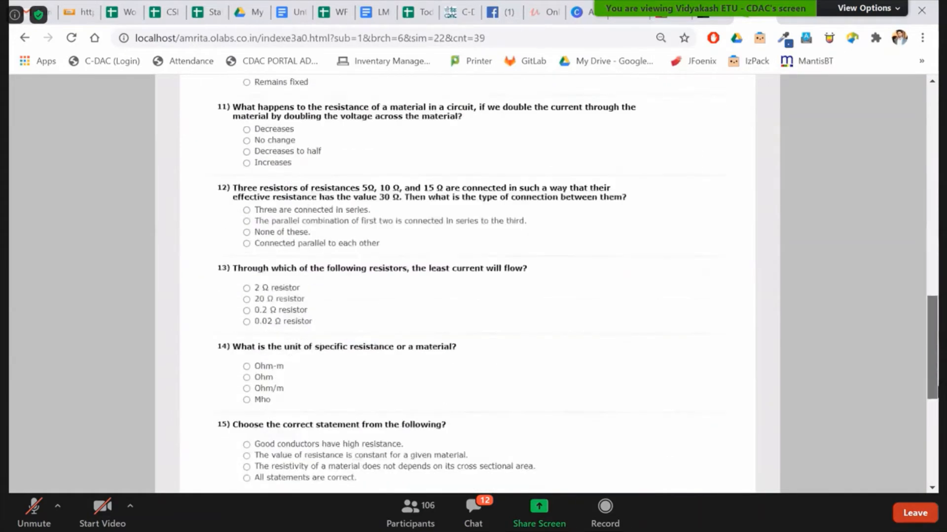
pyautogui.scroll(-3)
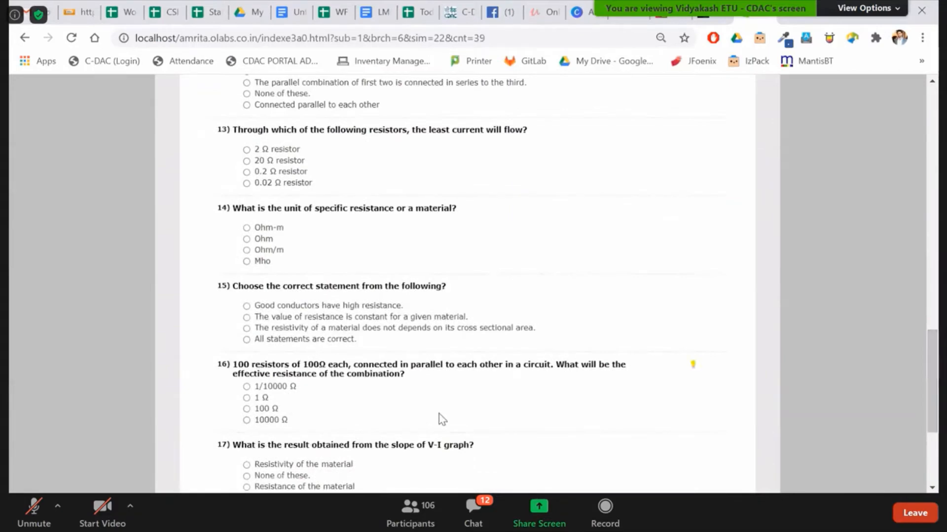
pyautogui.click(246, 387)
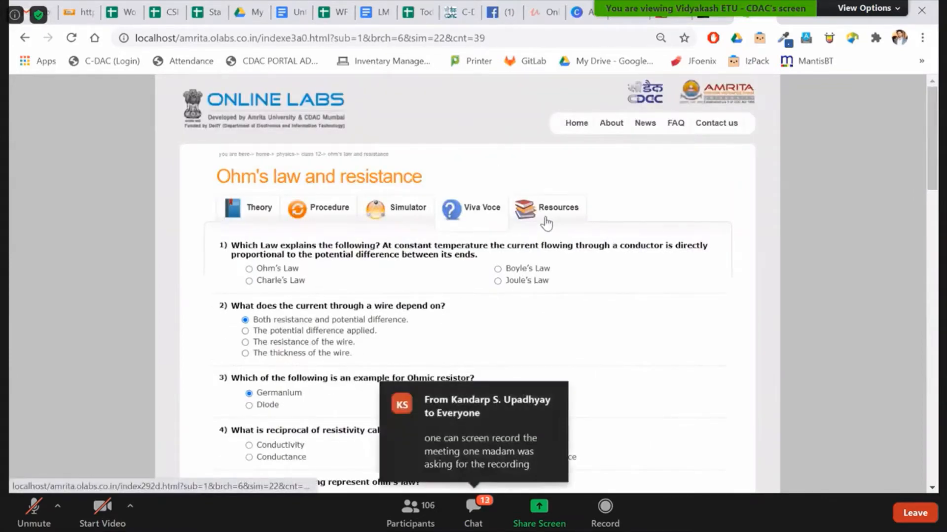
# Show the Ohm's law experiment's Resources page of reference books and websites
pyautogui.click(549, 207)
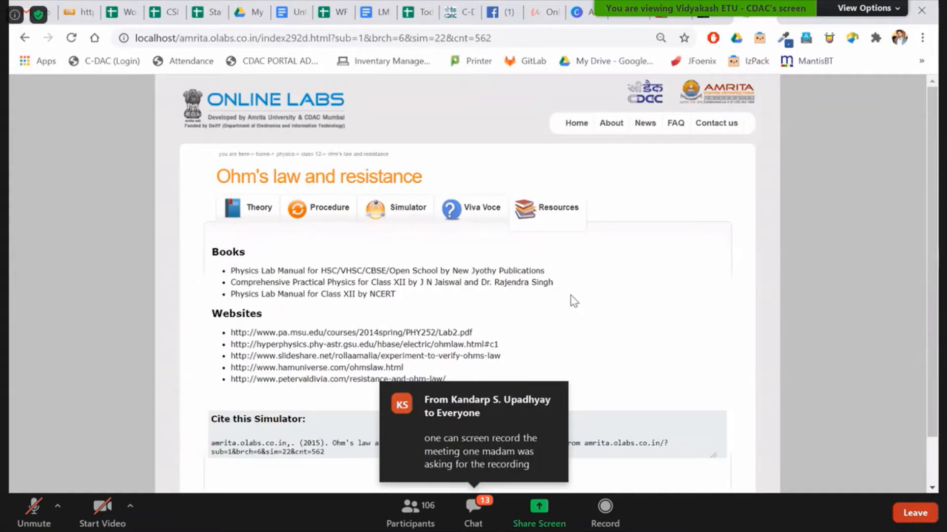
pyautogui.moveTo(374, 229)
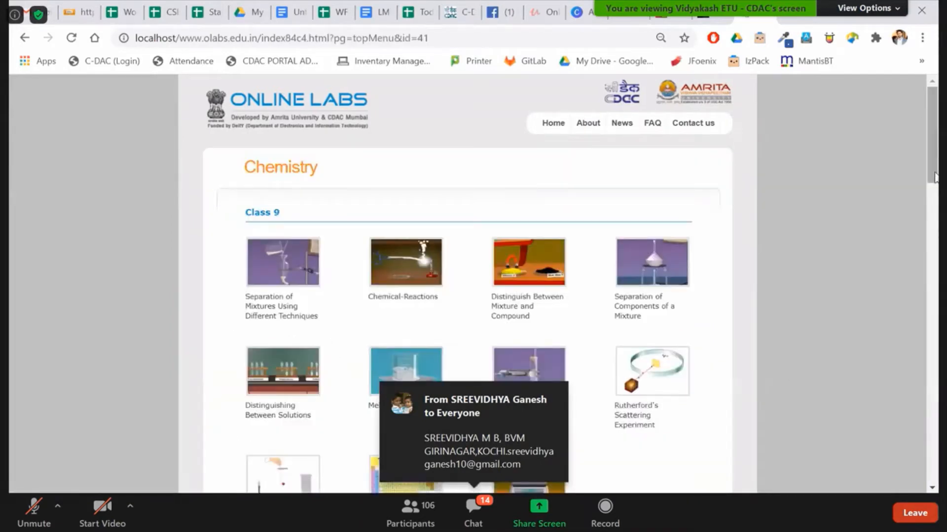
# Browse the Chemistry class lists and open the Class 9 Chemical Reactions experiment
pyautogui.scroll(-3)
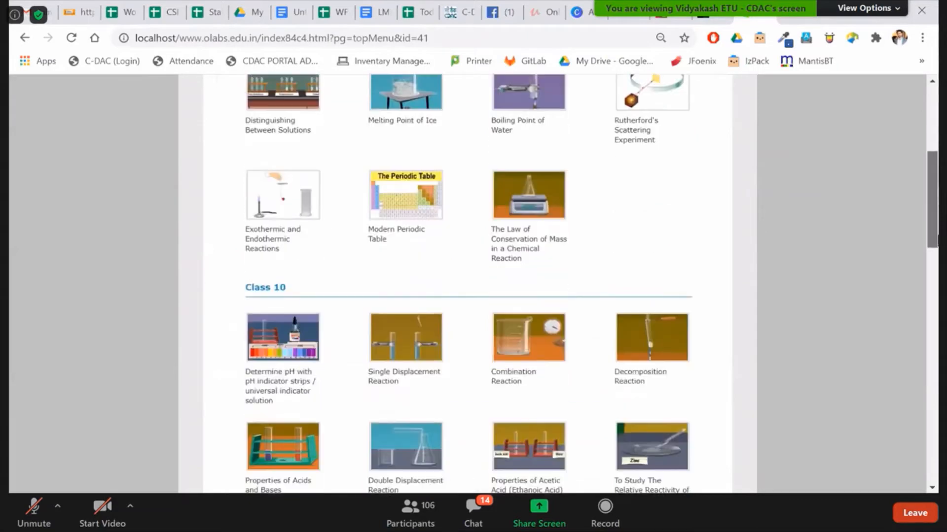
pyautogui.scroll(-3)
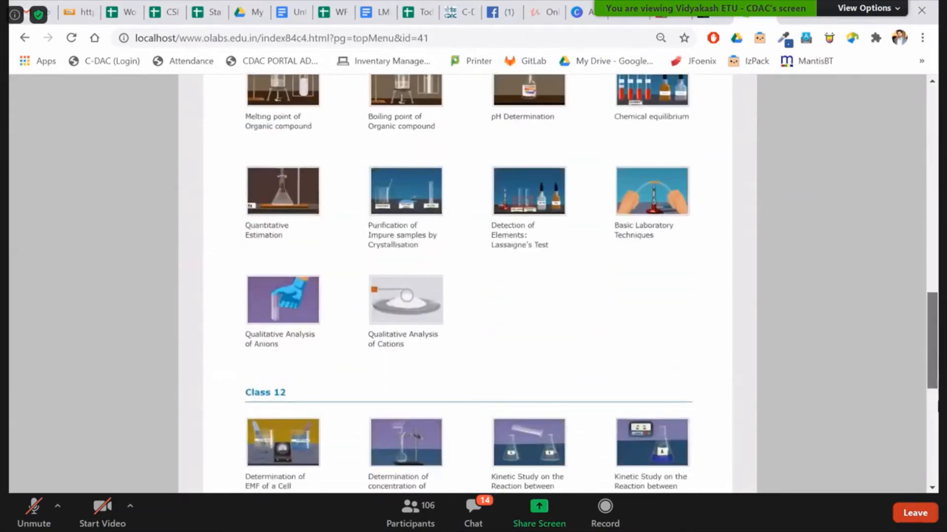
pyautogui.scroll(-3)
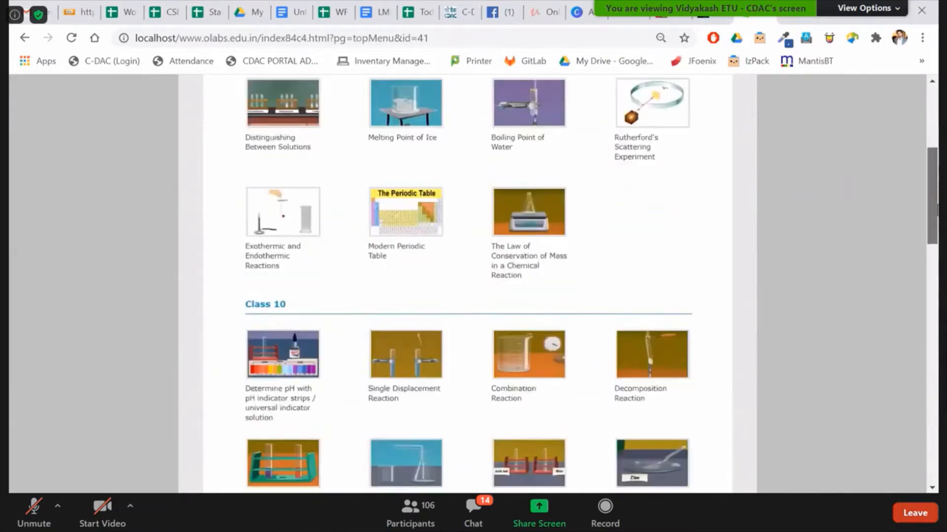
pyautogui.click(402, 243)
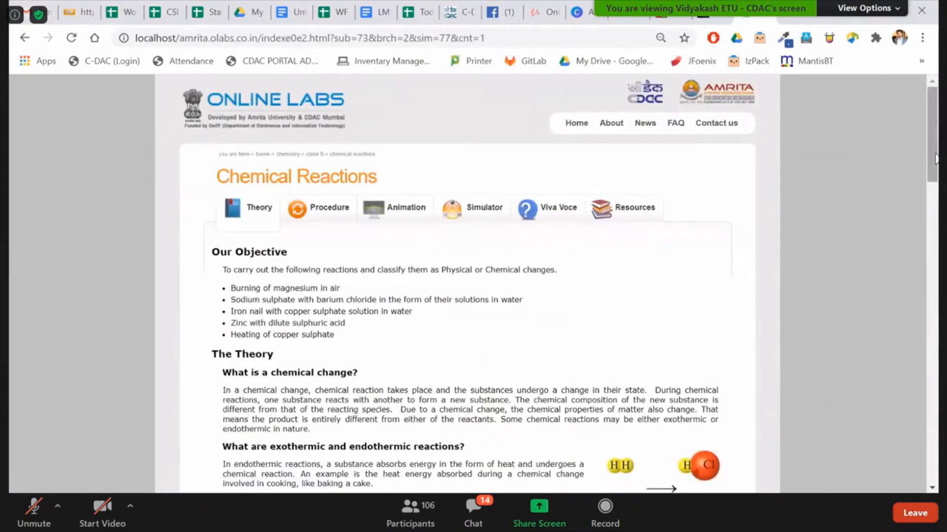
# Read through the Chemical Reactions theory on reversible changes and magnesium burning equations
pyautogui.scroll(-3)
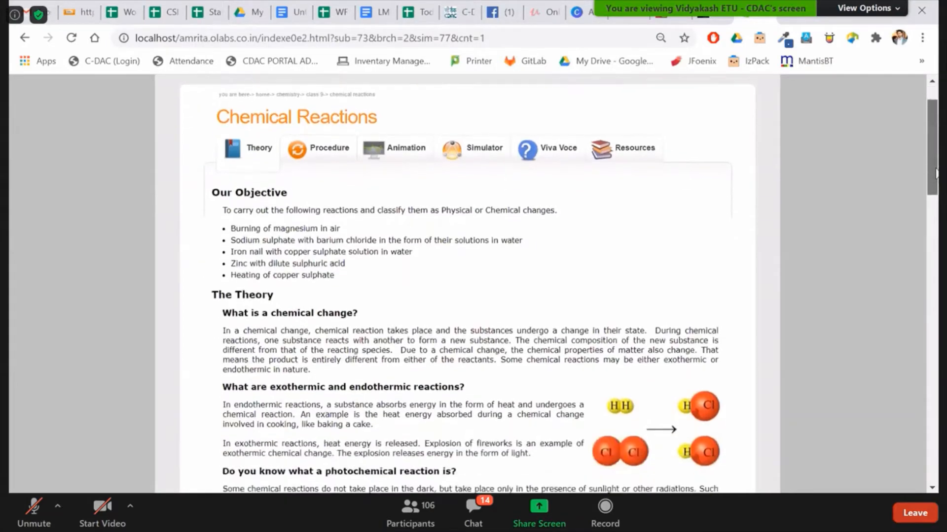
pyautogui.scroll(-3)
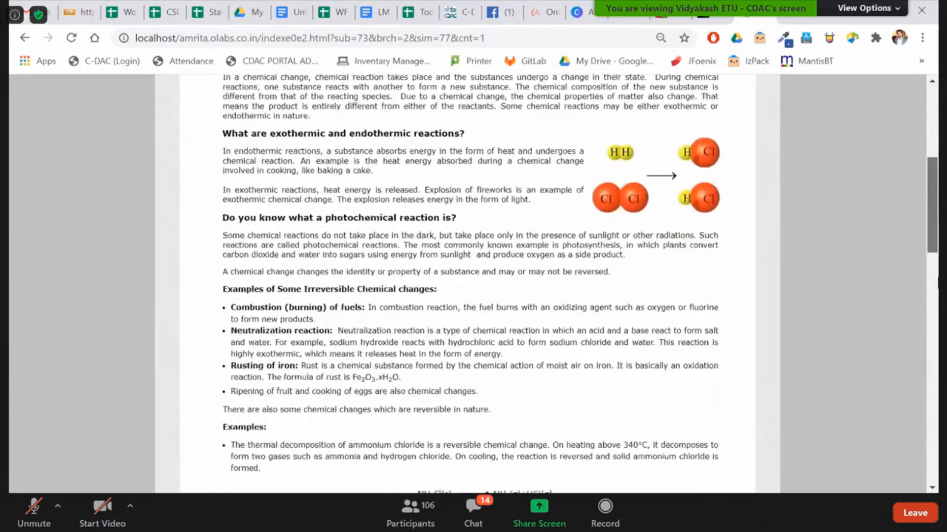
pyautogui.scroll(-3)
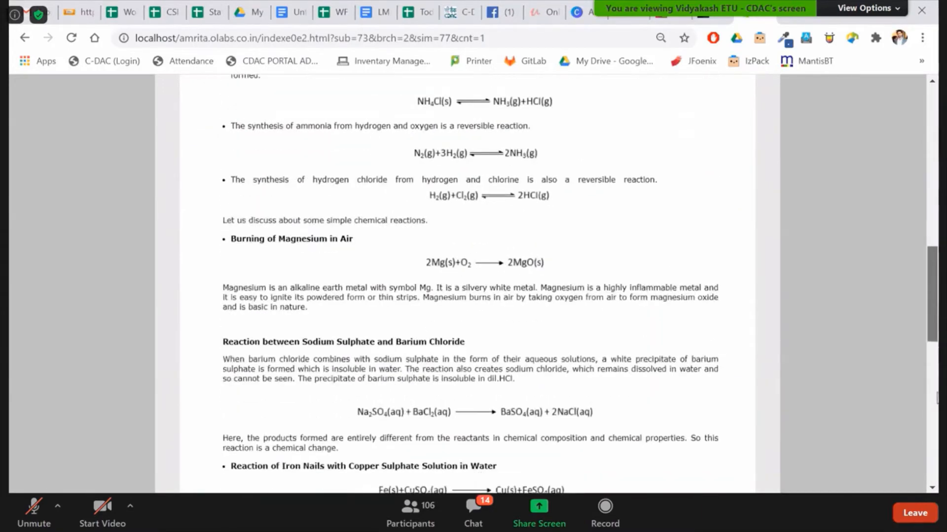
pyautogui.scroll(-3)
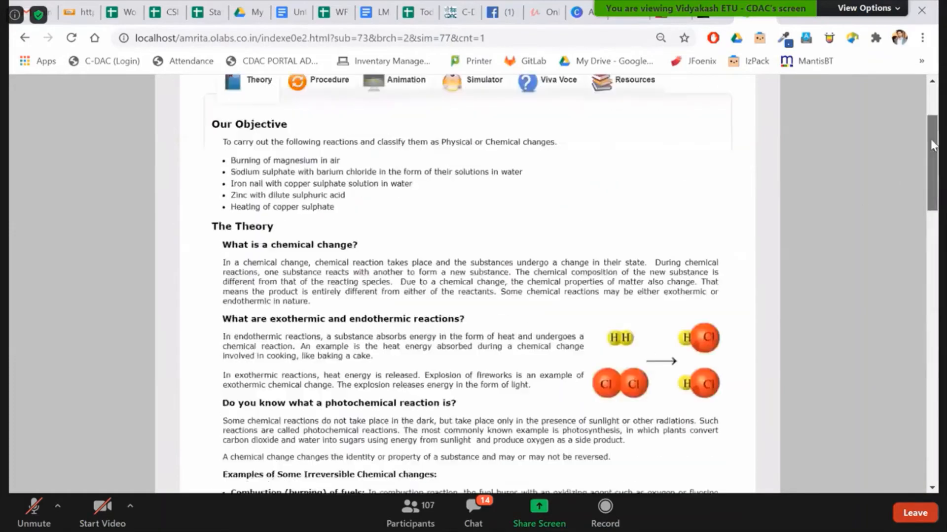
# Read through the Chemical Reactions experiment's Procedure page
pyautogui.click(318, 79)
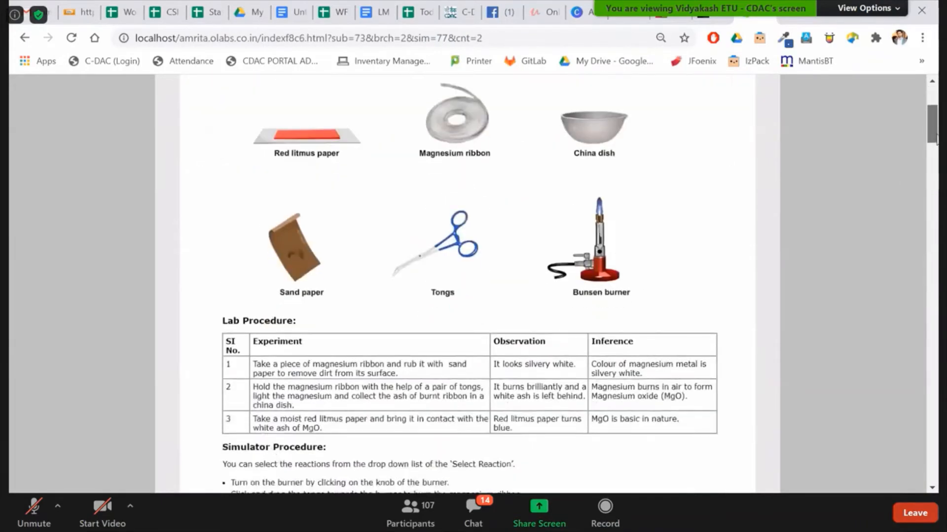
pyautogui.scroll(-3)
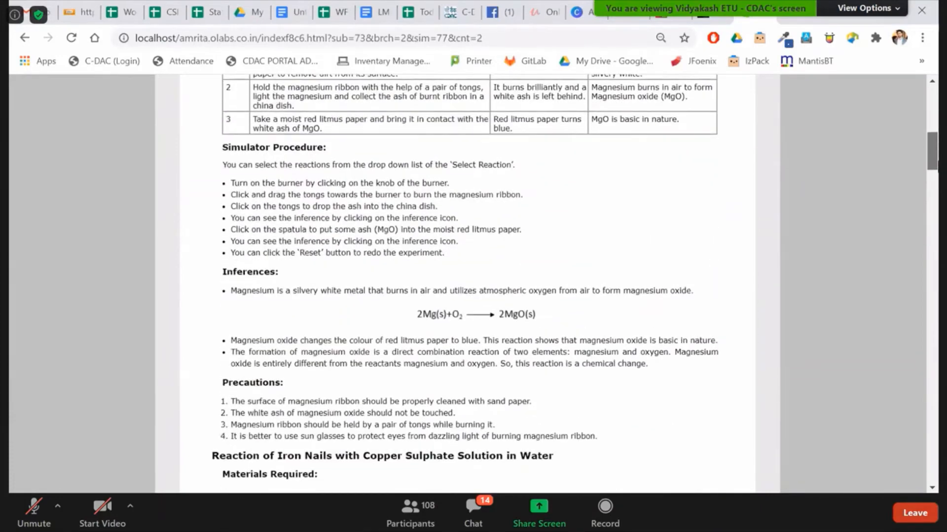
pyautogui.scroll(-3)
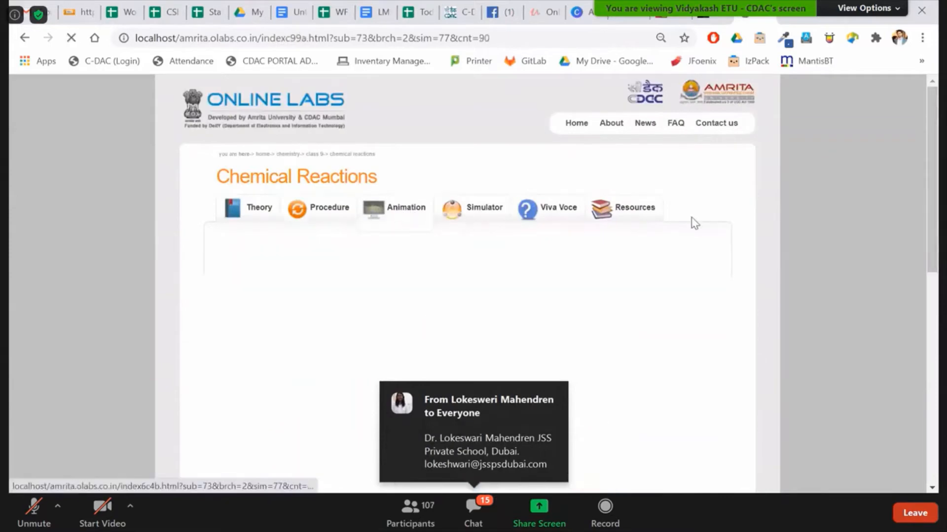
# View the Chemical Reactions simulator, then move on to the Biology Class 9 experiment listing
pyautogui.click(405, 207)
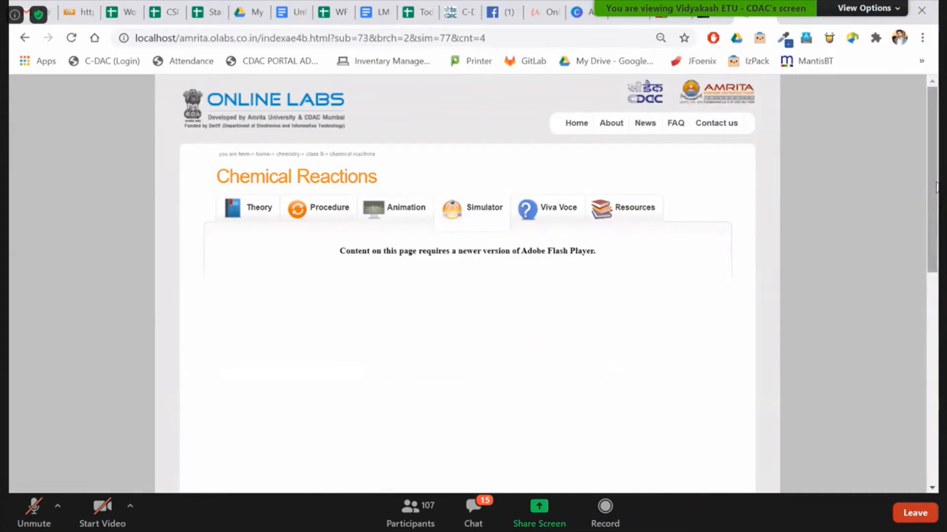
pyautogui.scroll(-3)
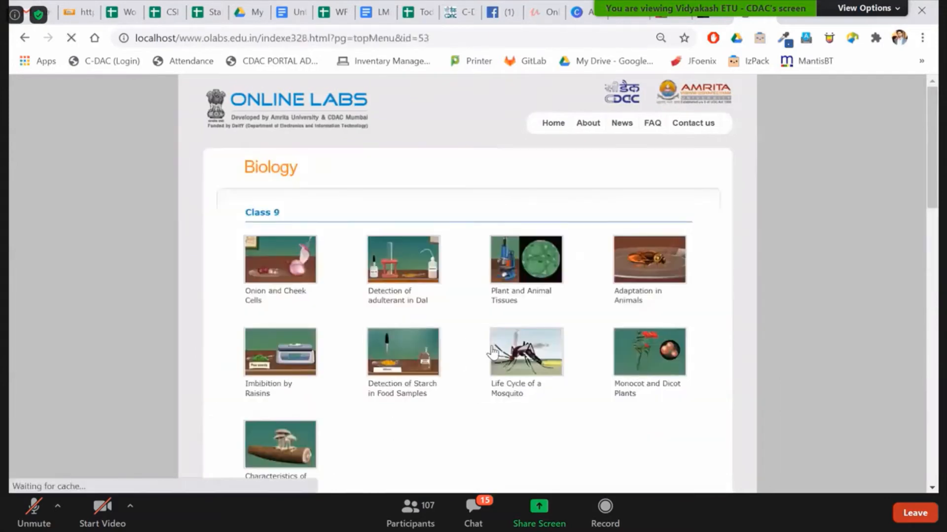
pyautogui.scroll(-3)
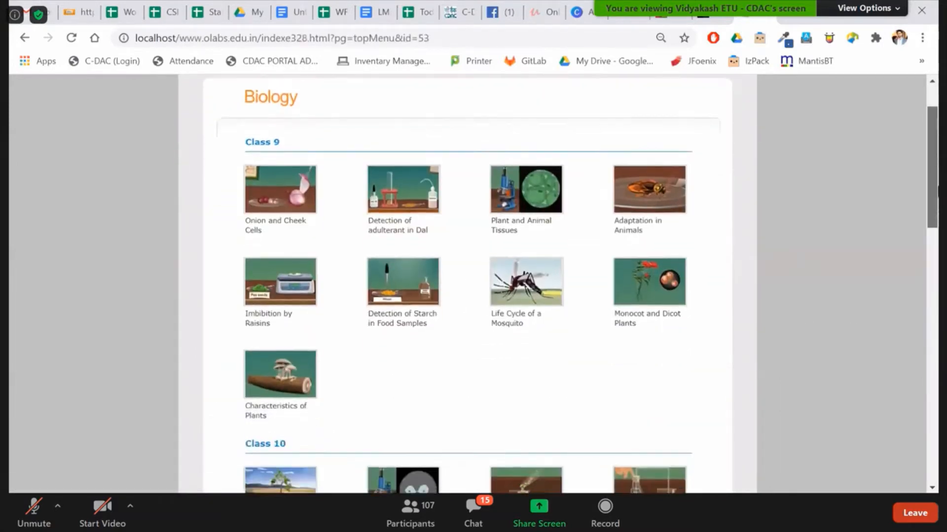
pyautogui.scroll(-3)
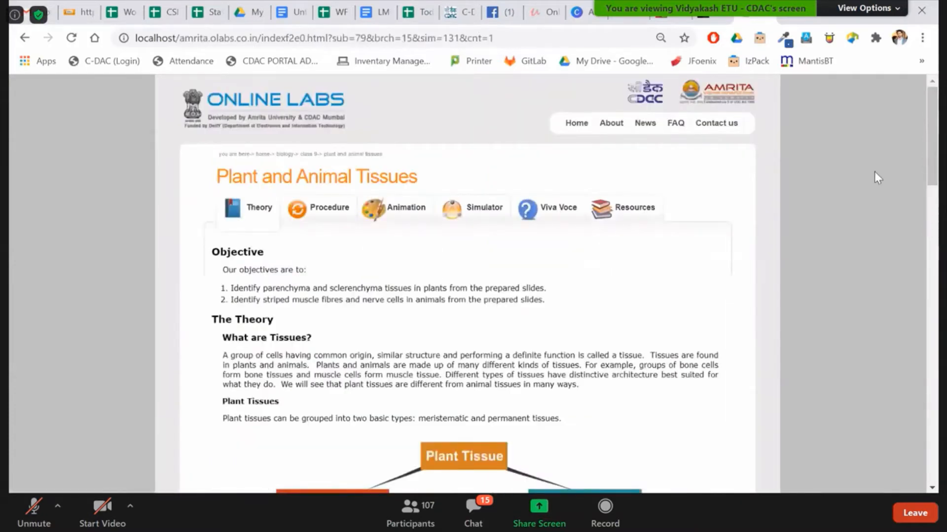
# Reach the Plant and Animal Tissues microscope simulator via its Procedure and Animation pages
pyautogui.scroll(-3)
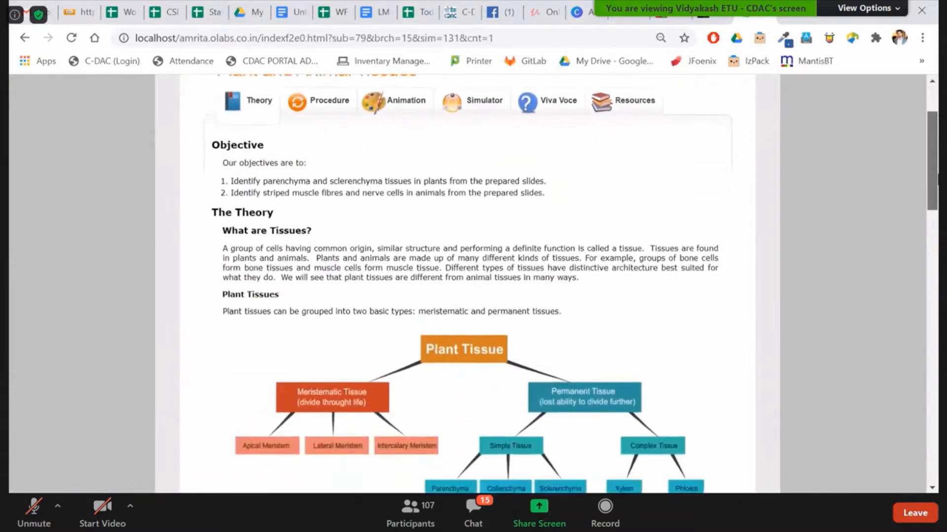
pyautogui.scroll(-3)
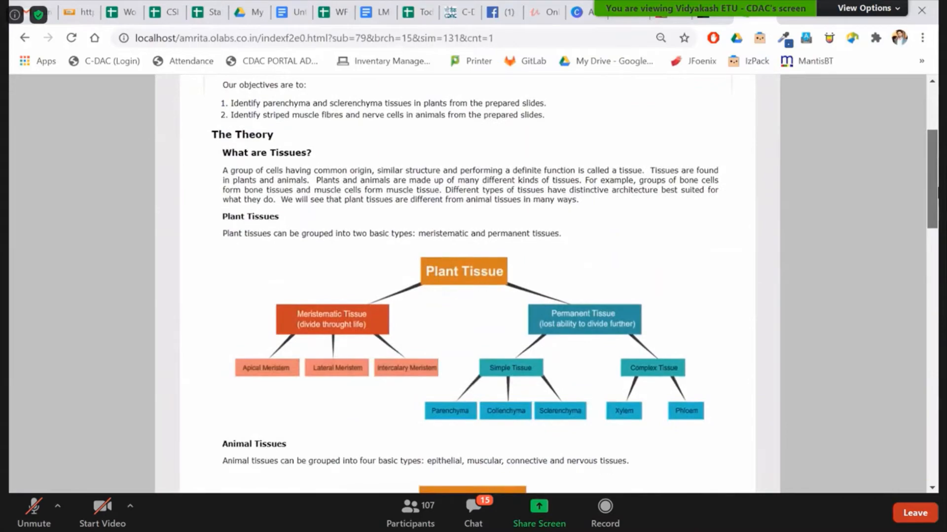
pyautogui.scroll(-3)
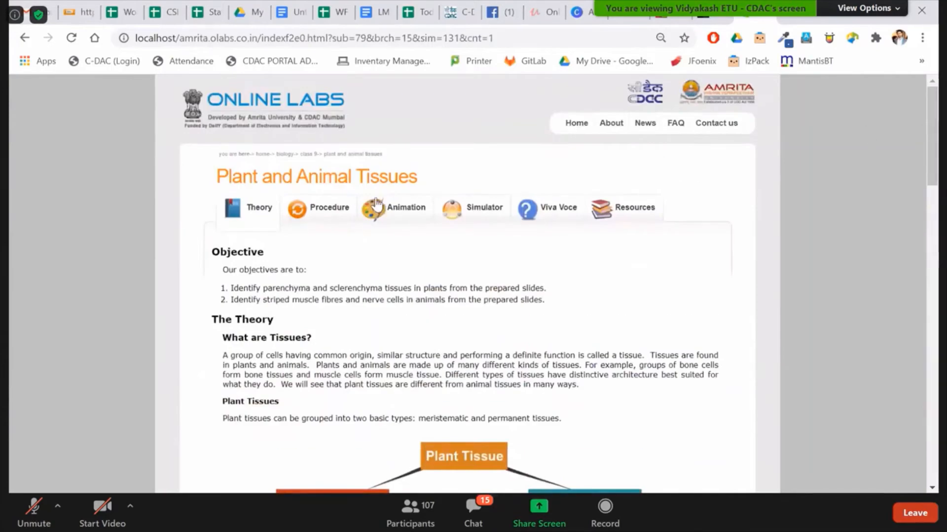
pyautogui.click(318, 208)
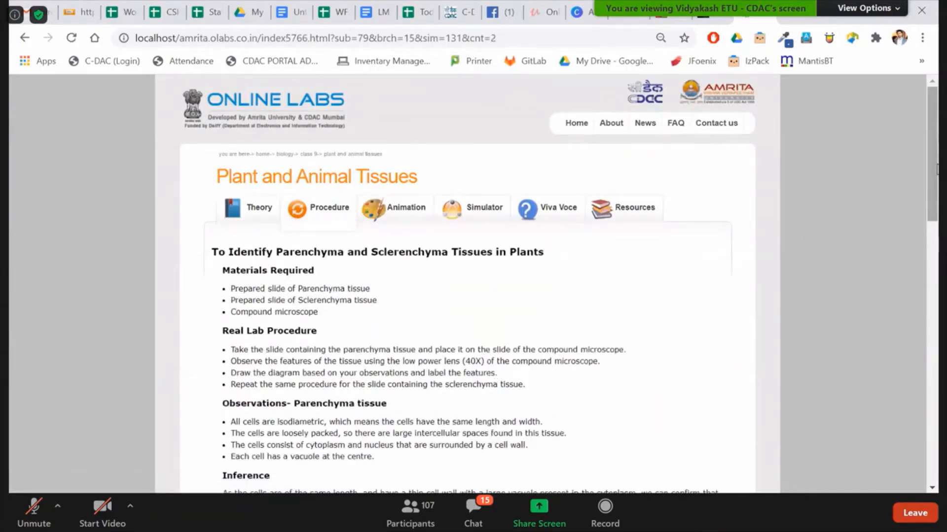
pyautogui.scroll(-3)
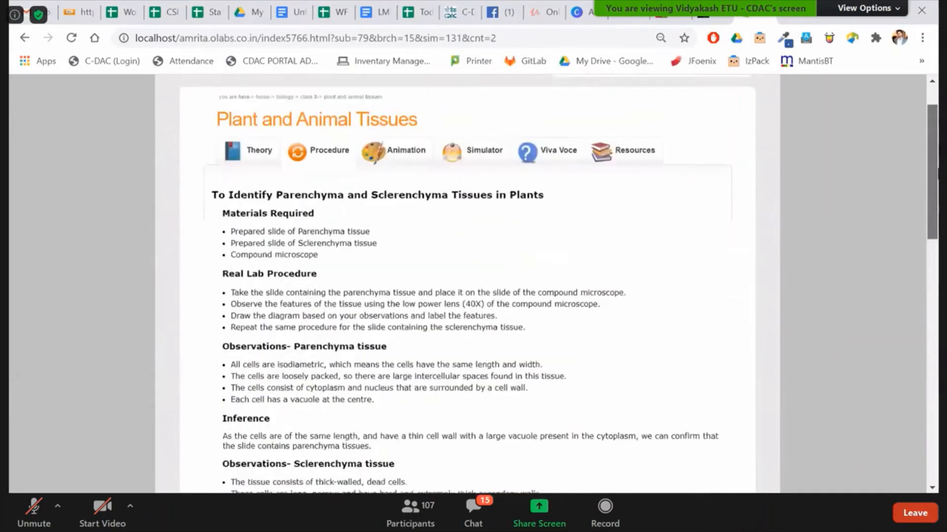
pyautogui.click(483, 208)
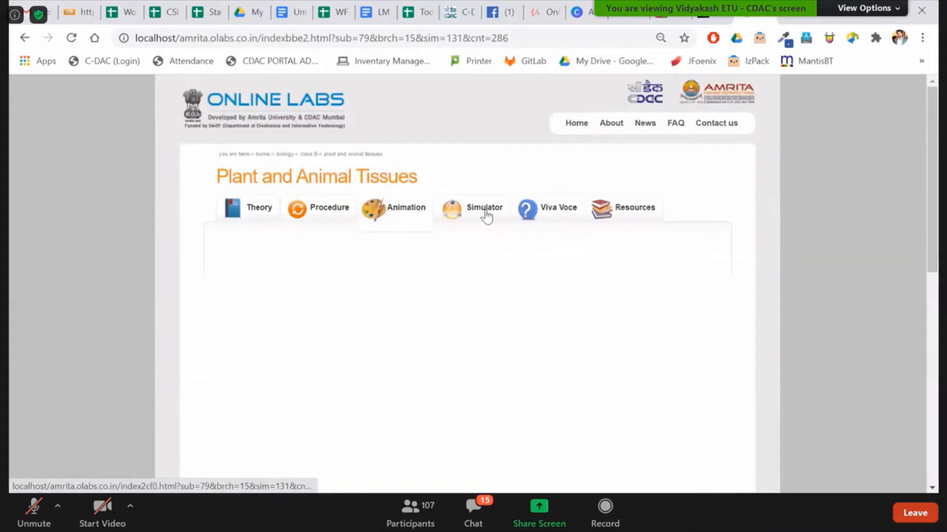
pyautogui.click(483, 207)
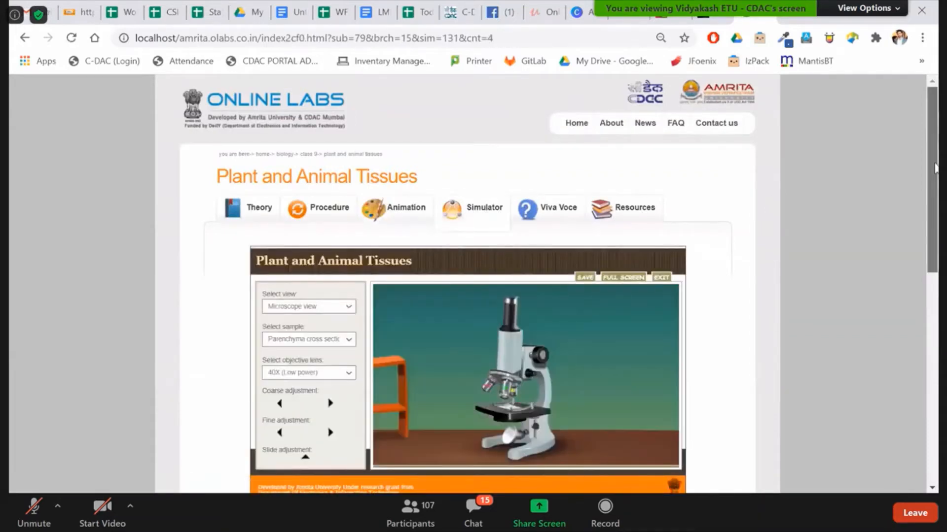
pyautogui.scroll(-3)
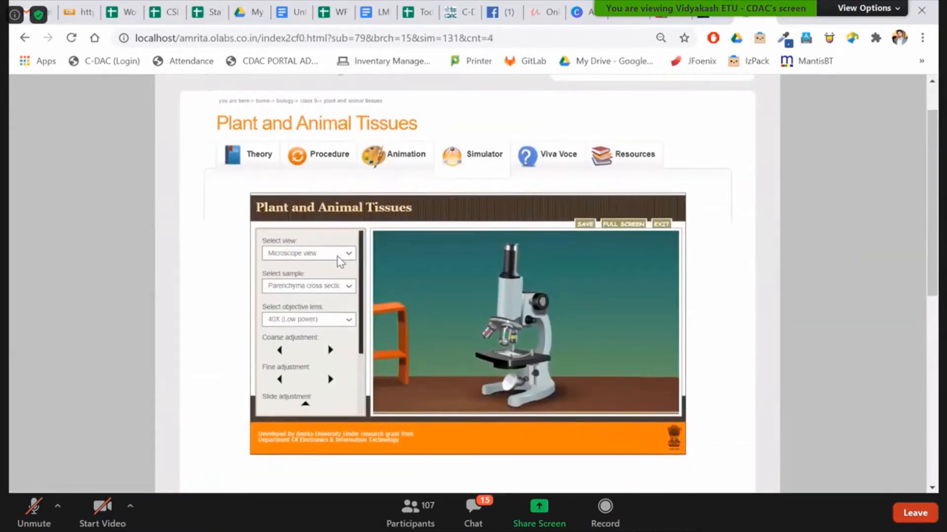
# In binocular view choose the Sclerenchyma longitudinal sample at 100X high power, then return to microscope view
pyautogui.click(307, 253)
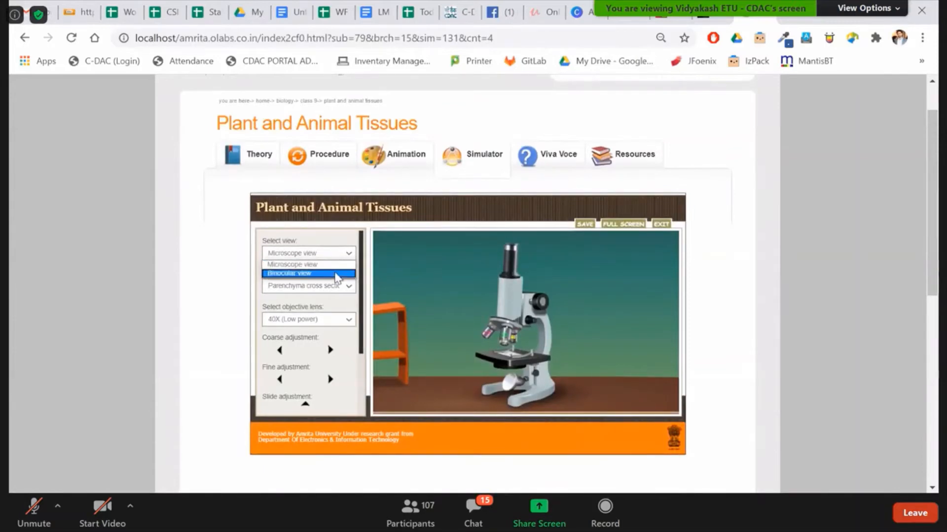
pyautogui.click(289, 273)
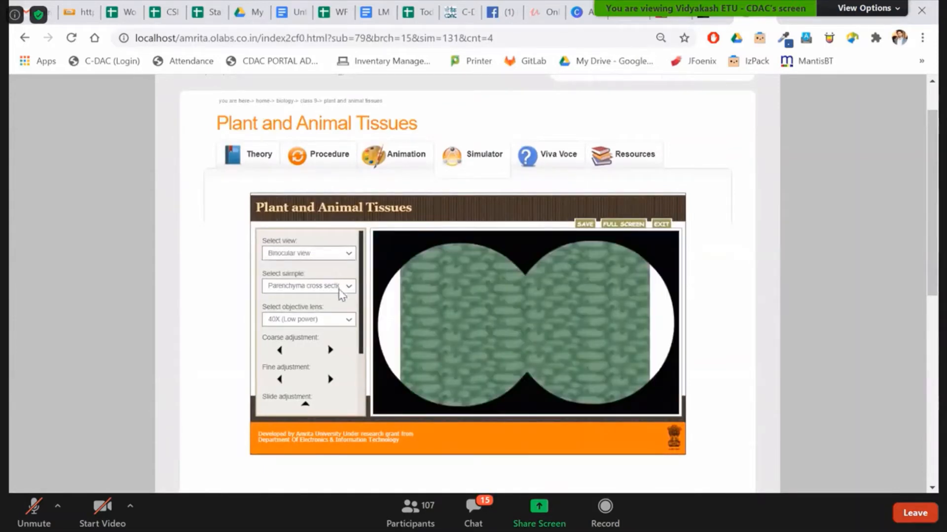
pyautogui.click(307, 286)
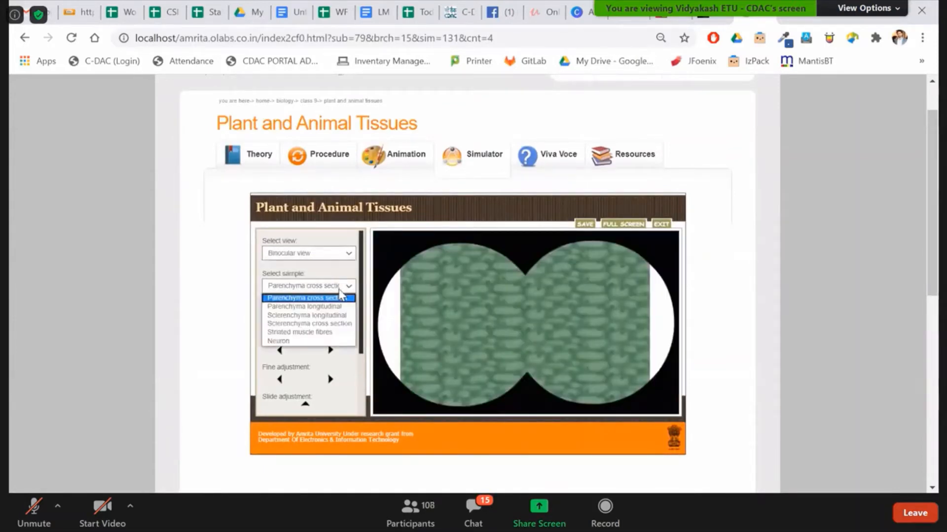
pyautogui.click(306, 315)
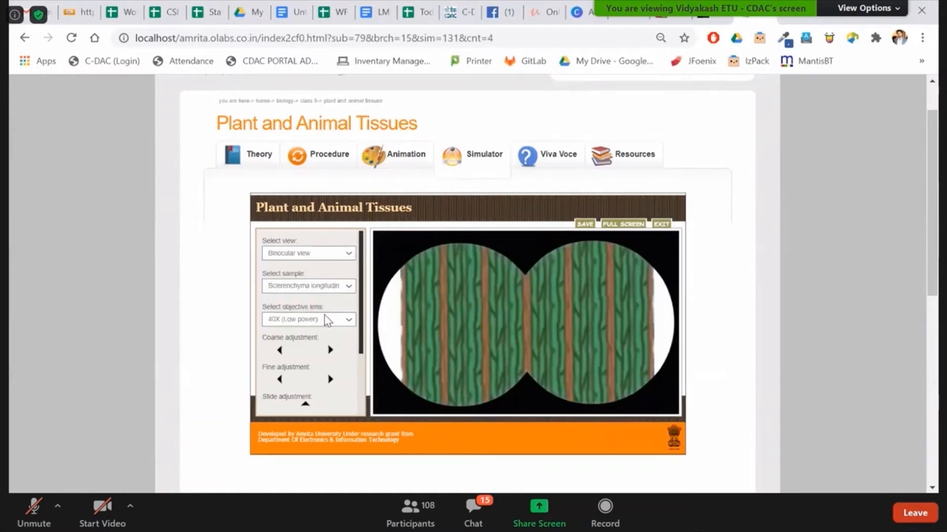
pyautogui.moveTo(364, 352)
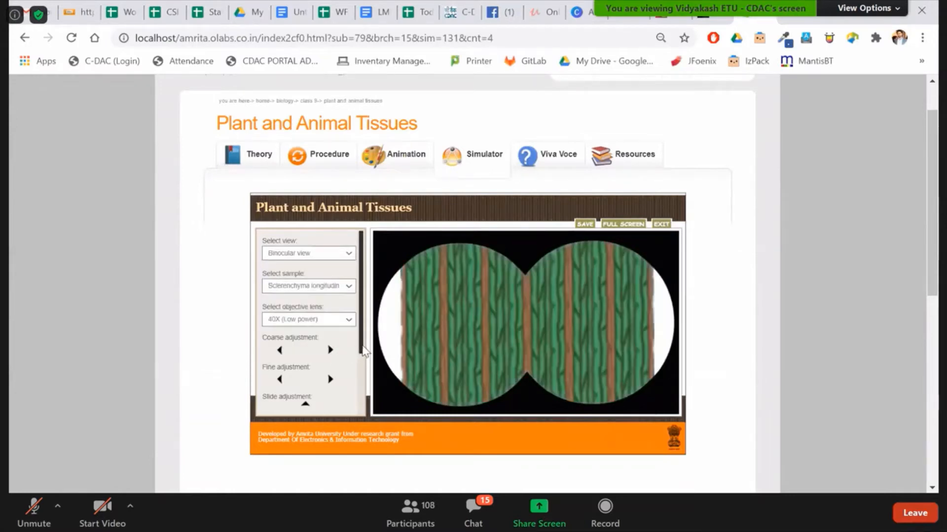
pyautogui.click(308, 319)
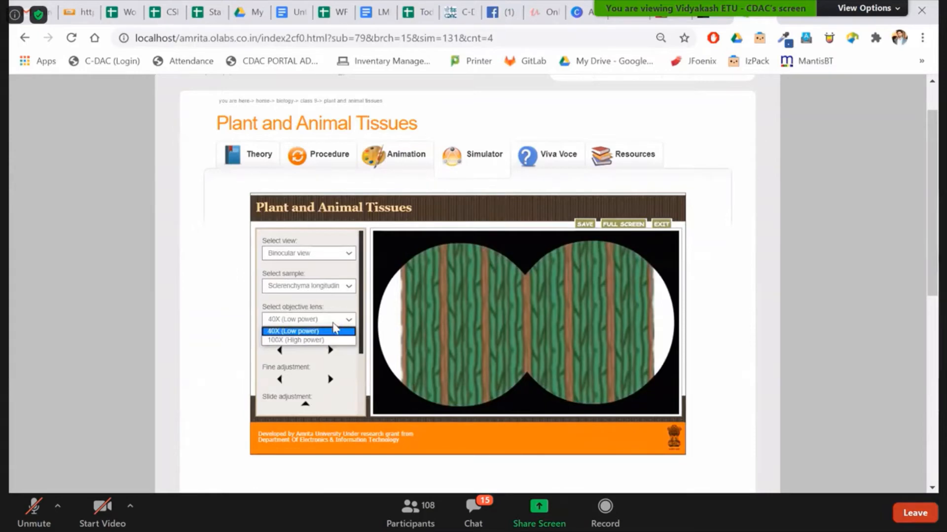
pyautogui.click(296, 340)
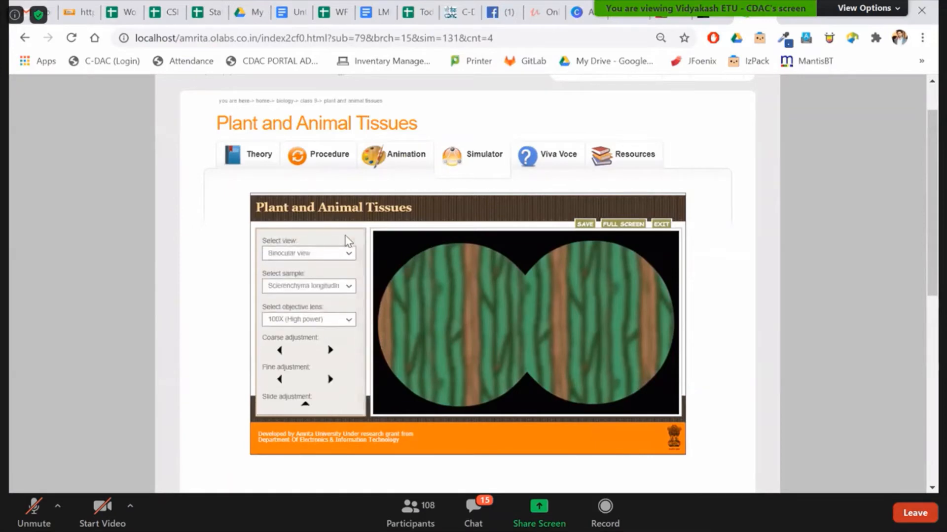
pyautogui.click(309, 253)
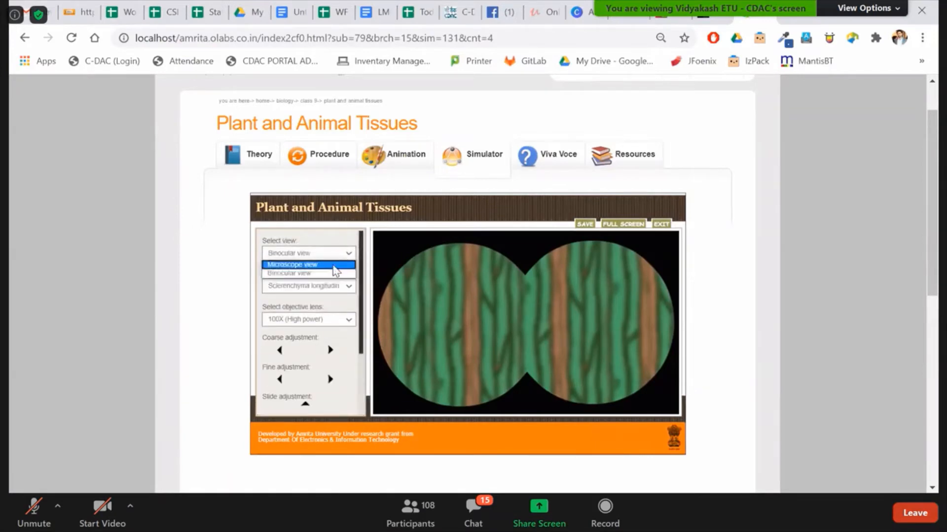
pyautogui.click(308, 264)
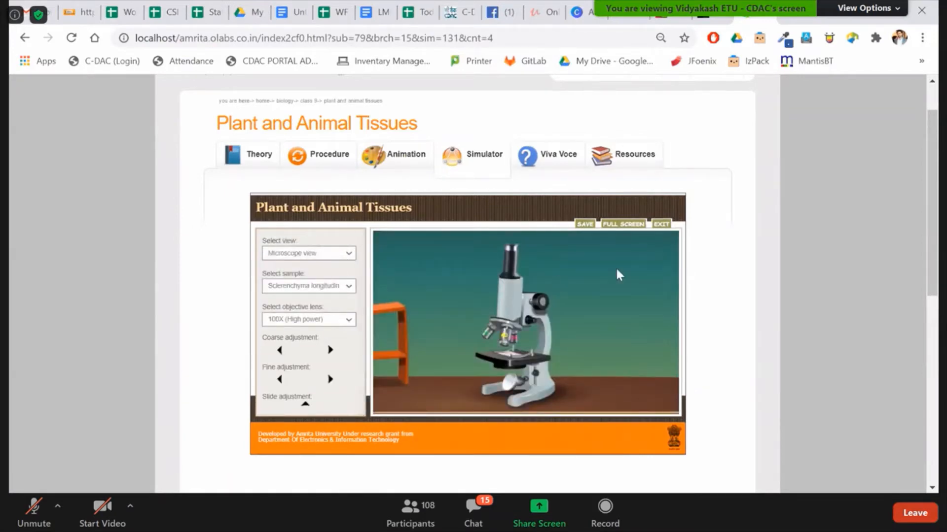
pyautogui.moveTo(815, 263)
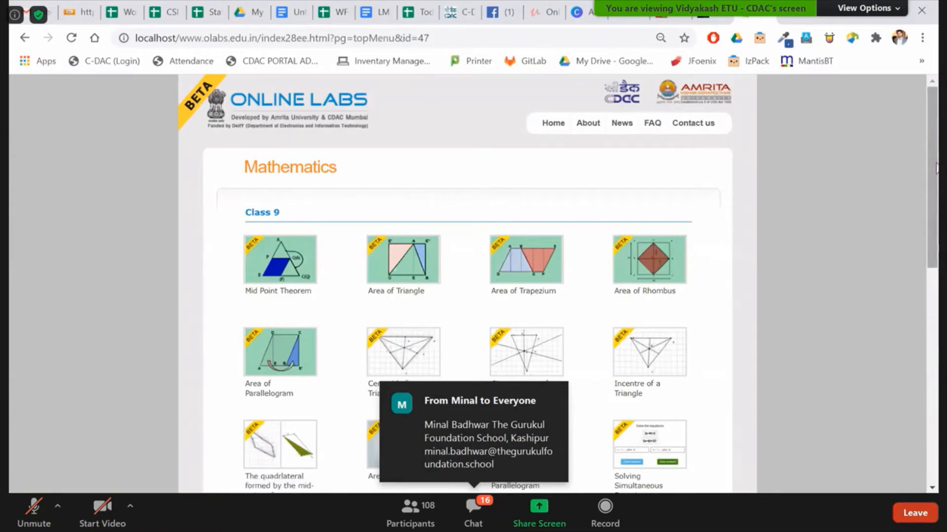
# Scroll down through the Class 9 Mathematics experiment thumbnails
pyautogui.scroll(-3)
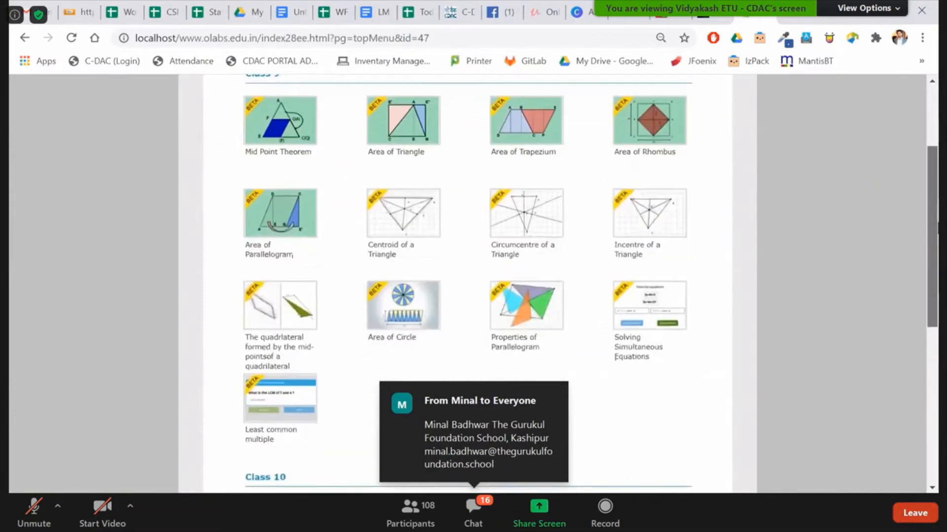
pyautogui.scroll(-3)
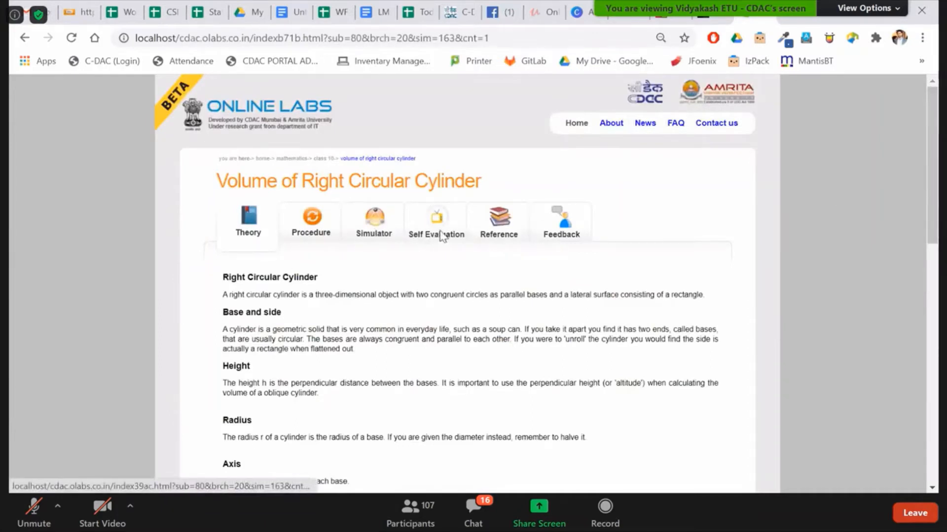
# Load the Volume of Right Circular Cylinder simulator and scroll to its introduction with Start
pyautogui.click(435, 222)
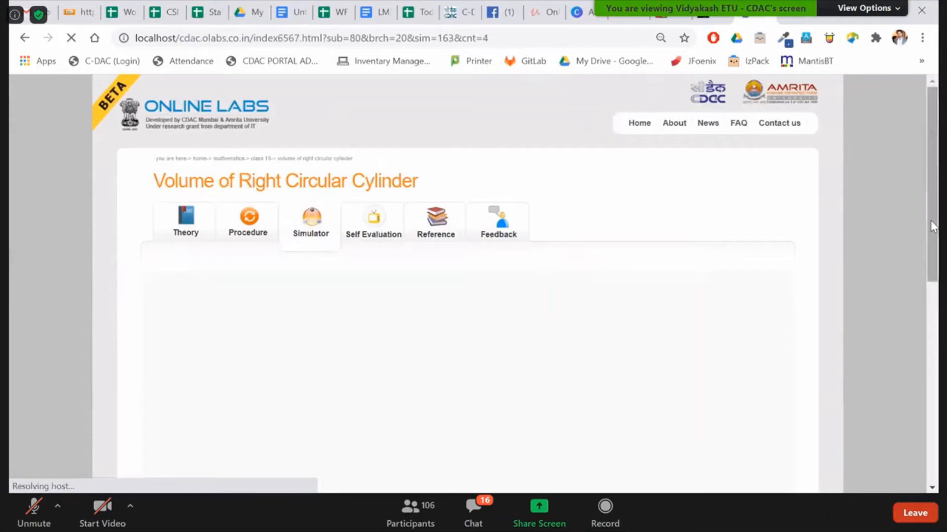
pyautogui.scroll(-3)
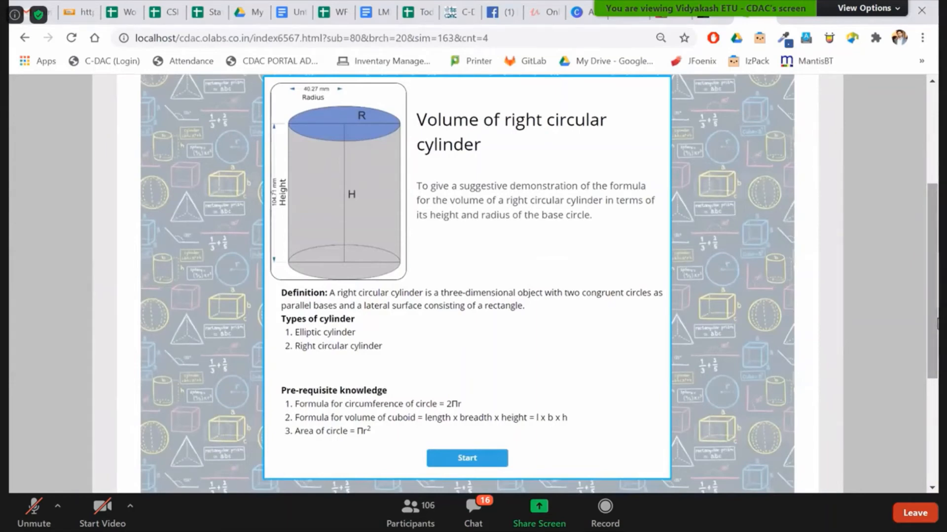
pyautogui.moveTo(588, 55)
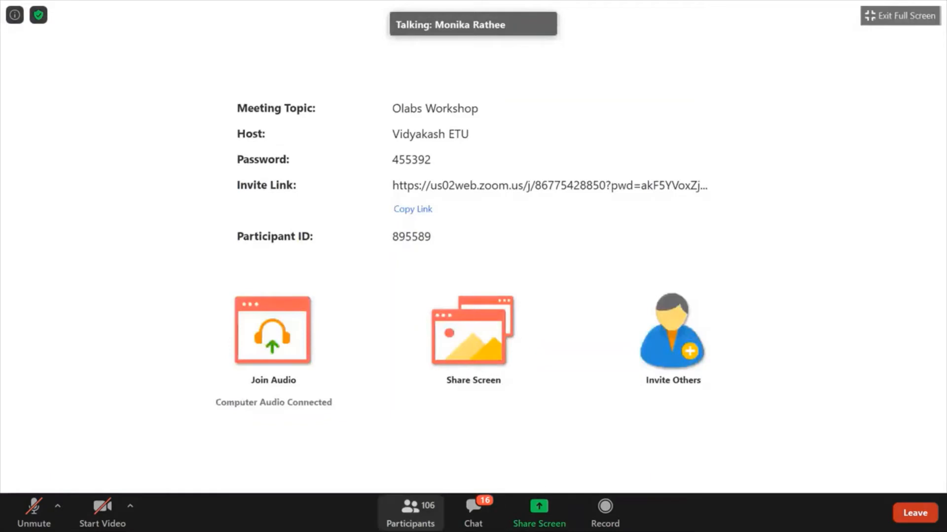
# Show the Participants list of 106 attendees and scroll through it
pyautogui.click(410, 512)
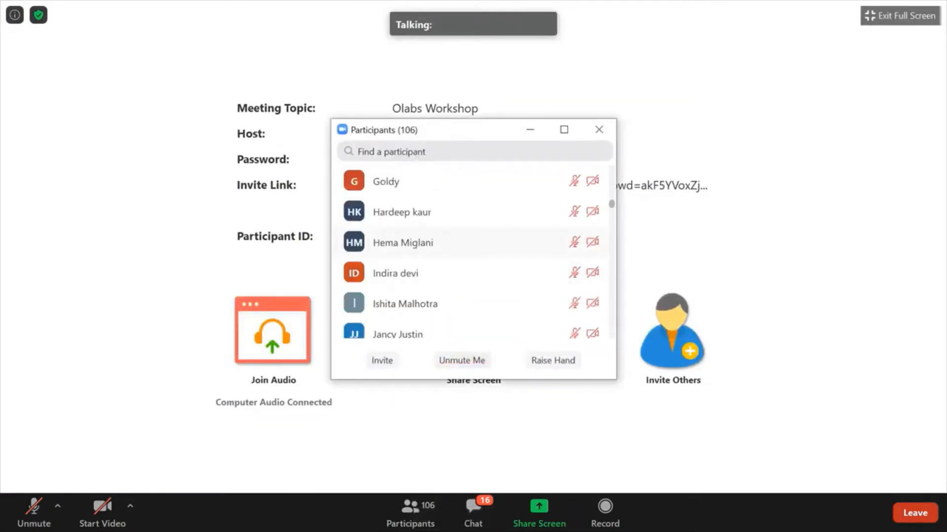
pyautogui.scroll(-3)
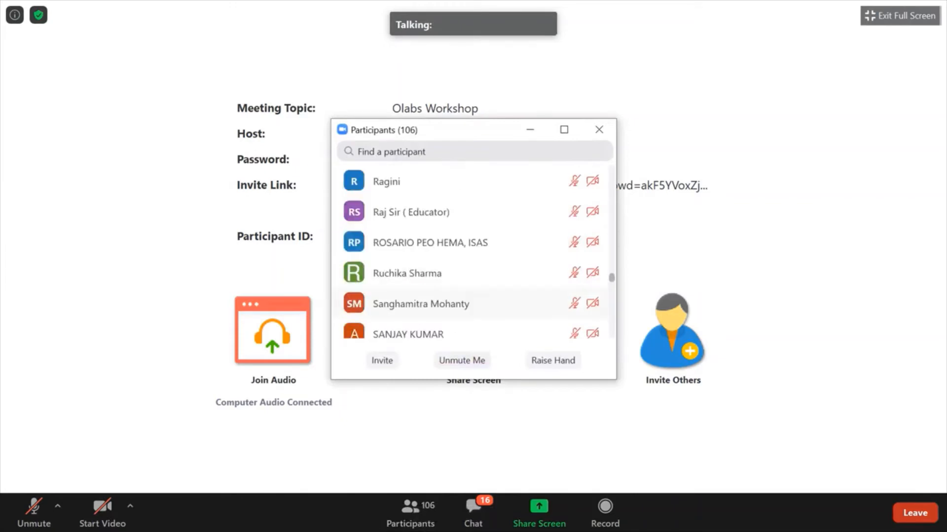
pyautogui.scroll(-3)
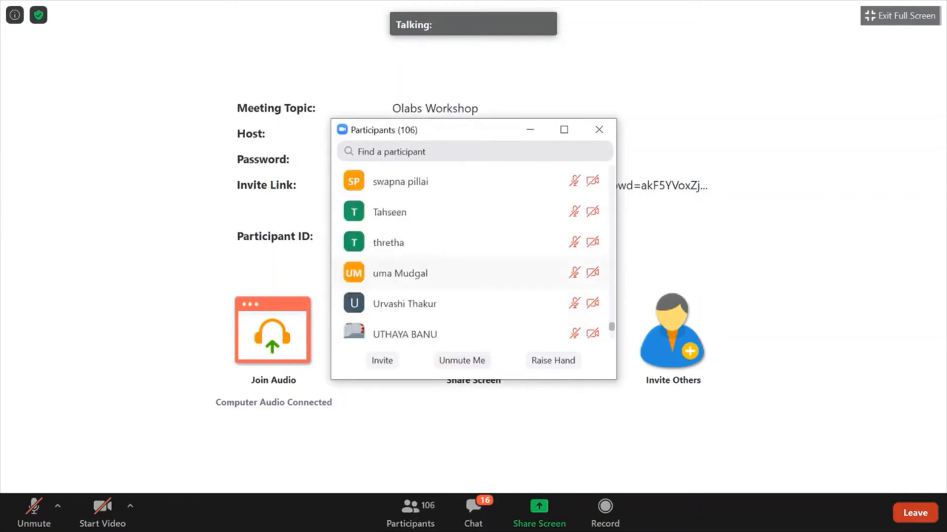
pyautogui.scroll(-3)
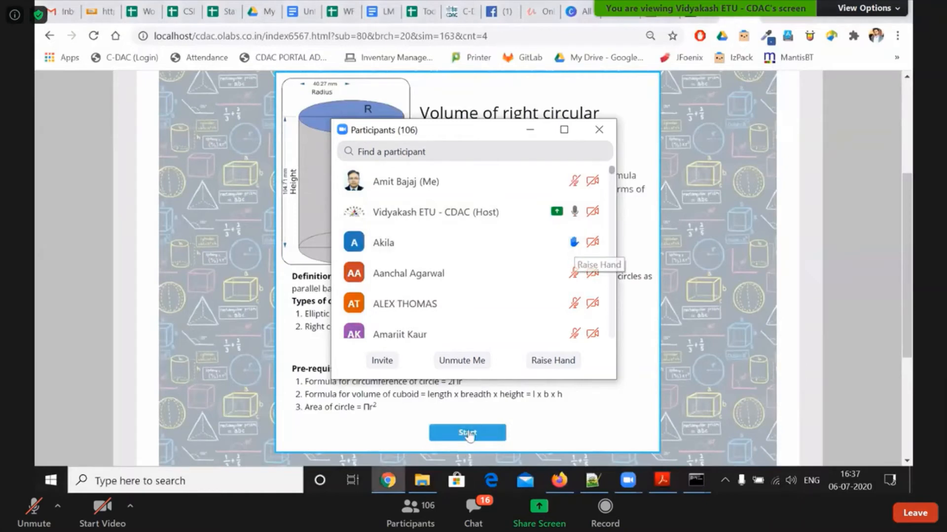
# Close the Participants window and return the shared screen to the Class 9 Mathematics listing
pyautogui.click(599, 129)
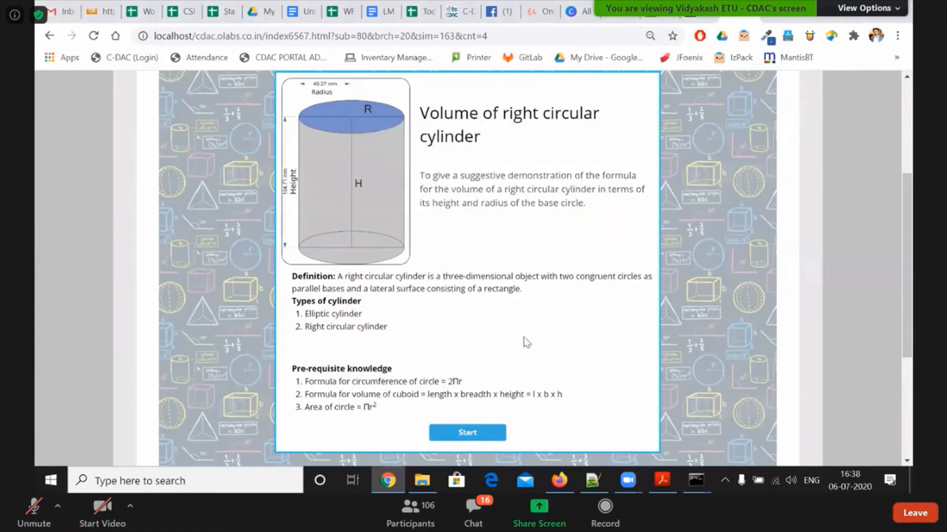
pyautogui.click(467, 432)
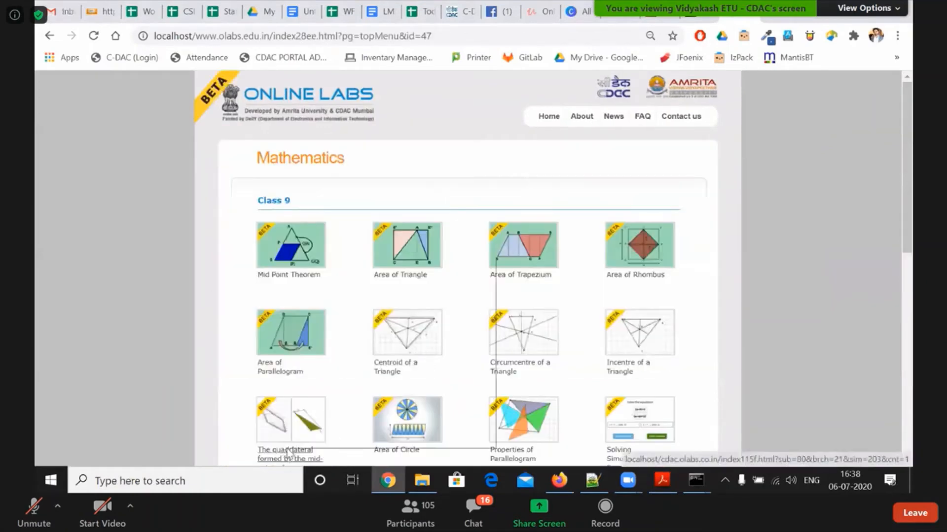
# Bring up the mid-points quadrilateral experiment's simulator introduction from the Mathematics page
pyautogui.rightClick(289, 244)
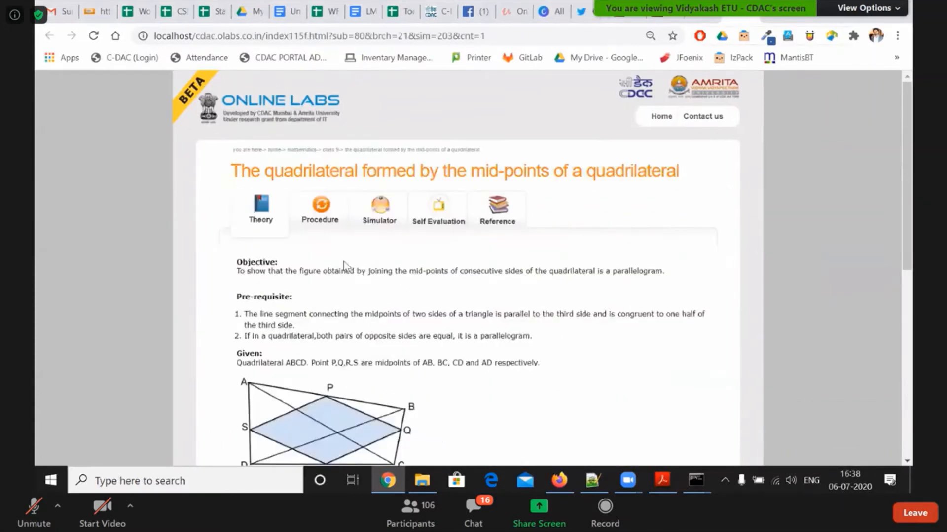
pyautogui.moveTo(841, 180)
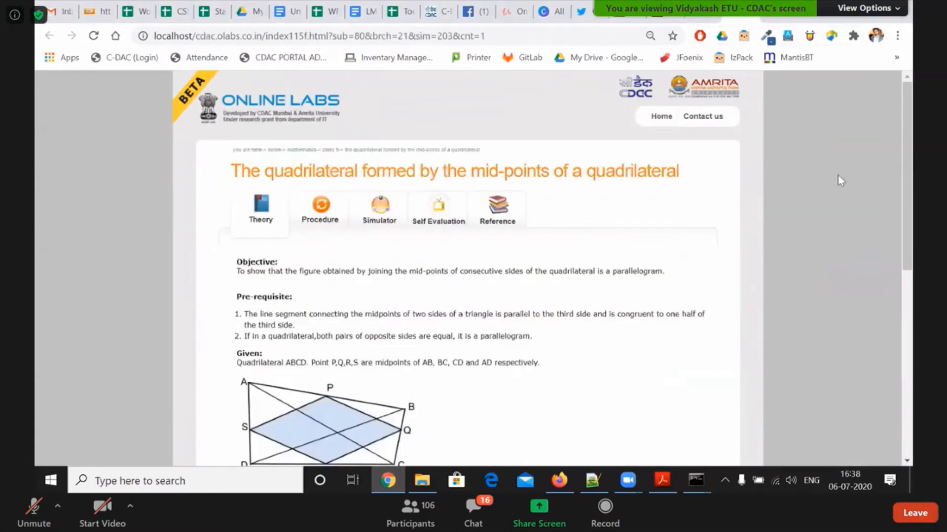
pyautogui.click(319, 210)
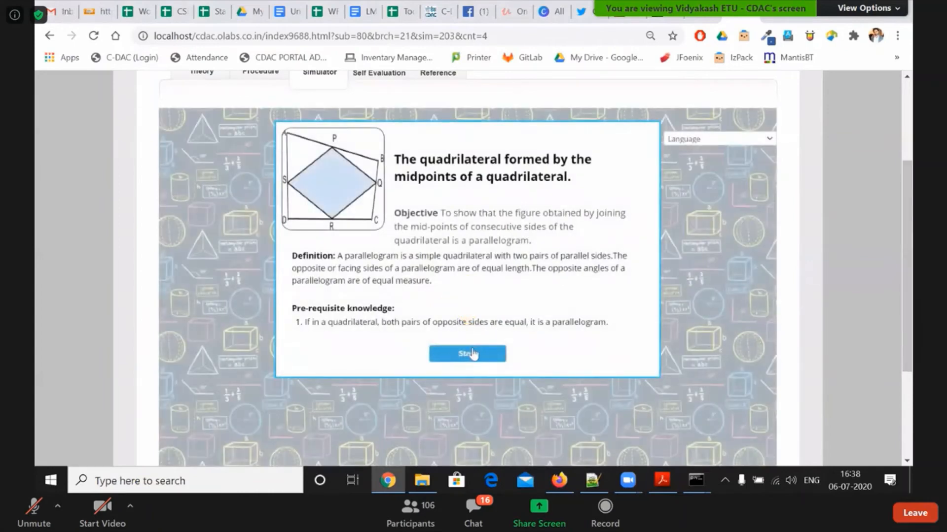
# Start the simulation and mark points B, C and D to complete quadrilateral ABCD
pyautogui.click(466, 354)
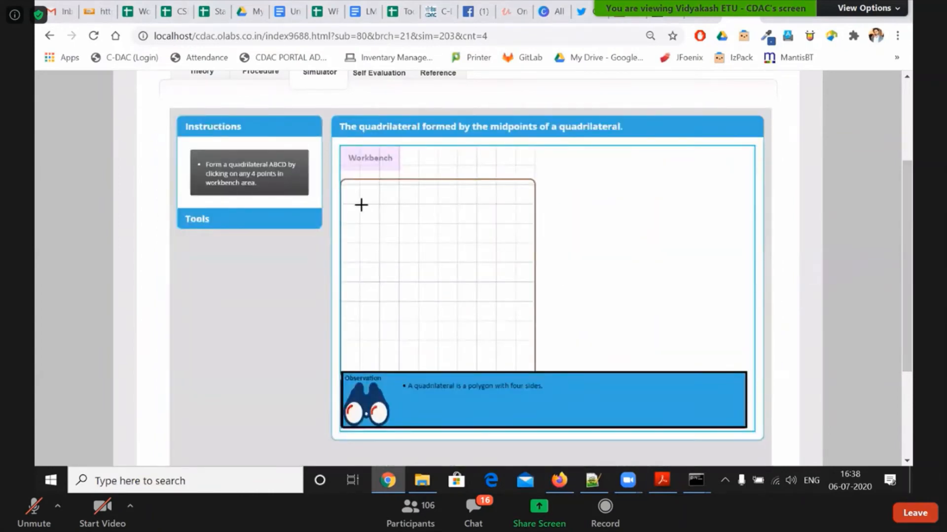
pyautogui.click(506, 211)
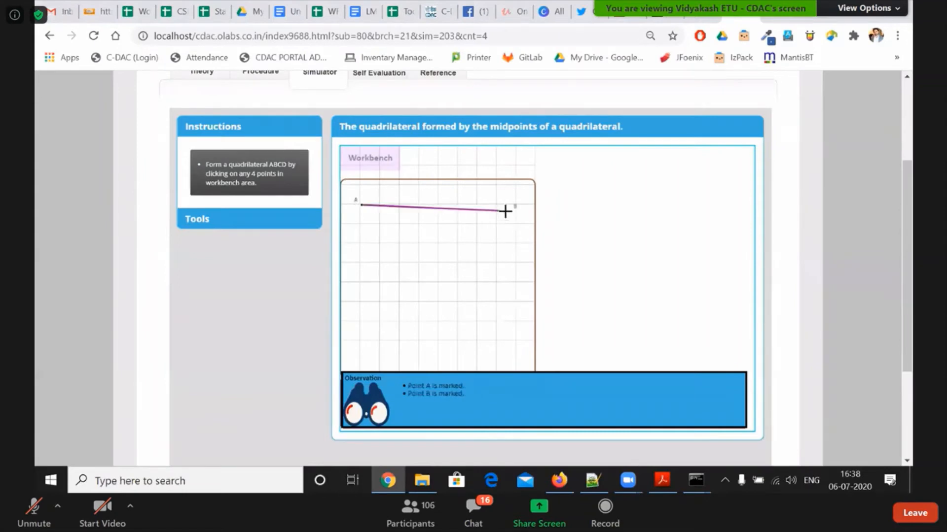
pyautogui.click(491, 338)
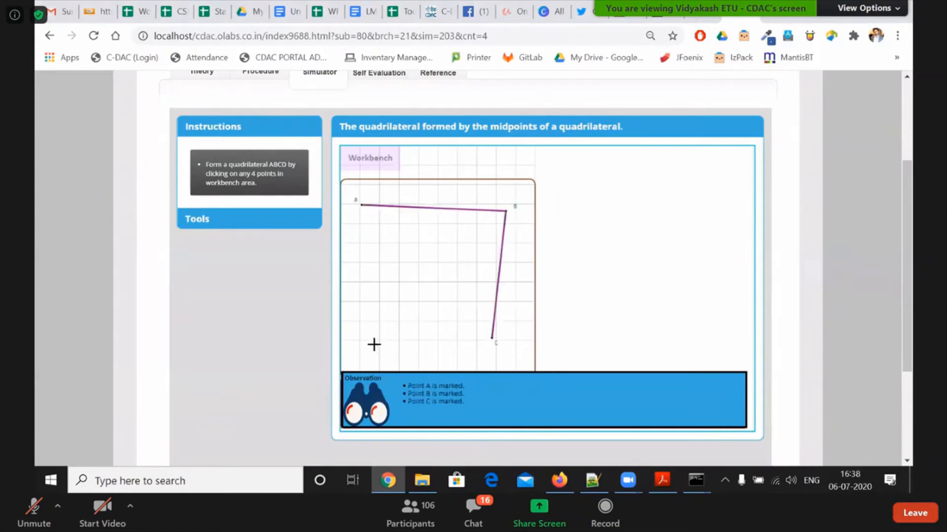
pyautogui.click(370, 352)
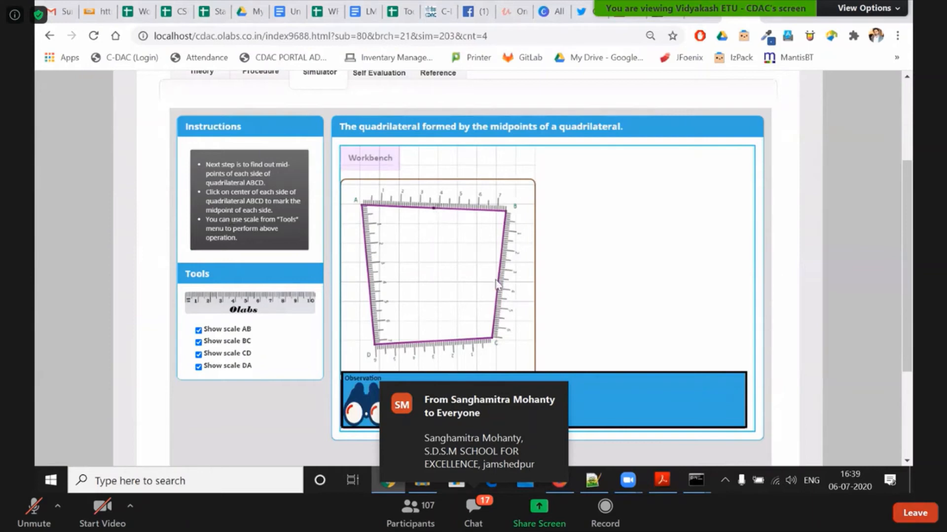
pyautogui.moveTo(469, 322)
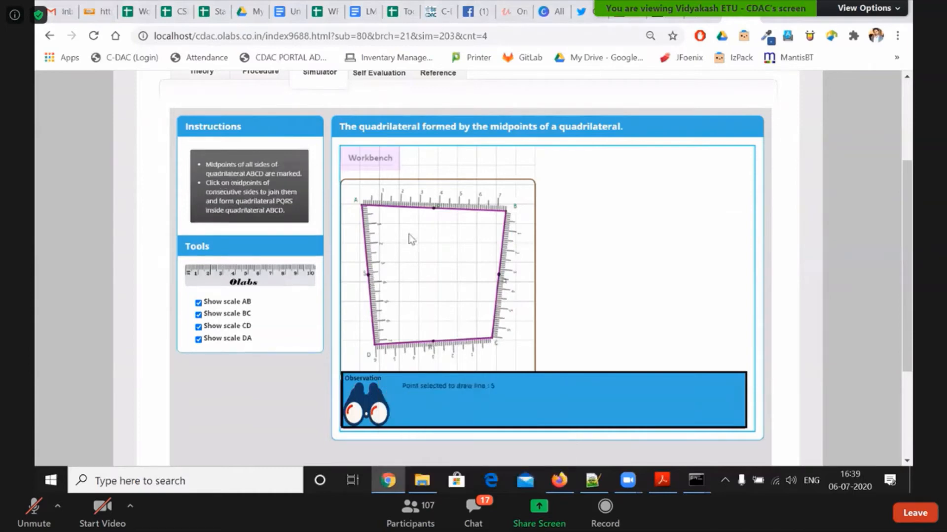
# Join the midpoints into PQRS, separate it from ABCD and draw diagonal PR
pyautogui.click(366, 274)
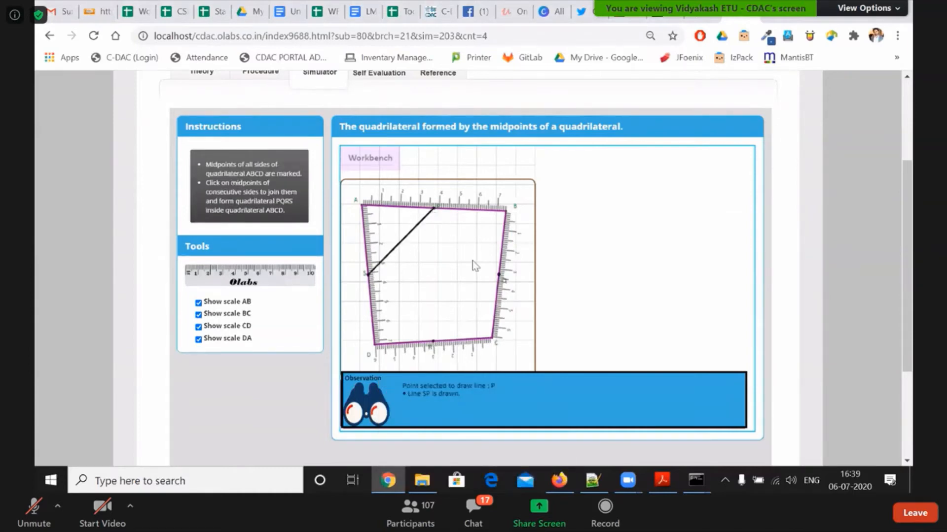
pyautogui.click(432, 342)
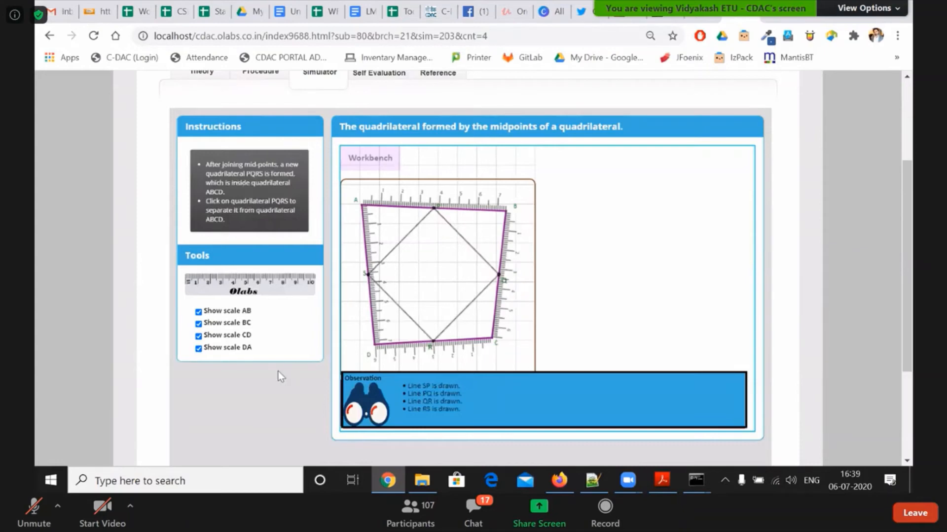
pyautogui.click(415, 275)
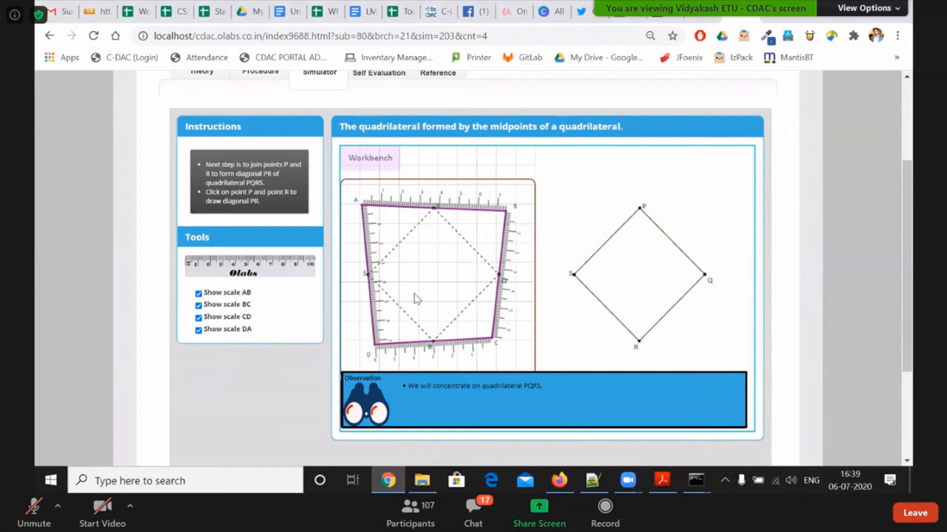
pyautogui.moveTo(643, 216)
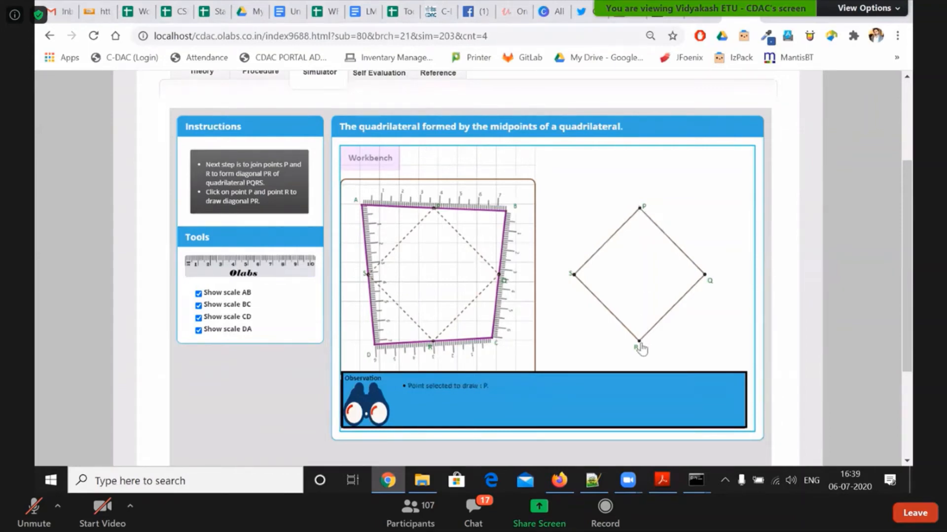
pyautogui.click(639, 344)
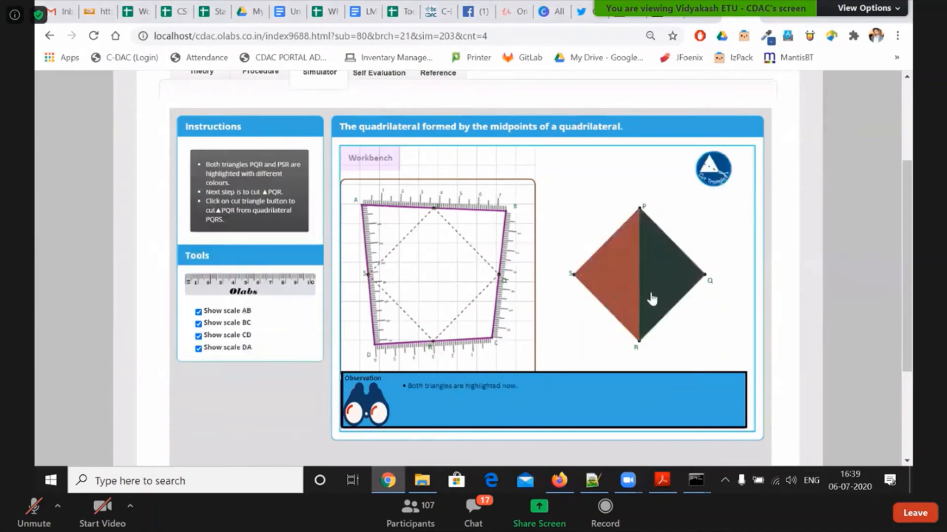
pyautogui.moveTo(694, 201)
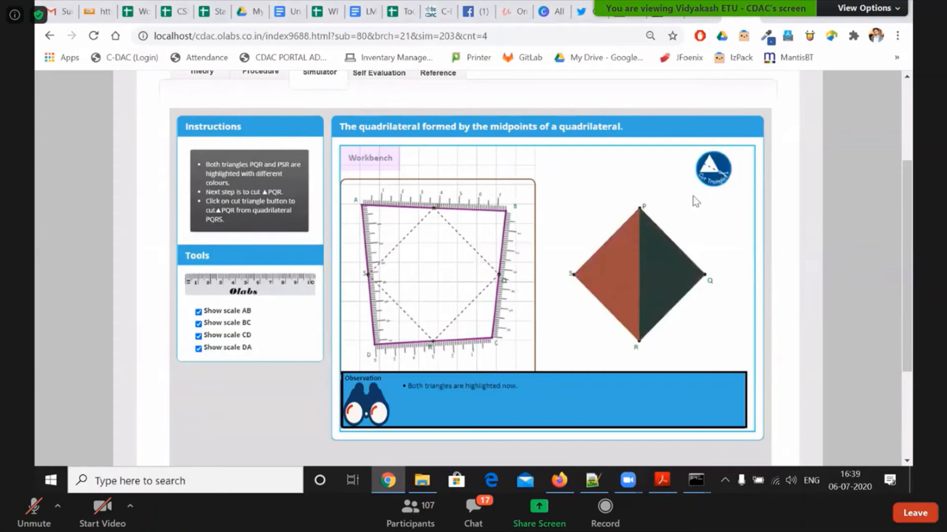
# Cut and rotate triangle PQR, overlay it on PSR, and leave the finished simulation
pyautogui.click(712, 167)
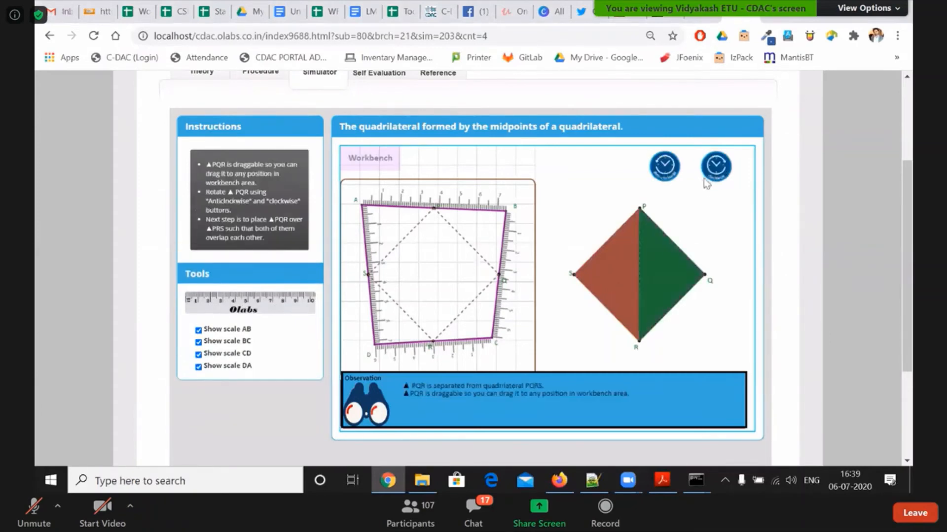
pyautogui.click(663, 165)
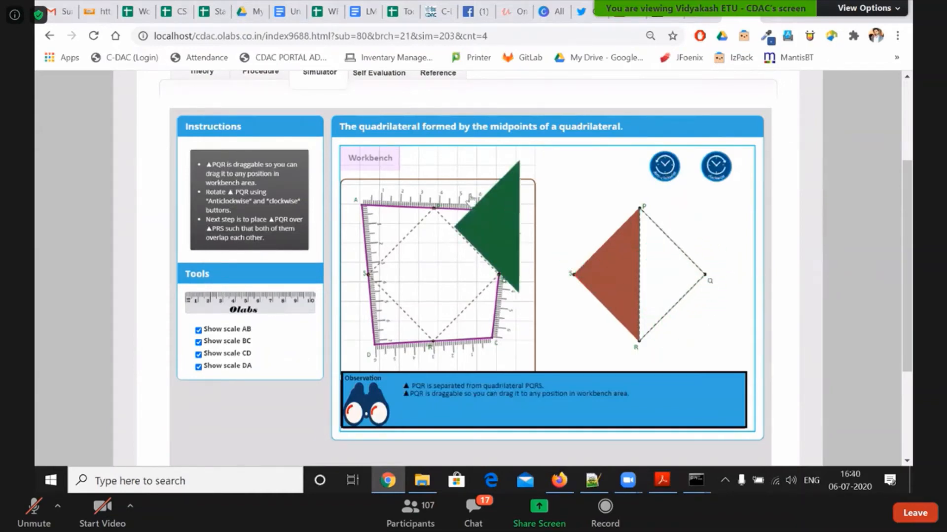
pyautogui.moveTo(477, 229); pyautogui.dragTo(640, 272)
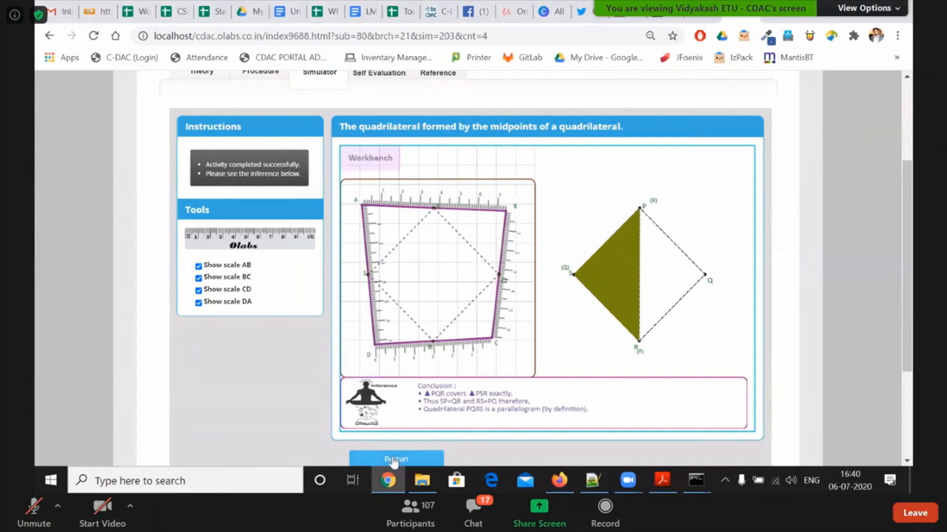
pyautogui.click(397, 459)
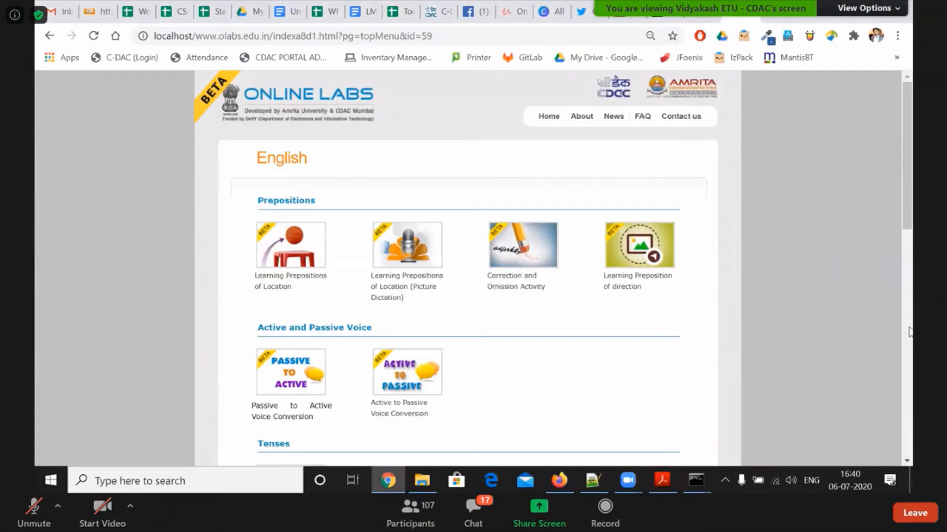
# Scroll the English page past Tenses, Comprehension and Direct and Indirect Speech activities
pyautogui.scroll(-3)
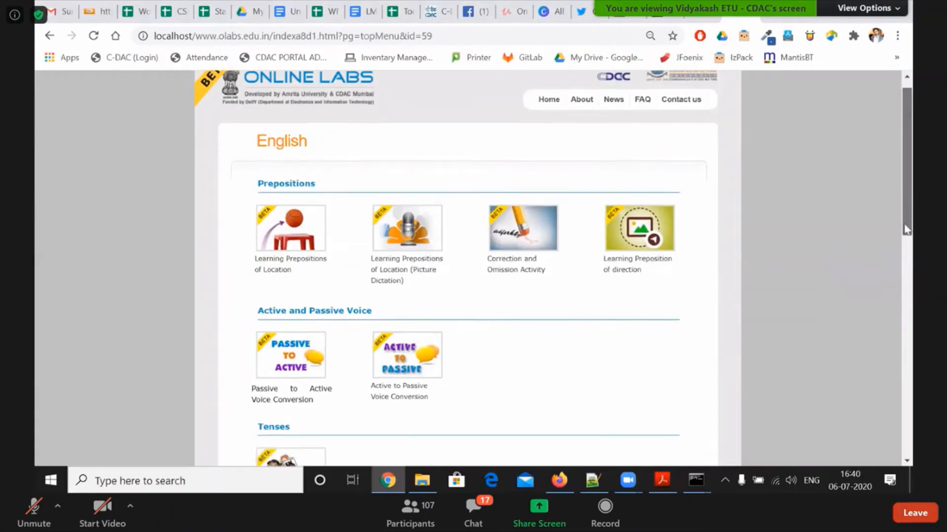
pyautogui.scroll(-3)
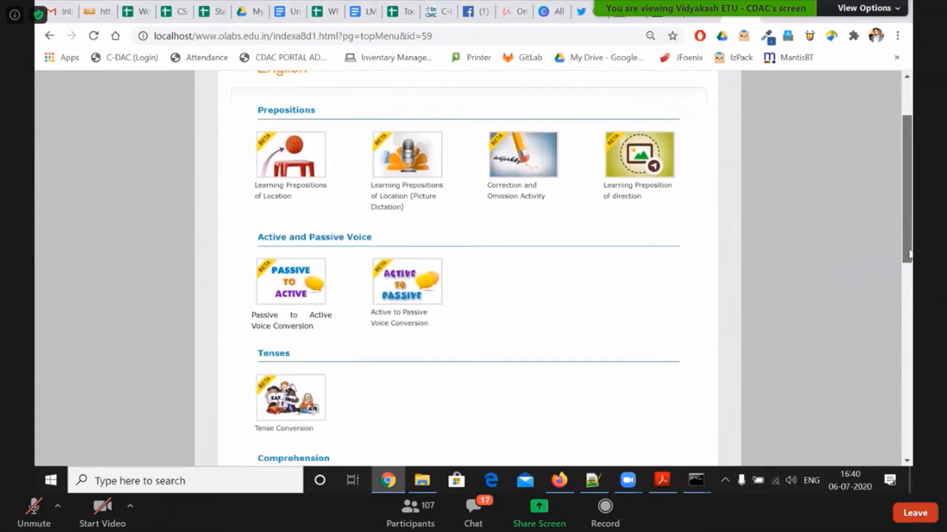
pyautogui.scroll(-3)
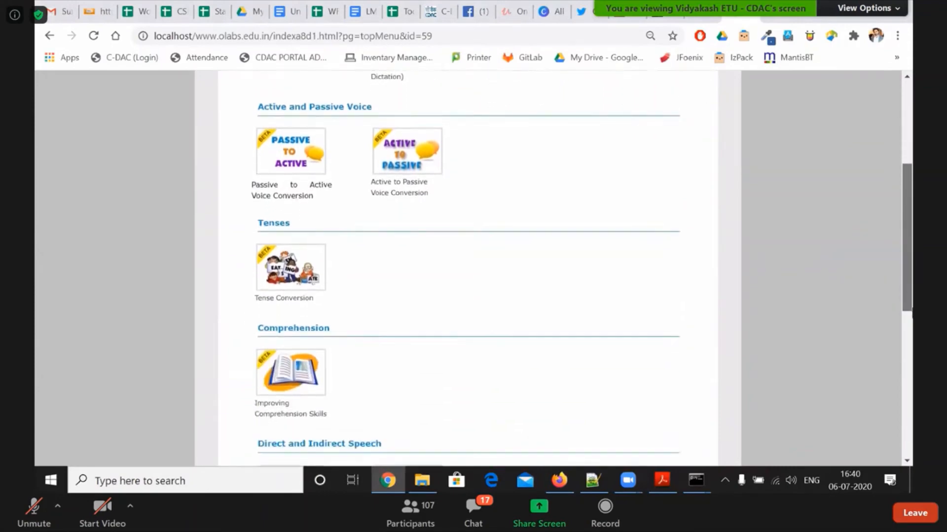
pyautogui.scroll(-3)
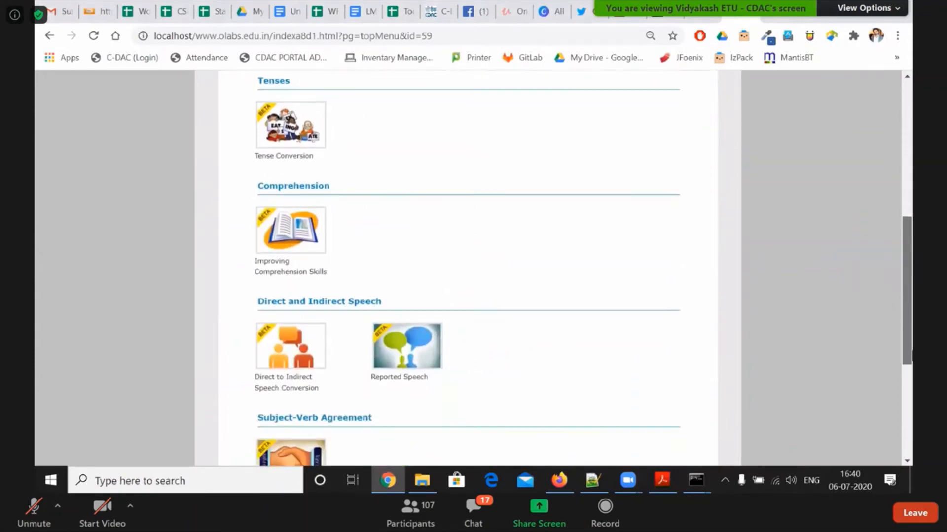
pyautogui.scroll(-3)
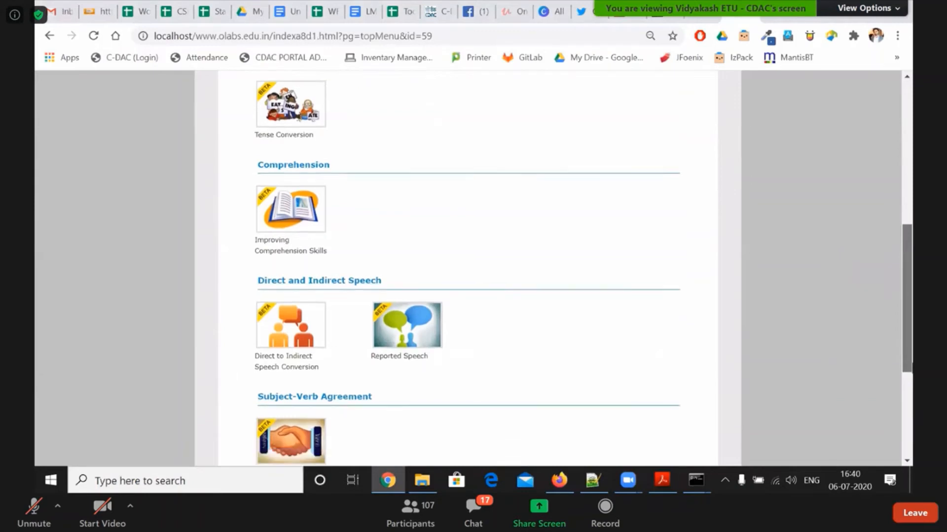
pyautogui.scroll(-3)
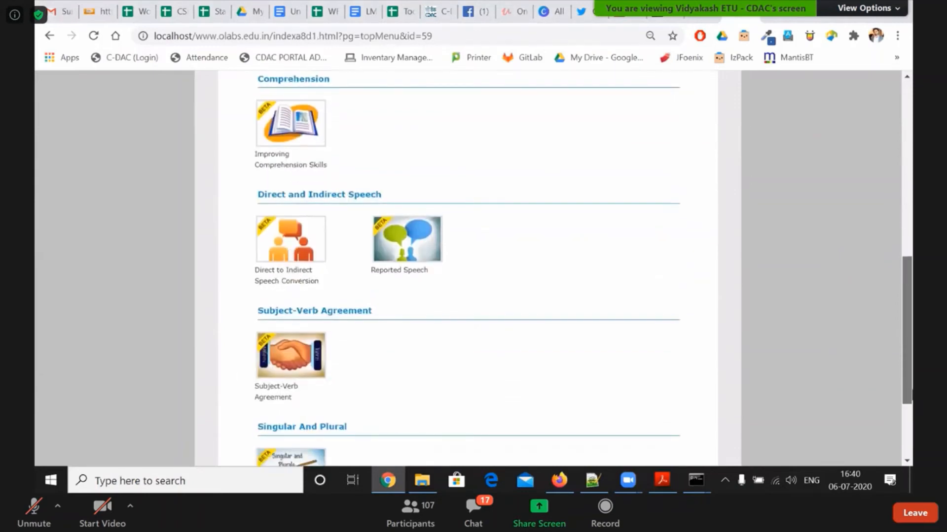
pyautogui.scroll(-3)
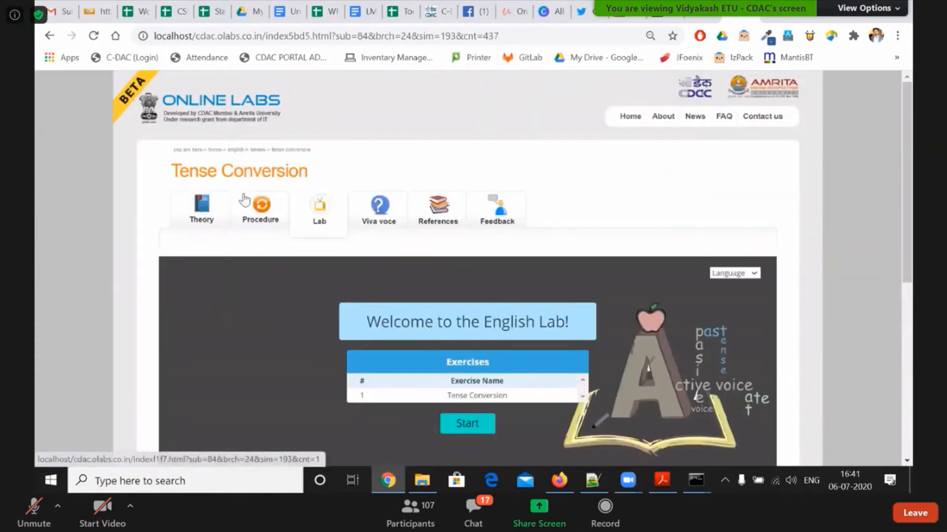
# Start the Tense Conversion exercise and choose Present Continuous Tense
pyautogui.scroll(-3)
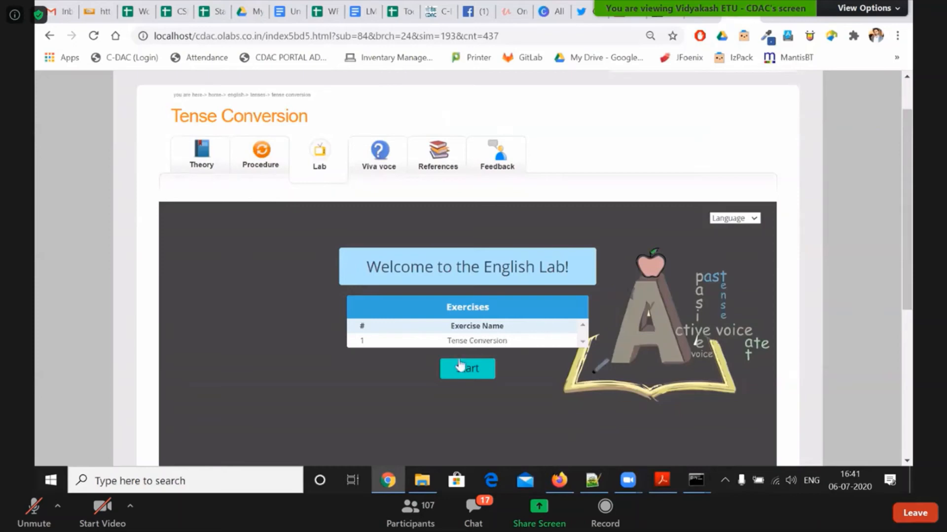
pyautogui.click(466, 369)
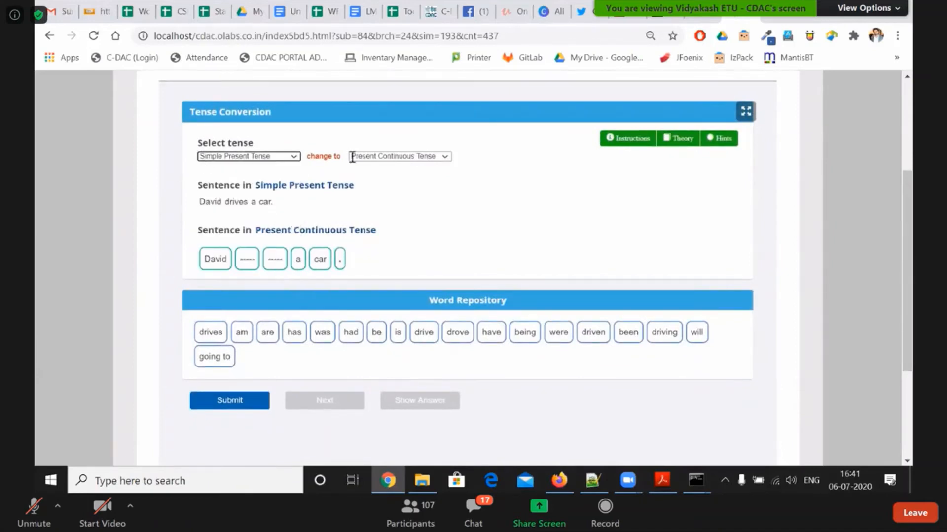
pyautogui.click(398, 156)
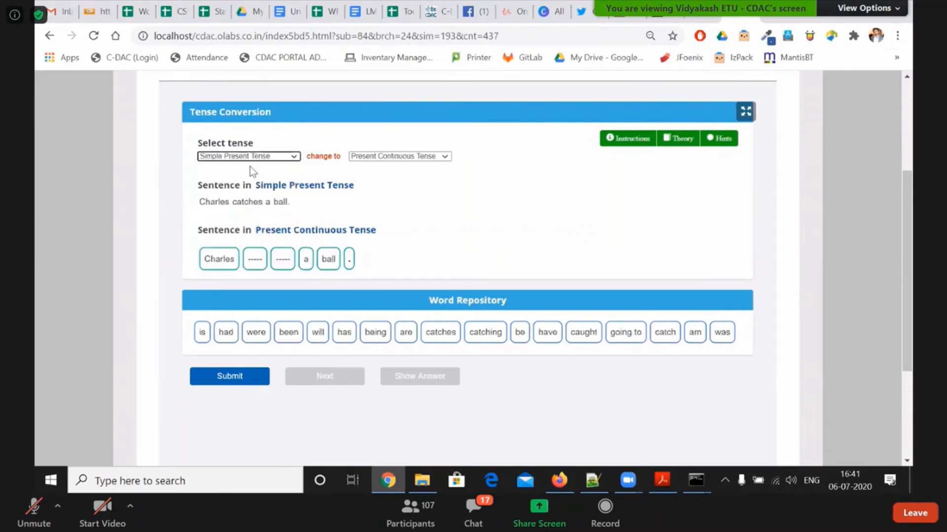
pyautogui.moveTo(410, 193)
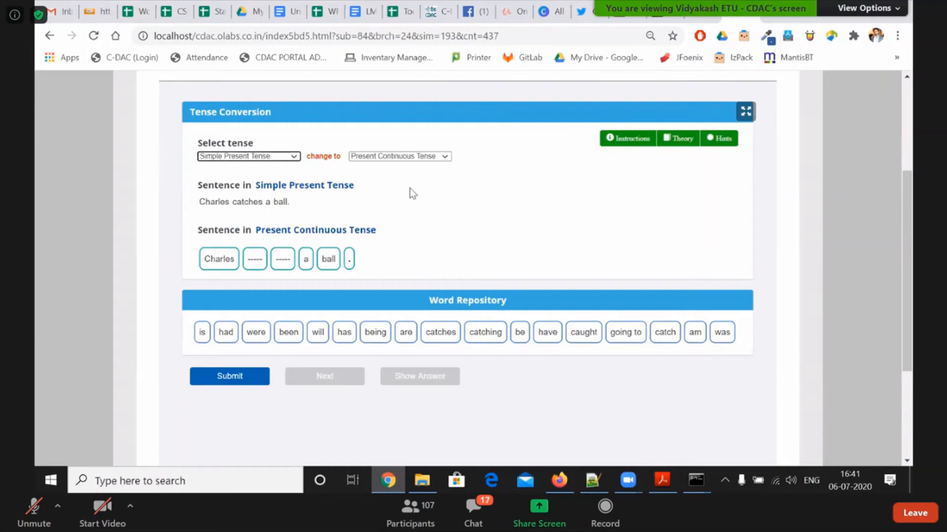
# Drag 'being' and 'catching' into the blanks to form 'Charles being catching a ball.' and submit it
pyautogui.moveTo(375, 332); pyautogui.dragTo(298, 270)
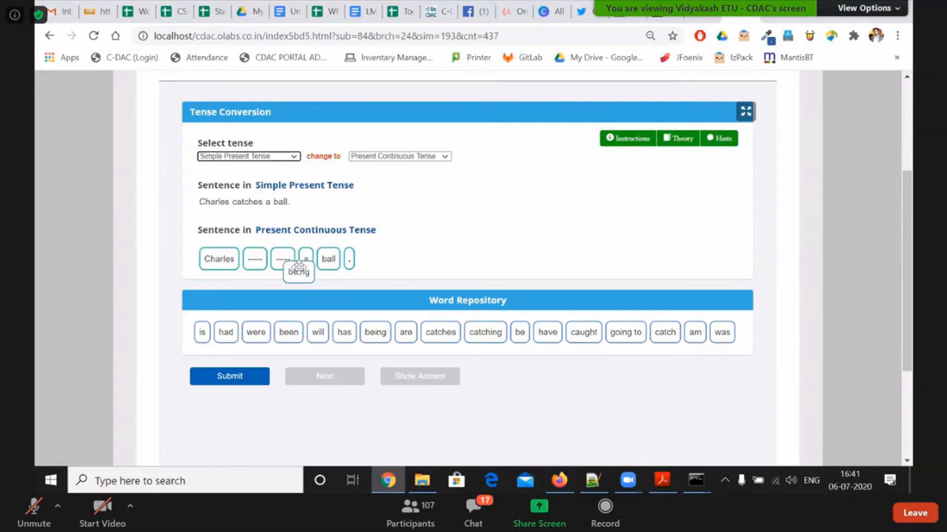
pyautogui.moveTo(298, 270); pyautogui.dragTo(257, 259)
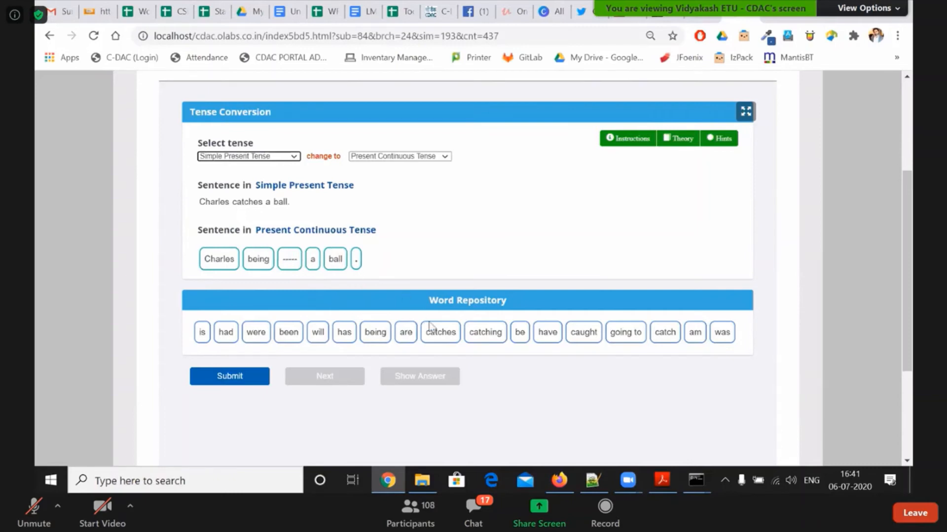
pyautogui.moveTo(485, 333); pyautogui.dragTo(313, 258)
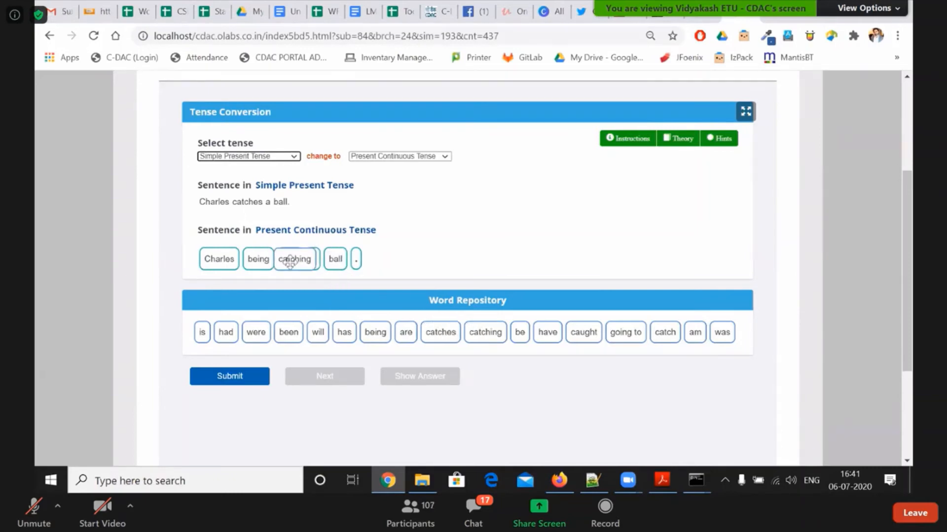
pyautogui.click(229, 375)
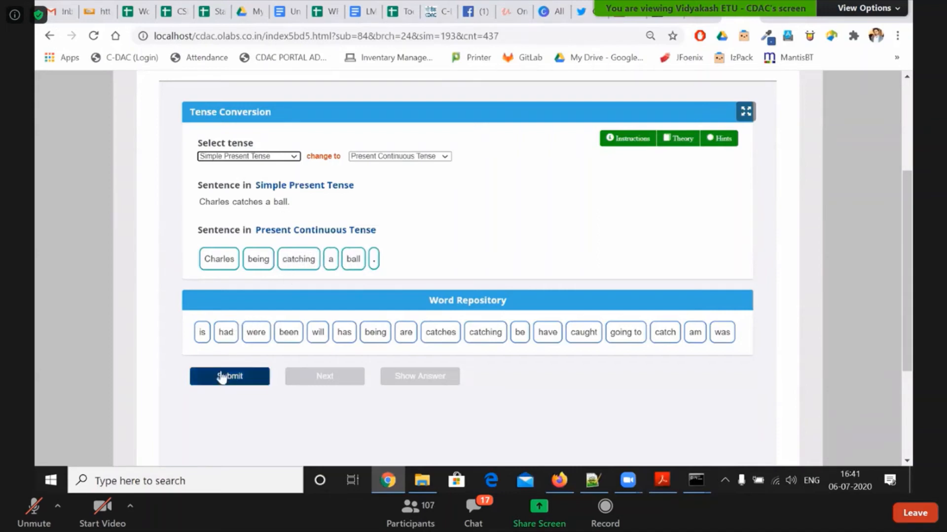
# Replace 'being' with 'is' so 'Charles is catching a ball.' is accepted, then advance to the next question
pyautogui.click(230, 376)
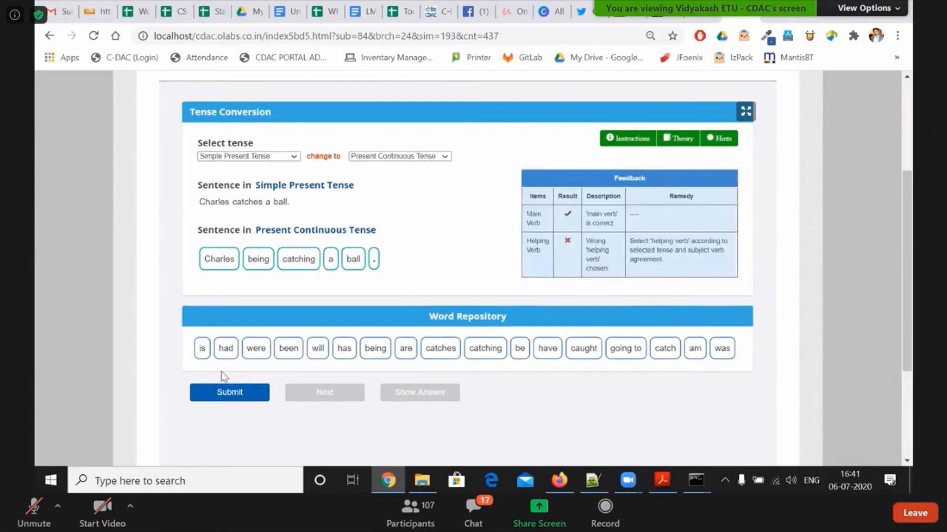
pyautogui.moveTo(519, 198)
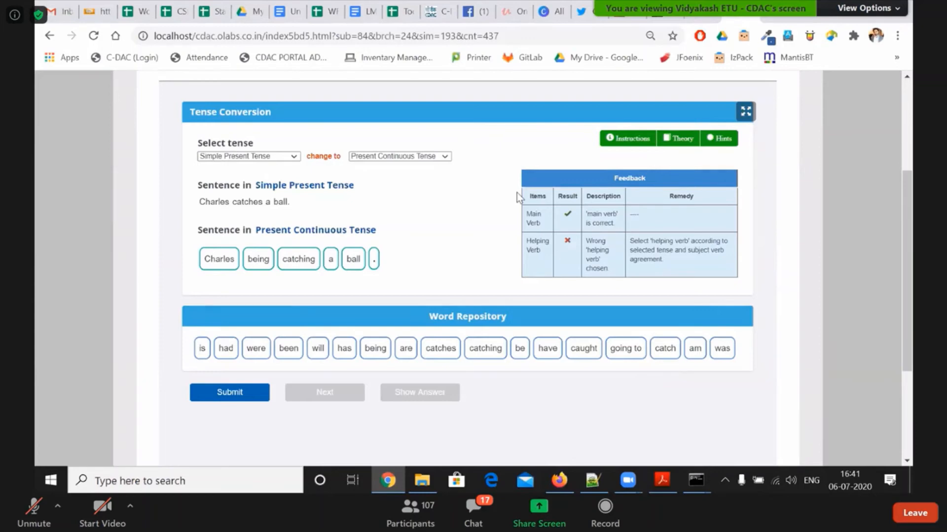
pyautogui.moveTo(595, 268)
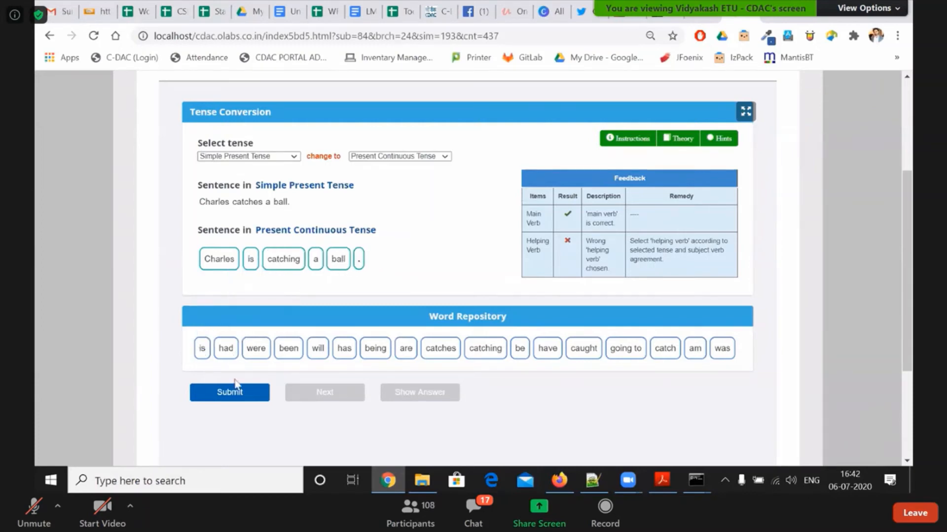
pyautogui.click(228, 391)
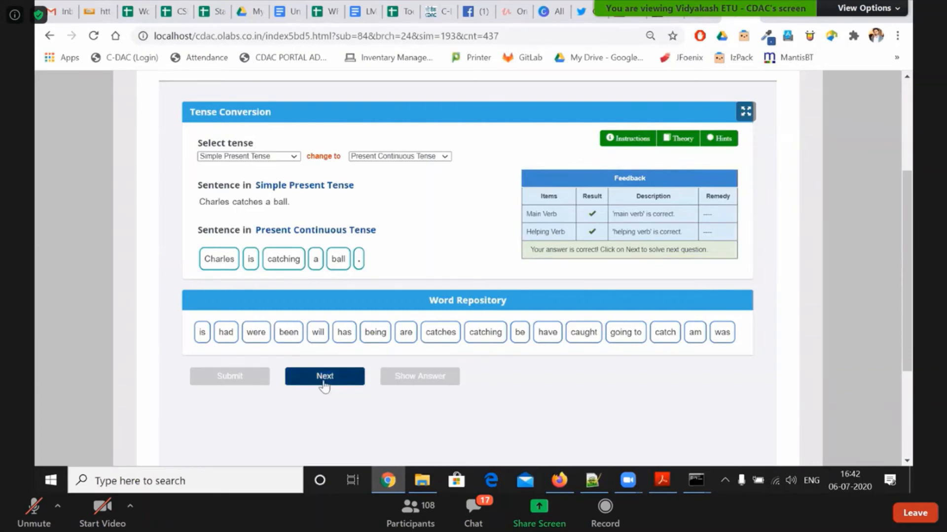
pyautogui.click(324, 375)
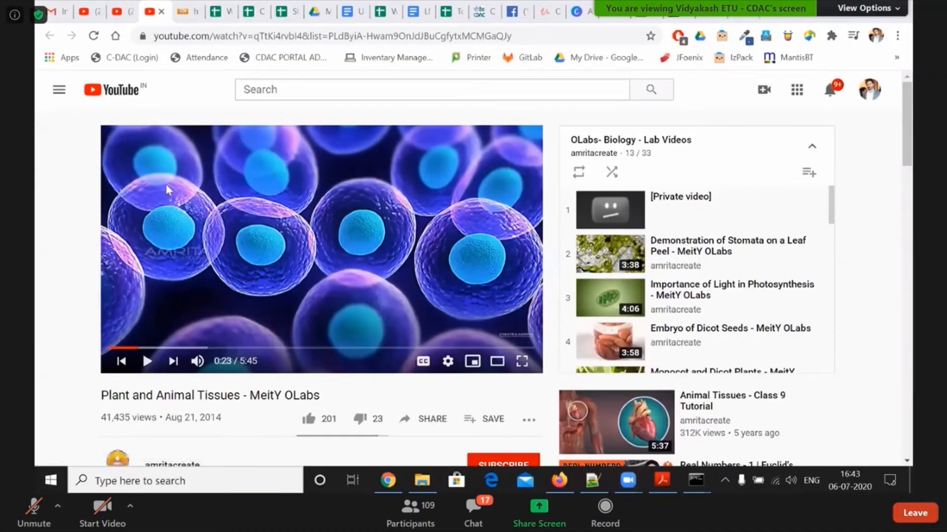
pyautogui.moveTo(147, 361)
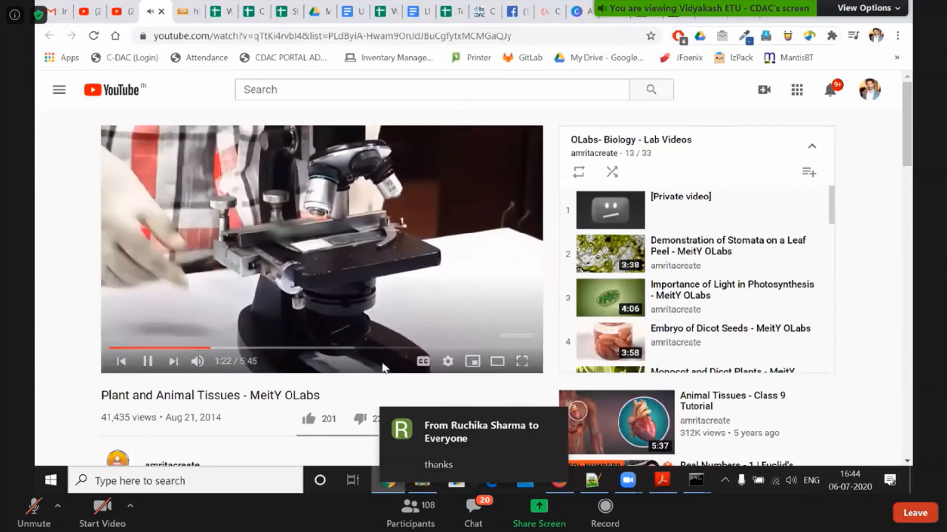
# Watch the Plant and Animal Tissues video full screen and pause it before moving on
pyautogui.click(522, 361)
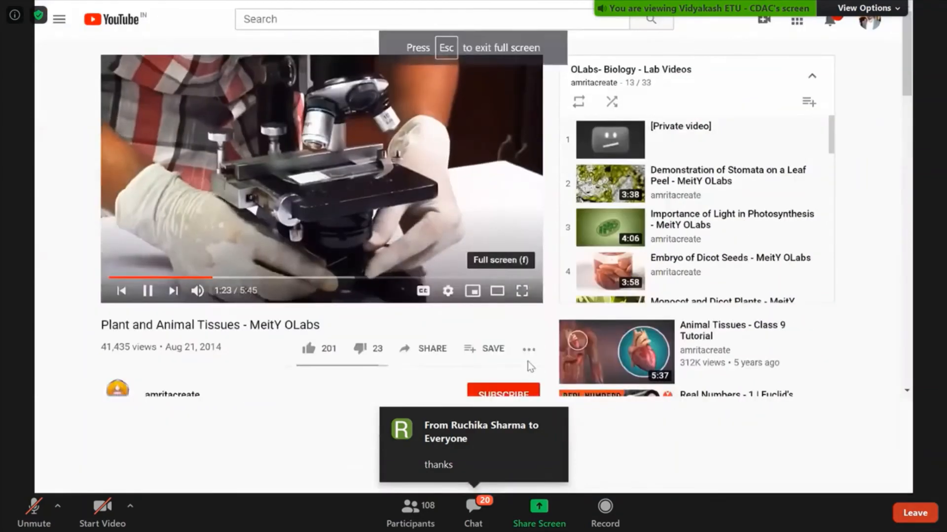
pyautogui.click(521, 290)
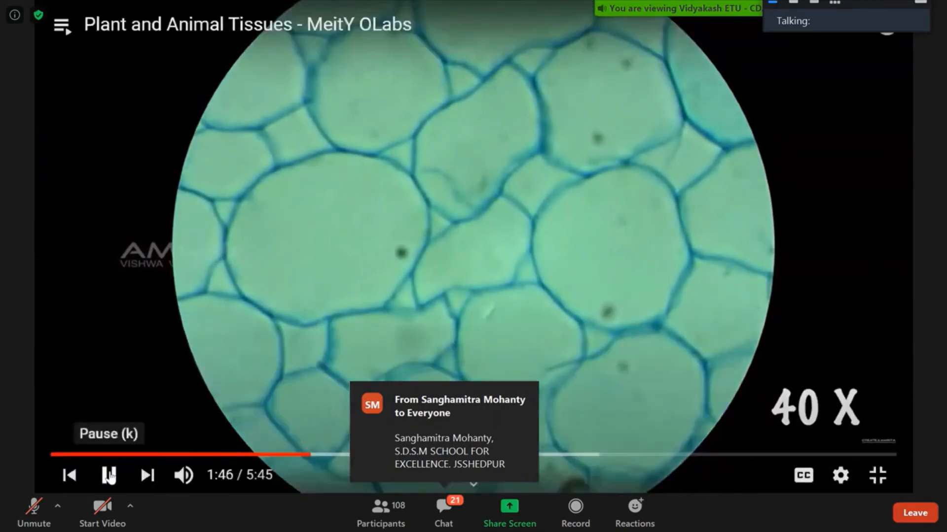
pyautogui.click(876, 476)
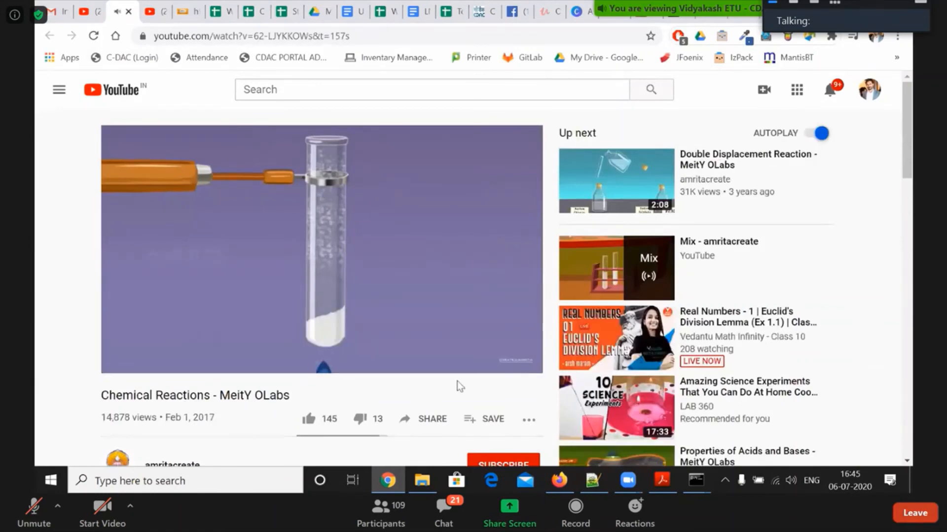
# Expand the Chemical Reactions OLabs video to full screen and let it play
pyautogui.doubleClick(322, 247)
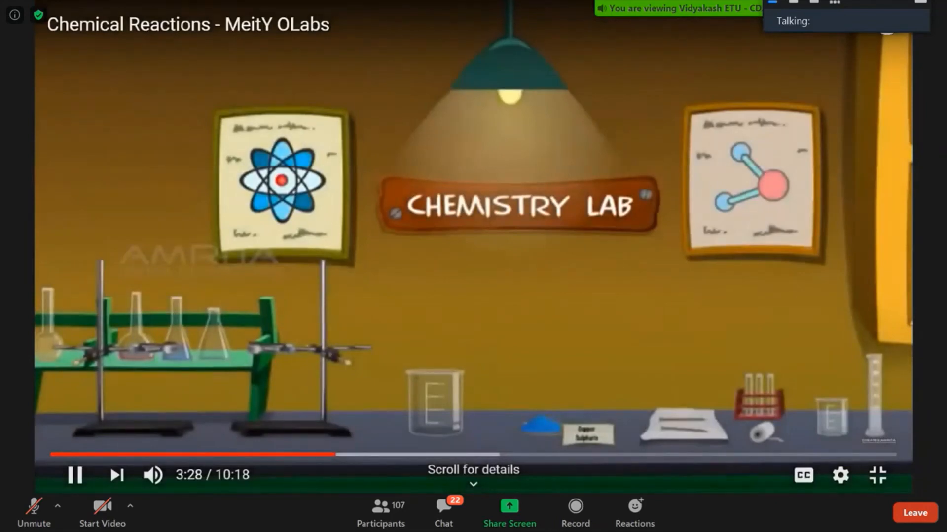
# Start the 'Ohm's Law - MeitY OLabs' video and expand it to full screen
pyautogui.click(75, 474)
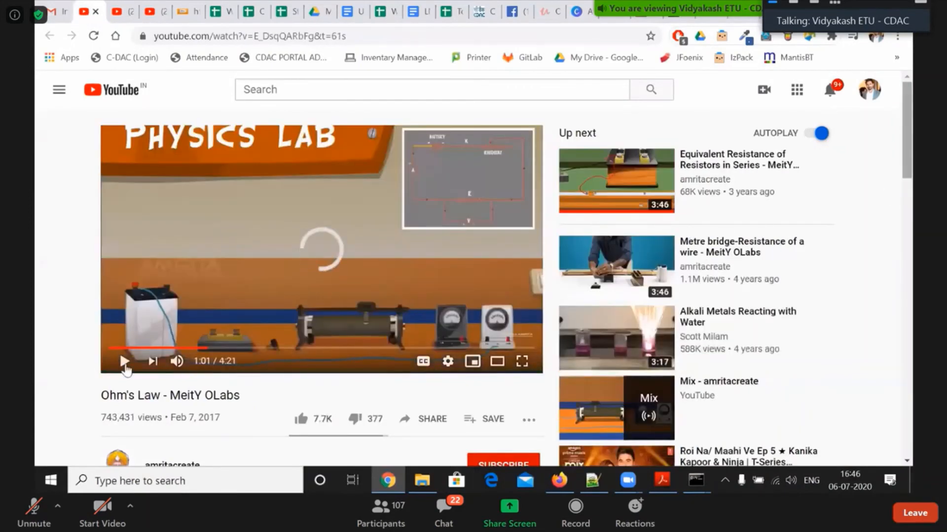
pyautogui.moveTo(125, 362)
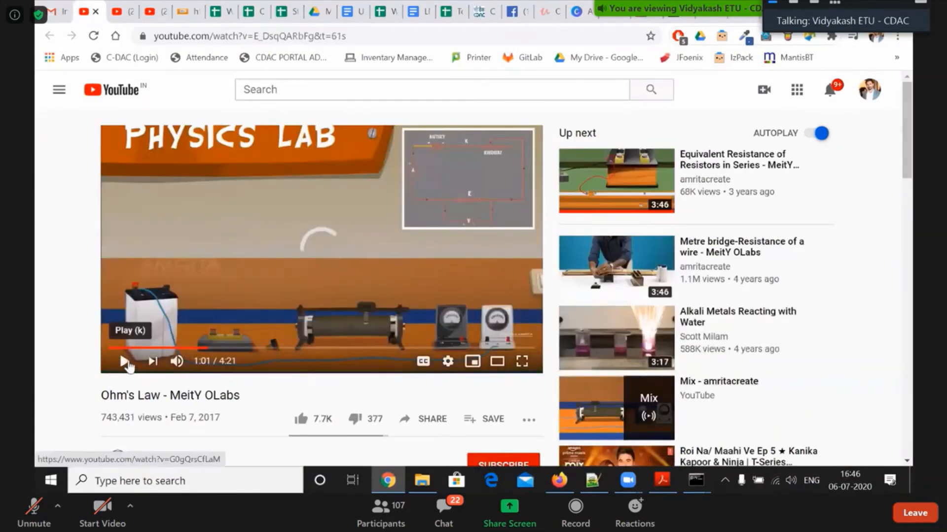
pyautogui.click(125, 361)
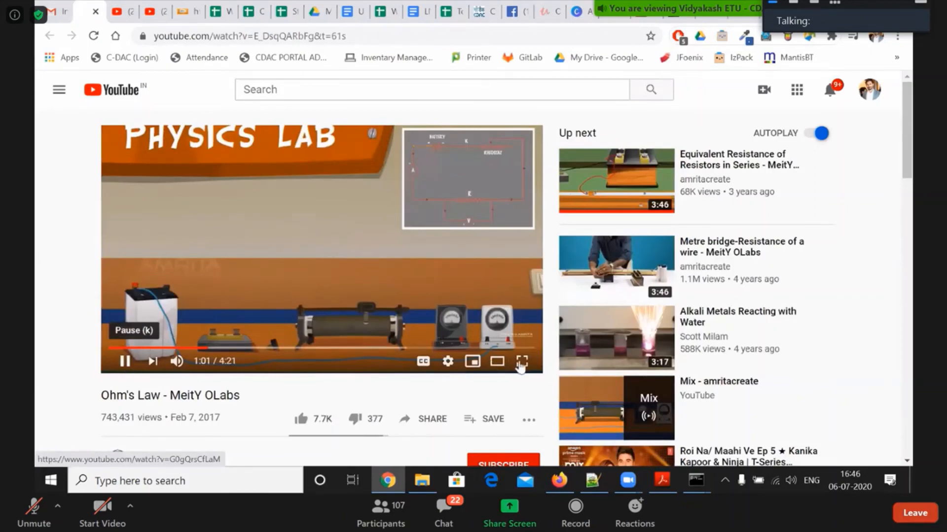
pyautogui.click(520, 362)
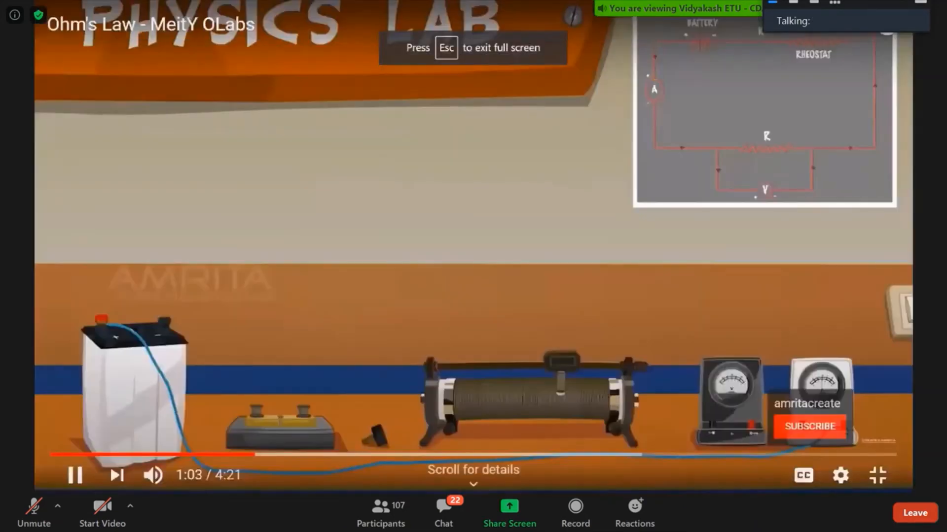